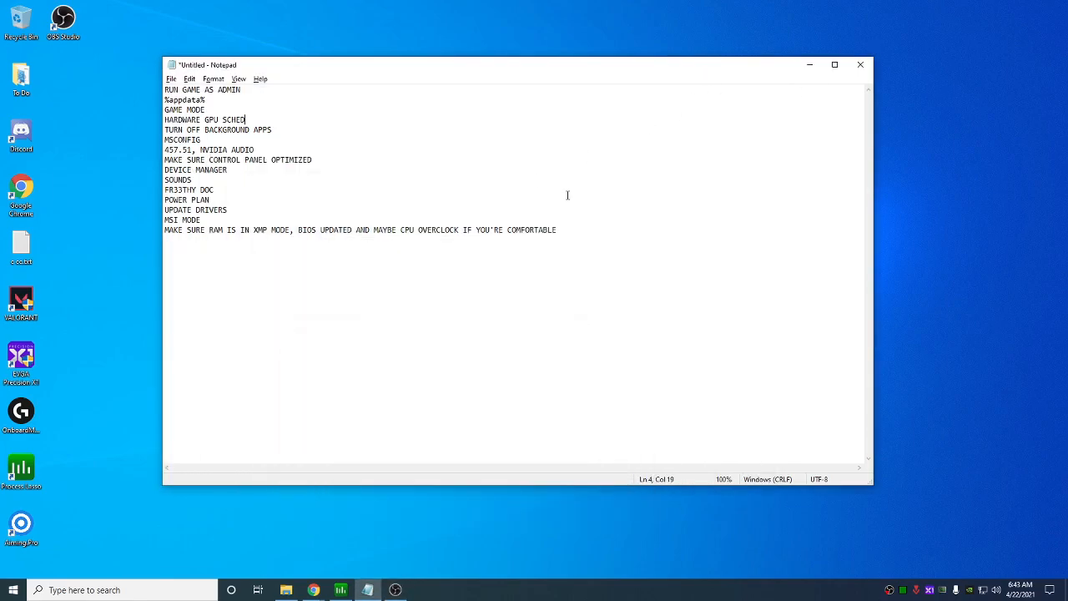
mouse_move(351, 165)
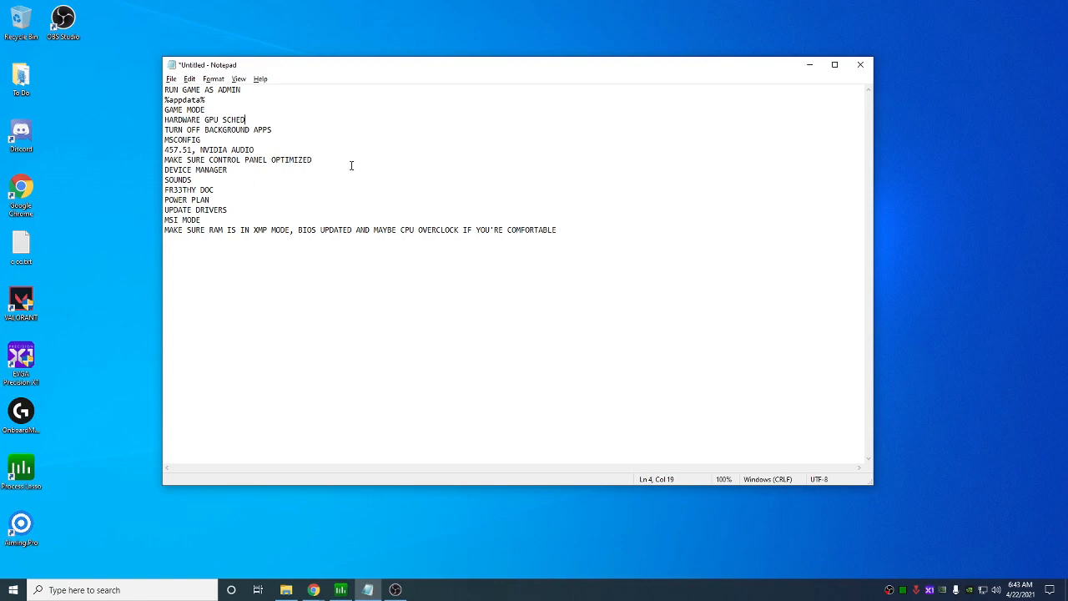
mouse_move(283, 110)
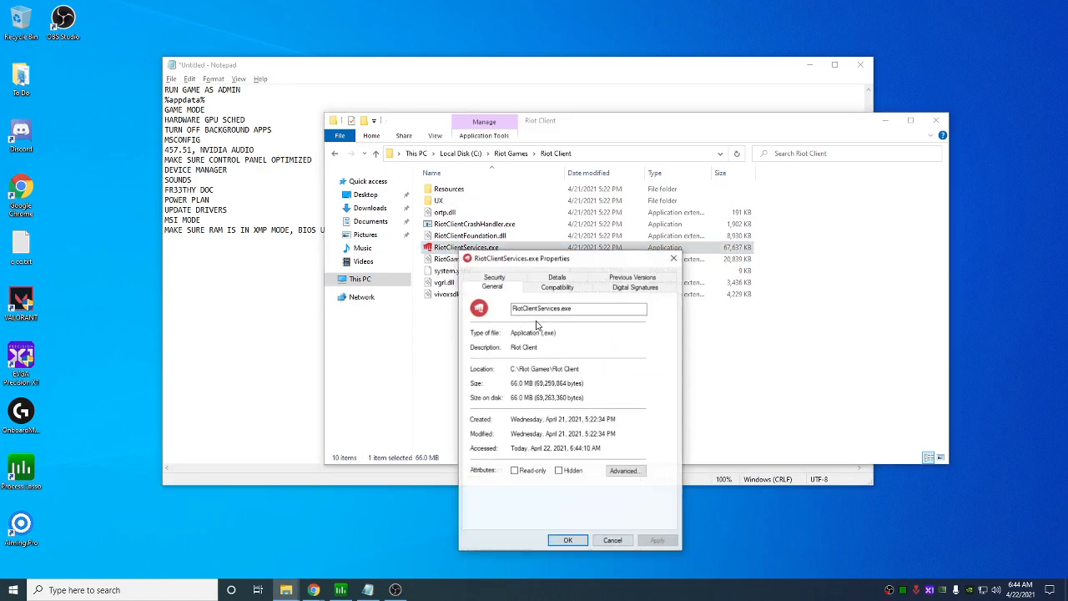
Check RiotClientServices.exe and VALORANT.exe compatibility and high DPI options, then reach the Win64 binaries folder
click(558, 287)
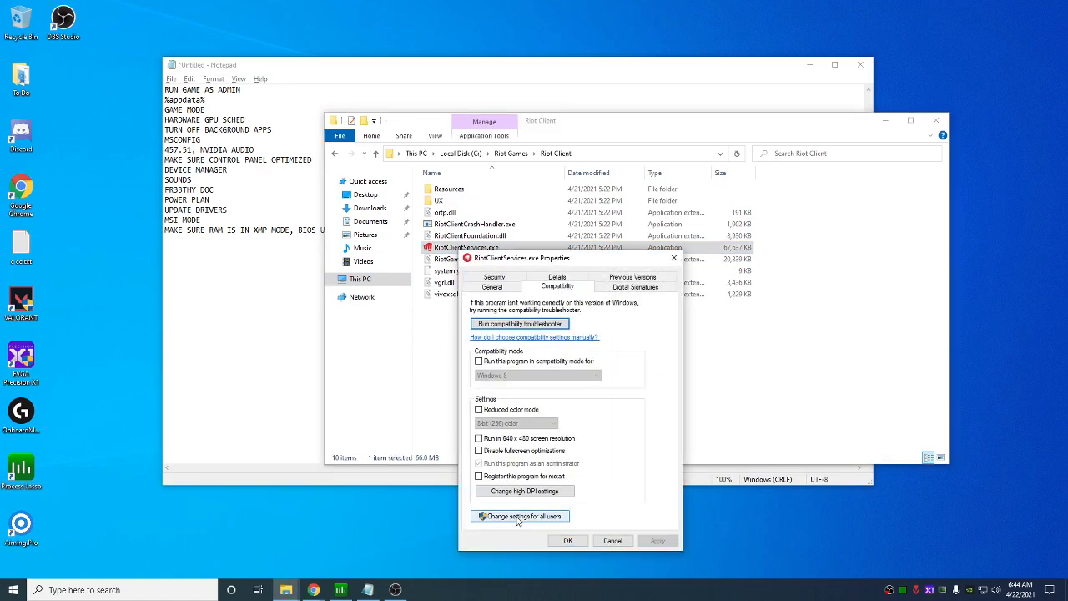
click(519, 514)
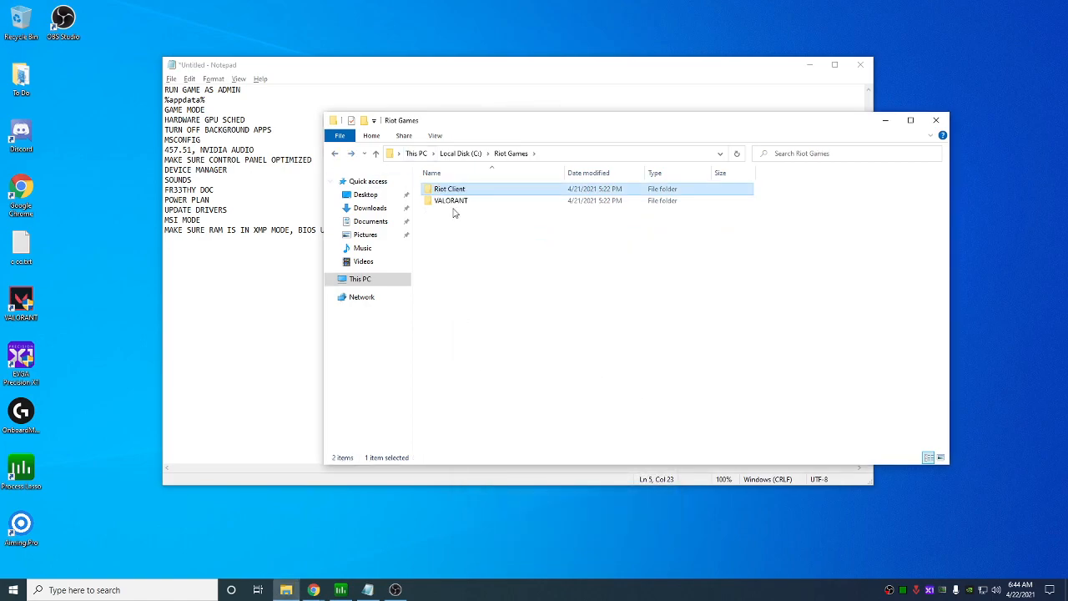
double_click(451, 200)
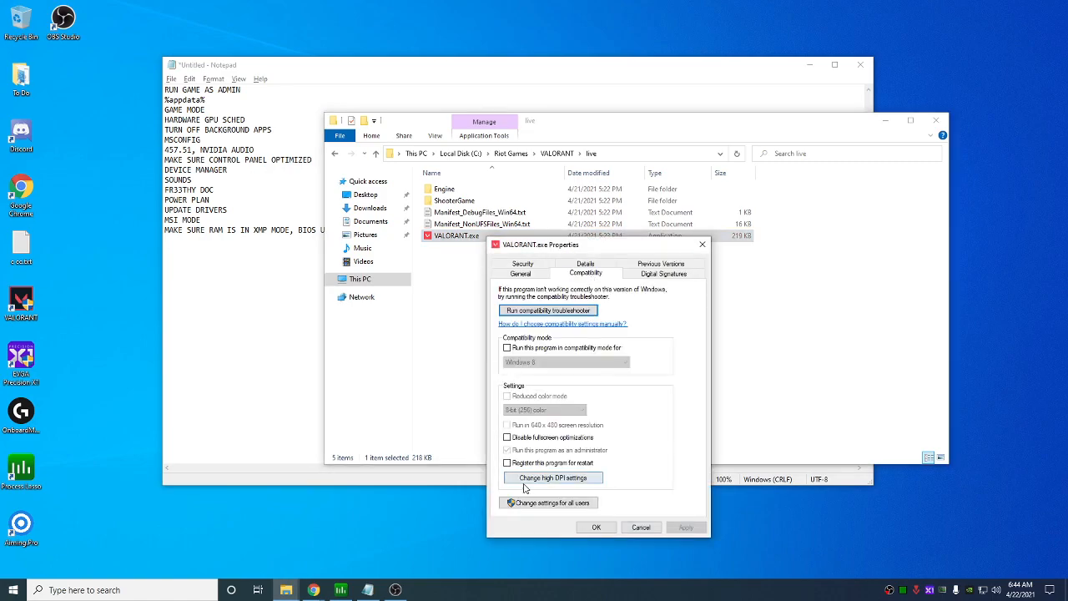
click(596, 527)
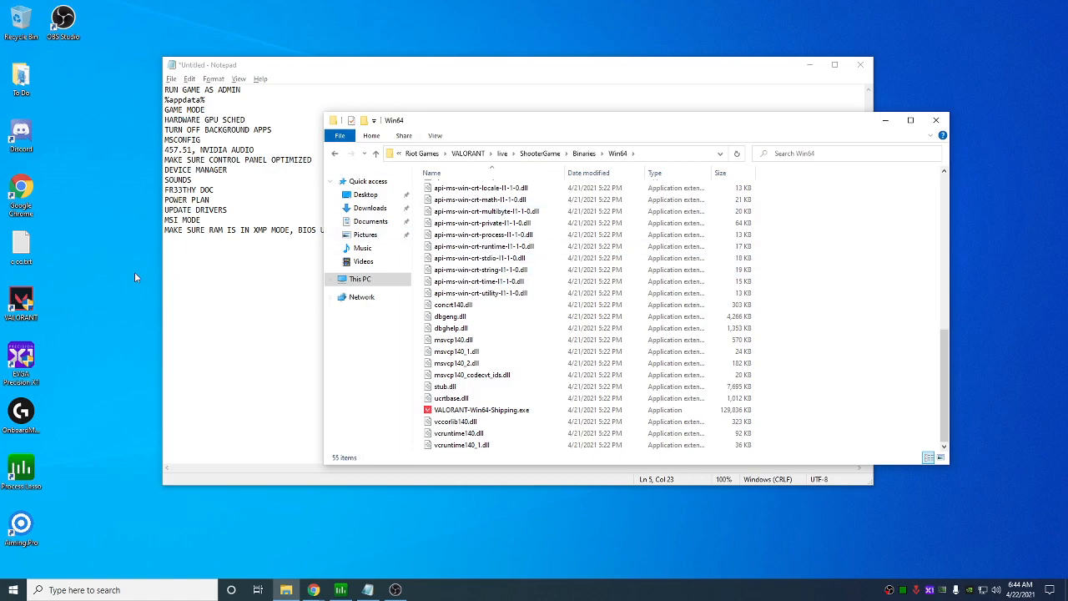
mouse_move(935, 120)
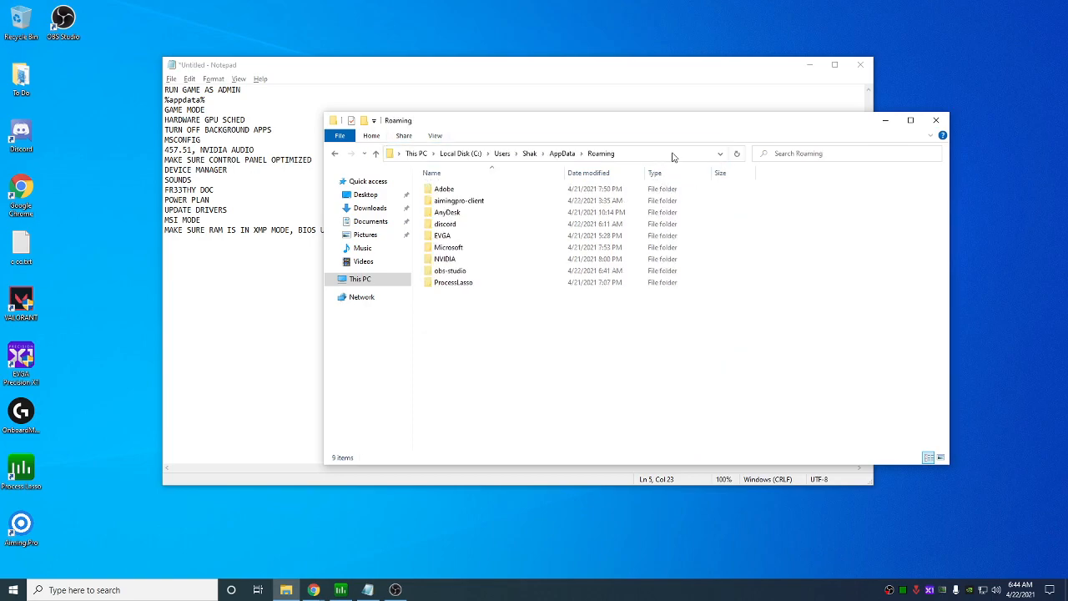
Browse AppData > Local > VALORANT > Saved > Config > account folder and select the Windows folder
click(561, 154)
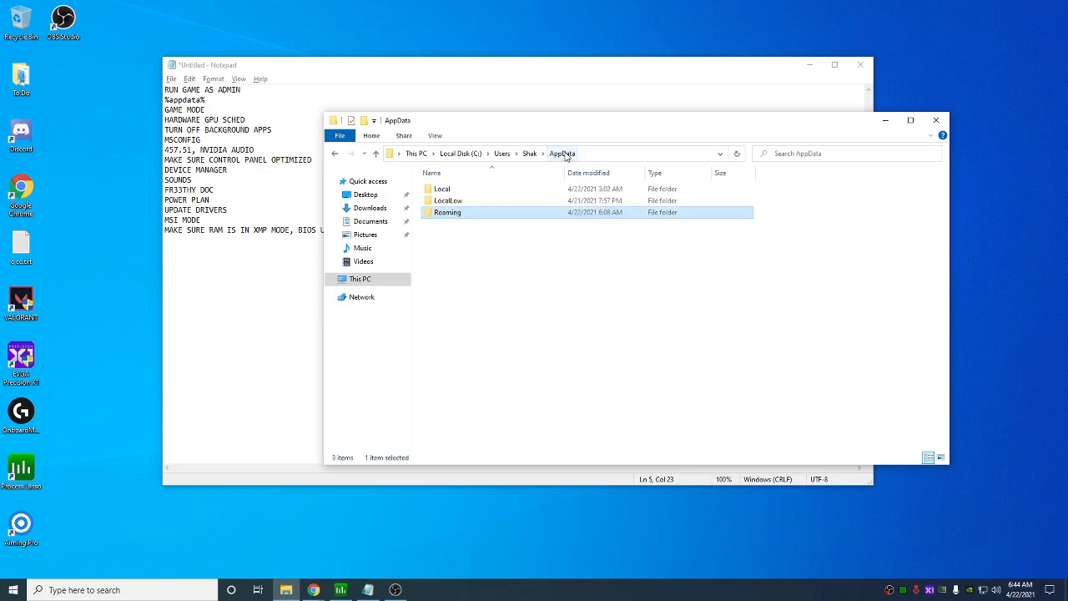
double_click(443, 187)
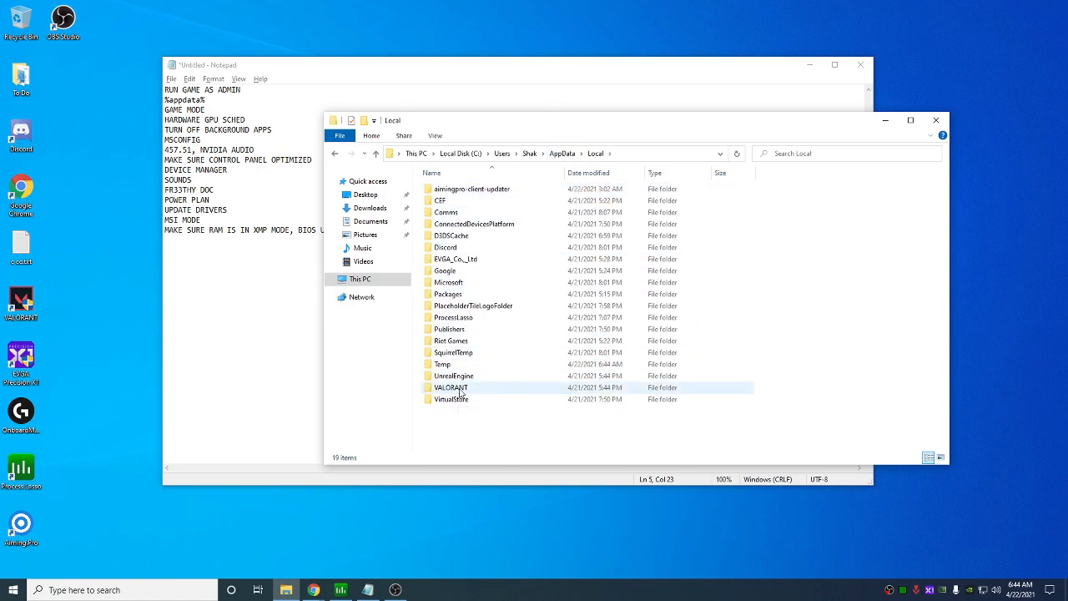
double_click(451, 388)
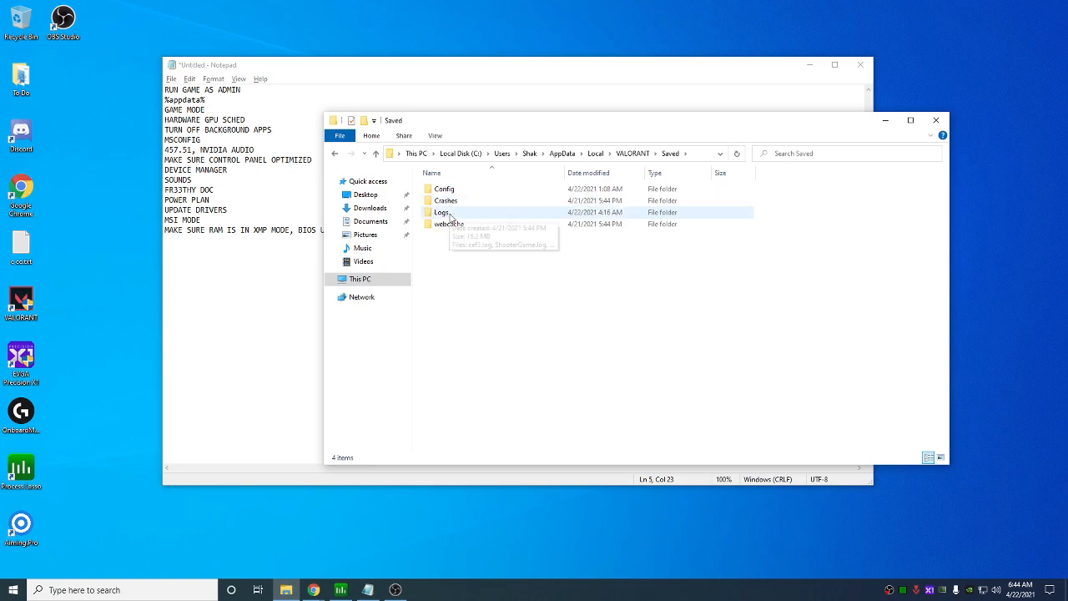
double_click(444, 189)
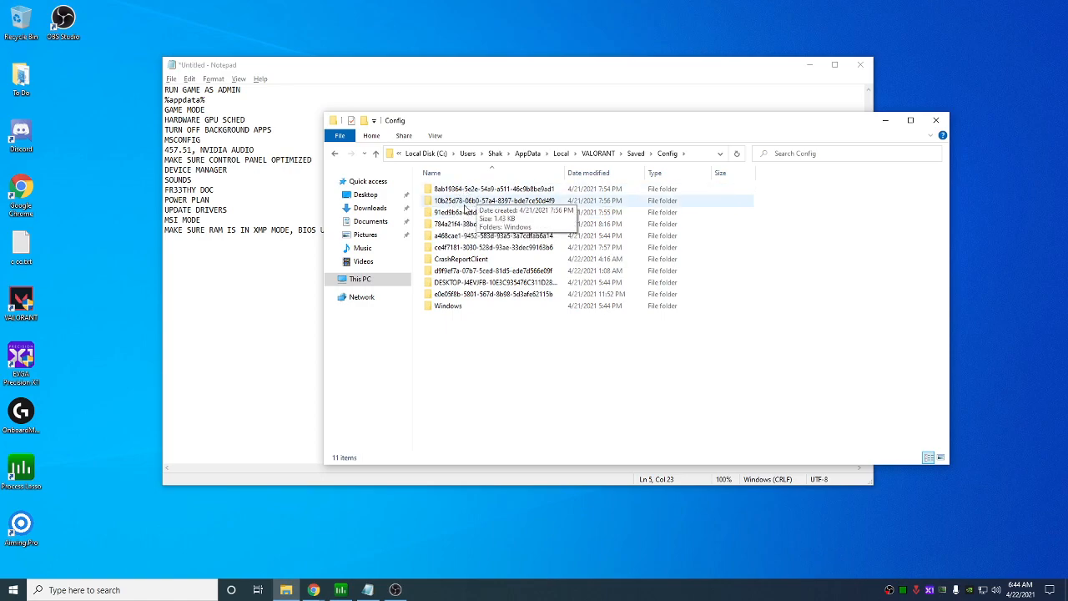
double_click(497, 187)
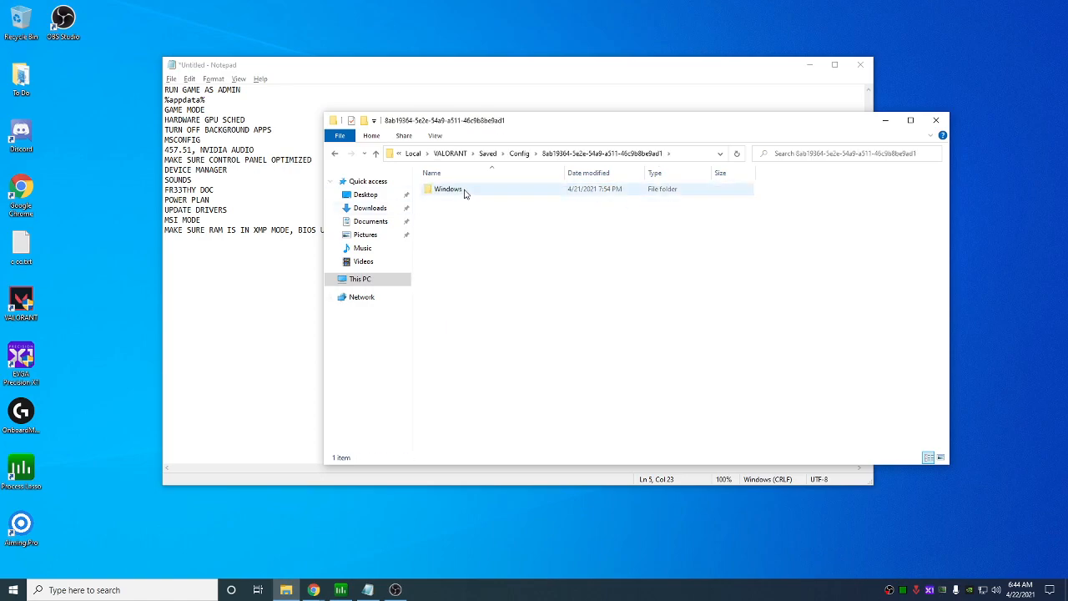
click(447, 189)
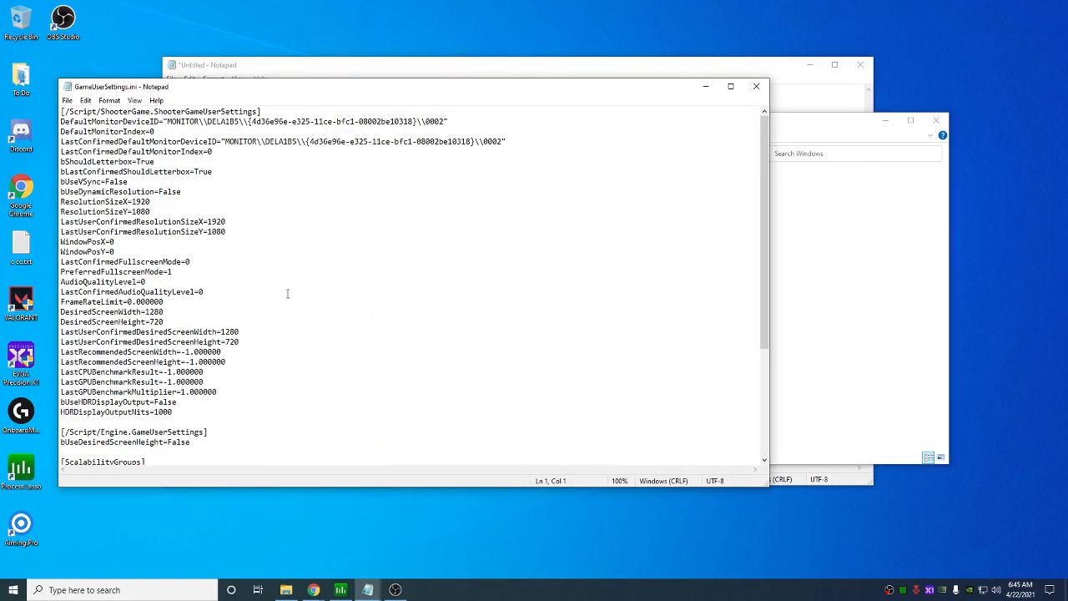
Reach the [ScalabilityGroups] section and set the sg. quality values to 0
scroll(down, 3)
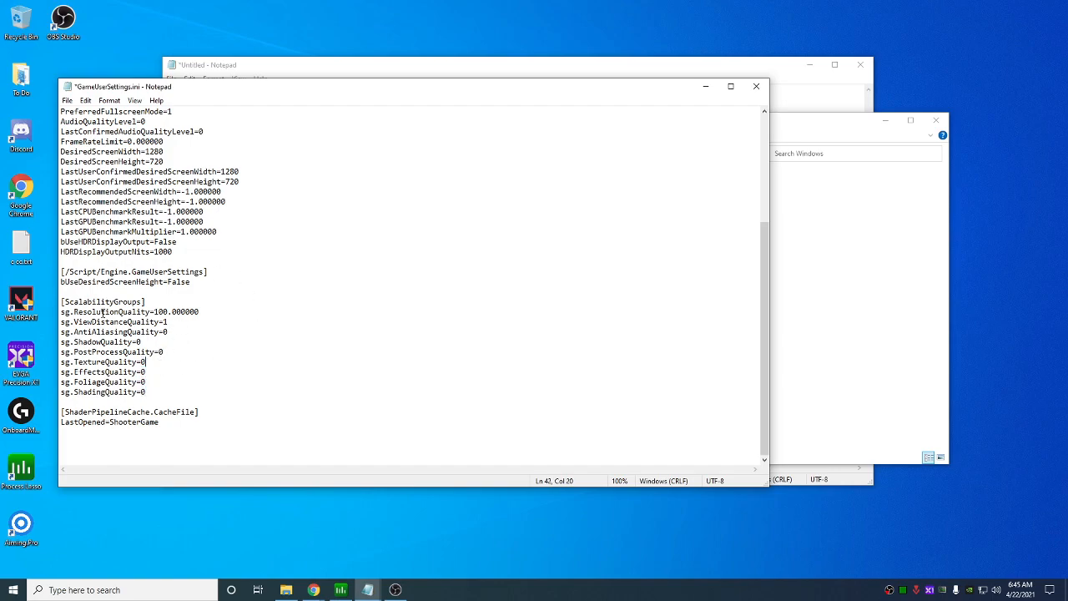
click(756, 87)
text(game)
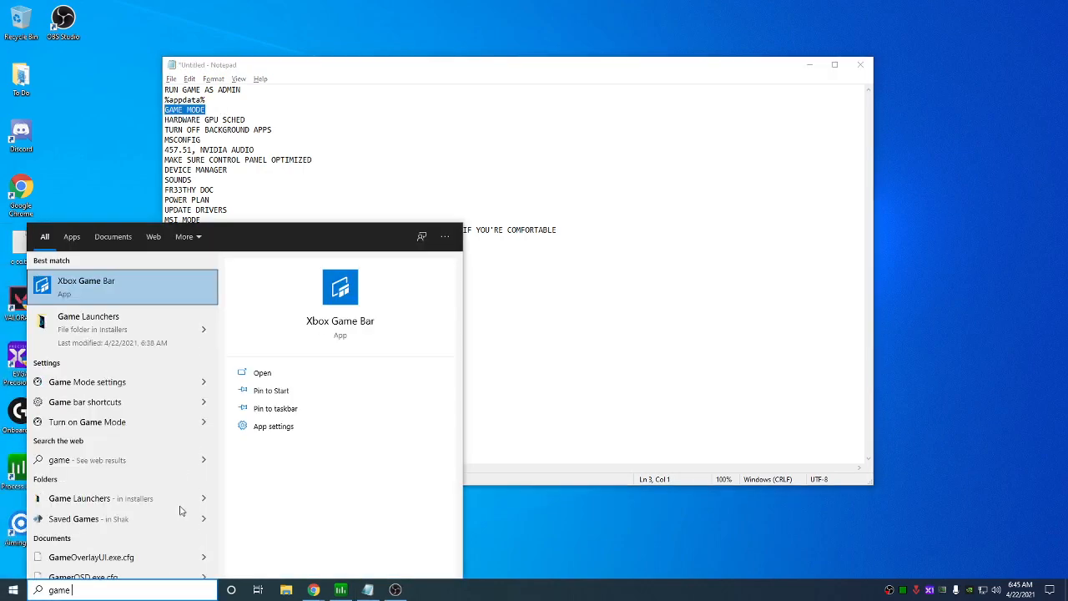
click(87, 381)
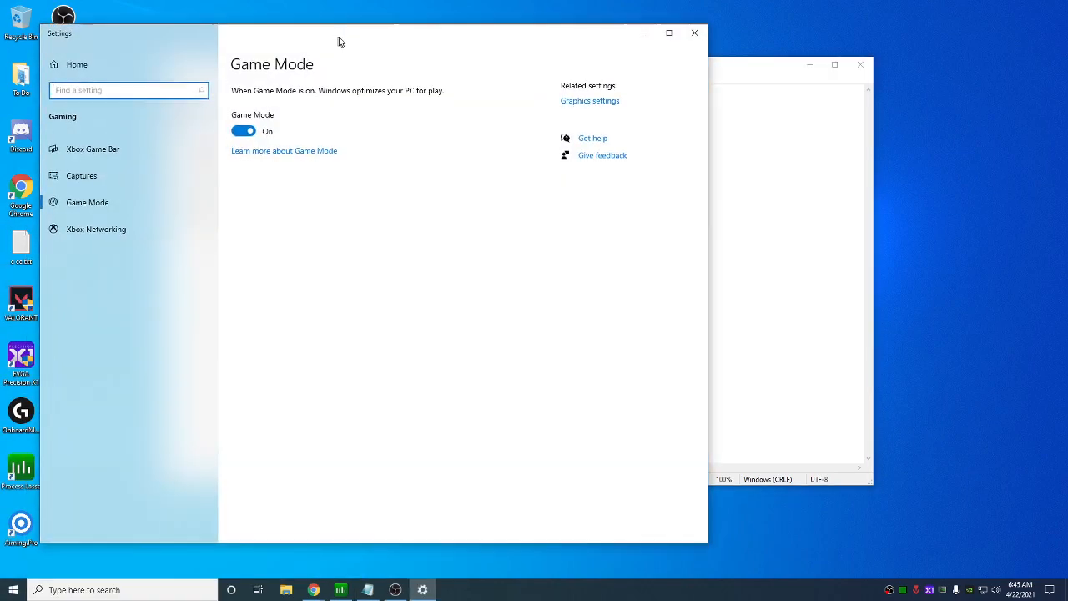
click(591, 100)
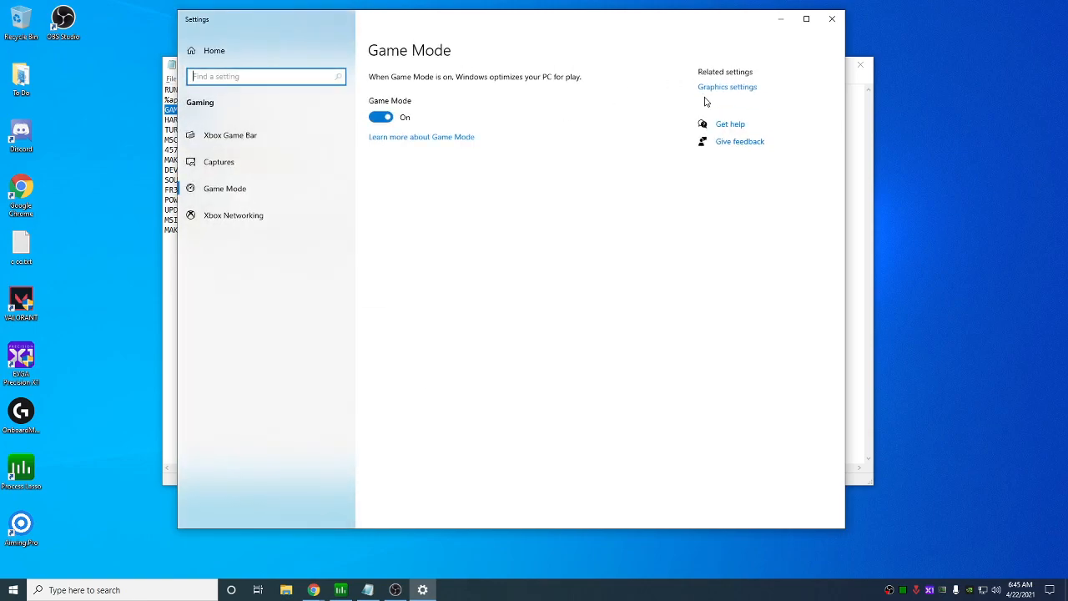
click(728, 87)
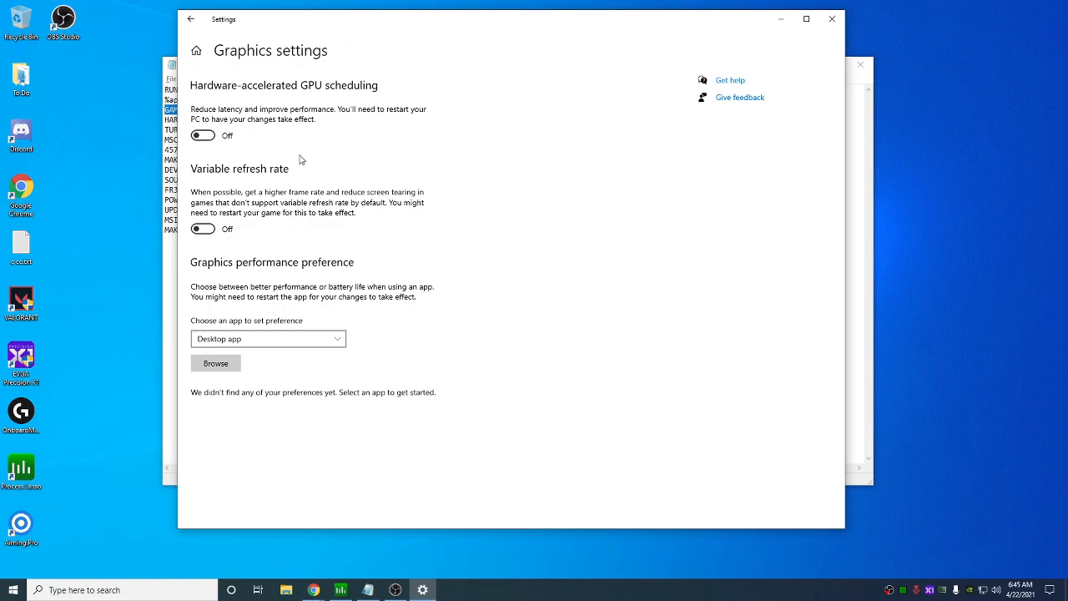
mouse_move(199, 221)
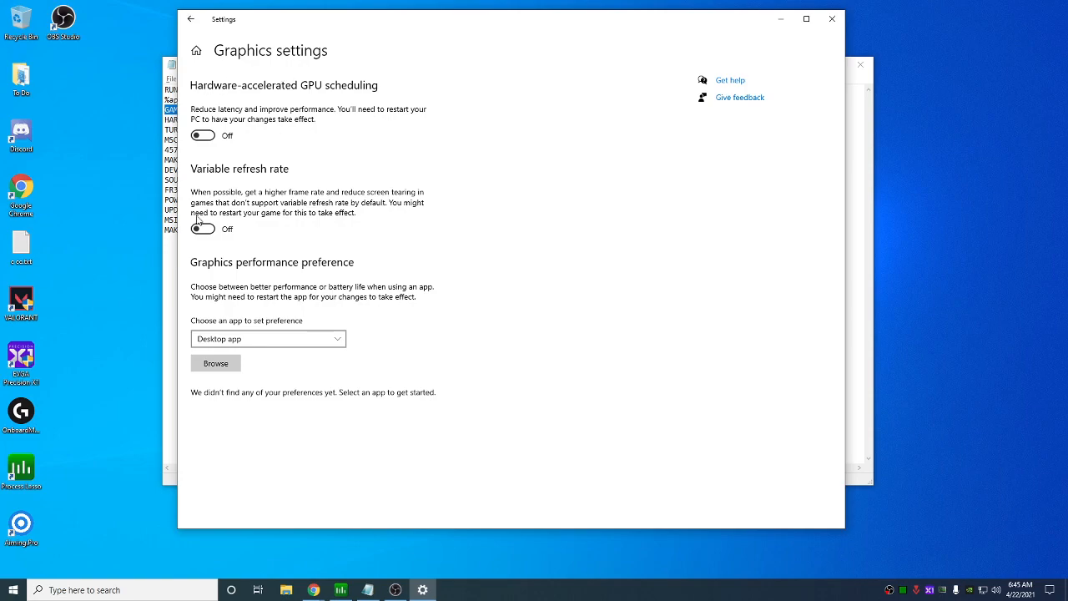
mouse_move(370, 227)
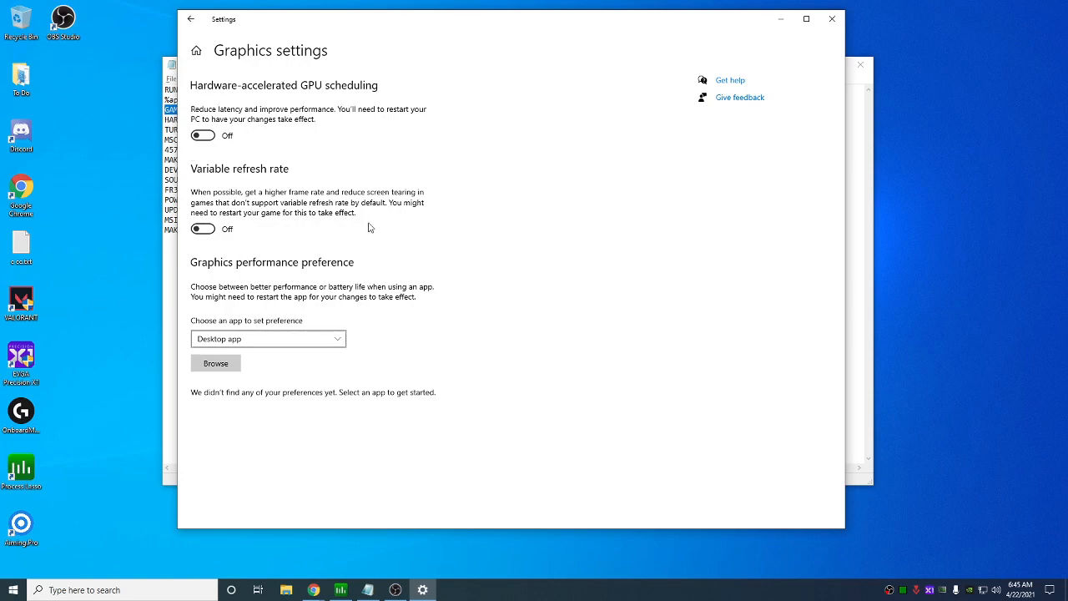
click(367, 590)
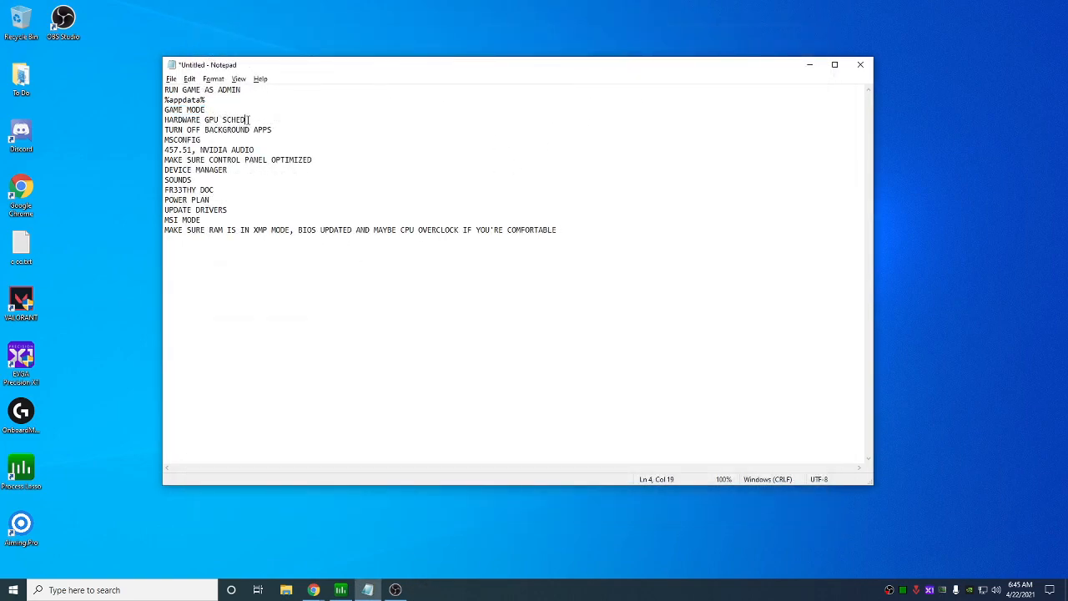
click(13, 591)
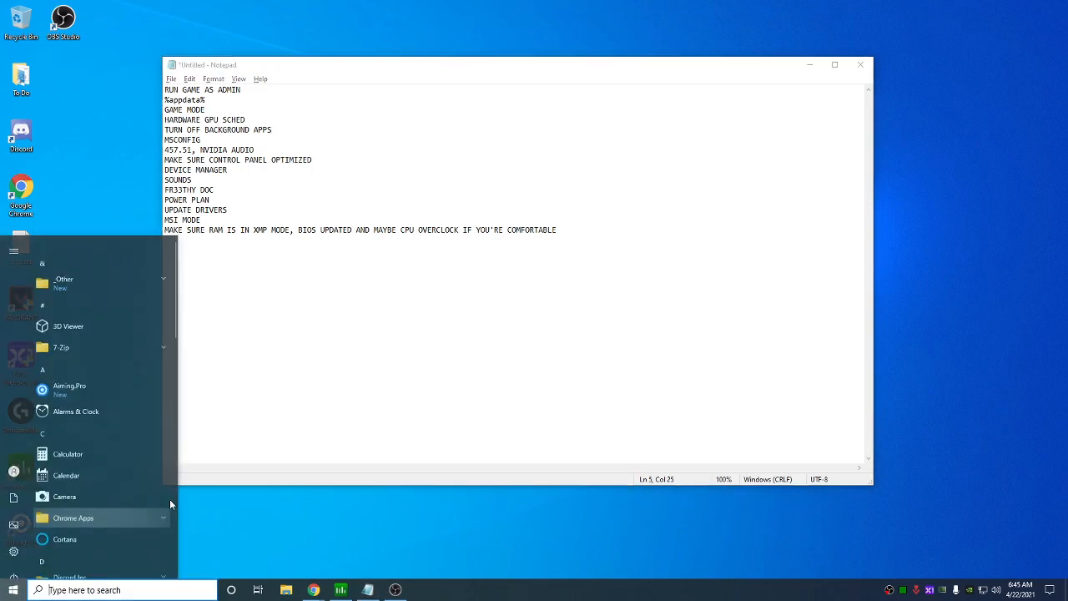
text(bakcg)
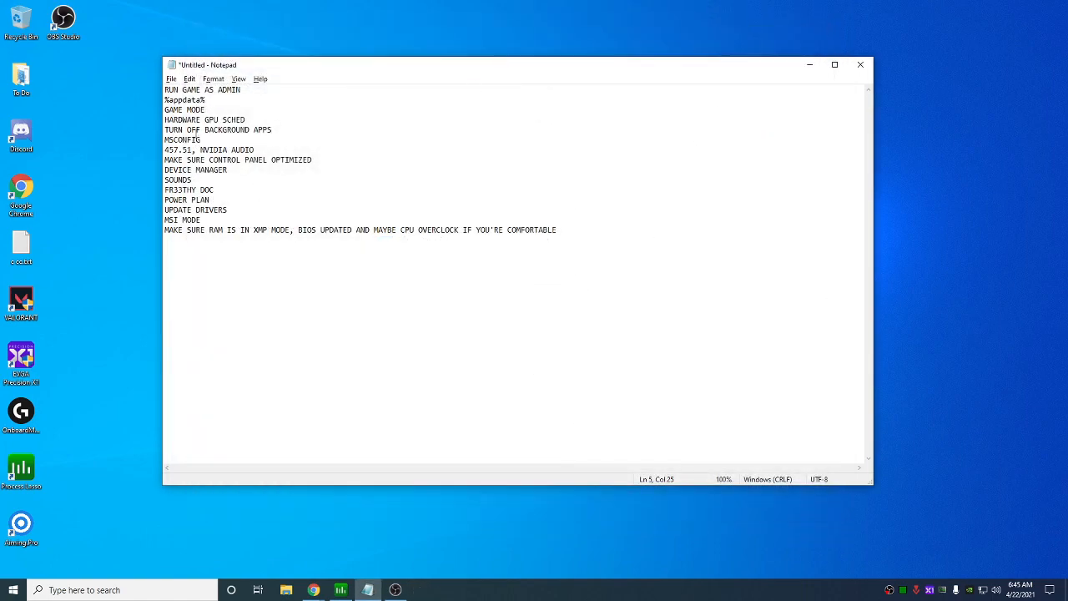
In msconfig Services, hide Microsoft services to review NVIDIA, Process Lasso and vgc, then show Startup
click(14, 591)
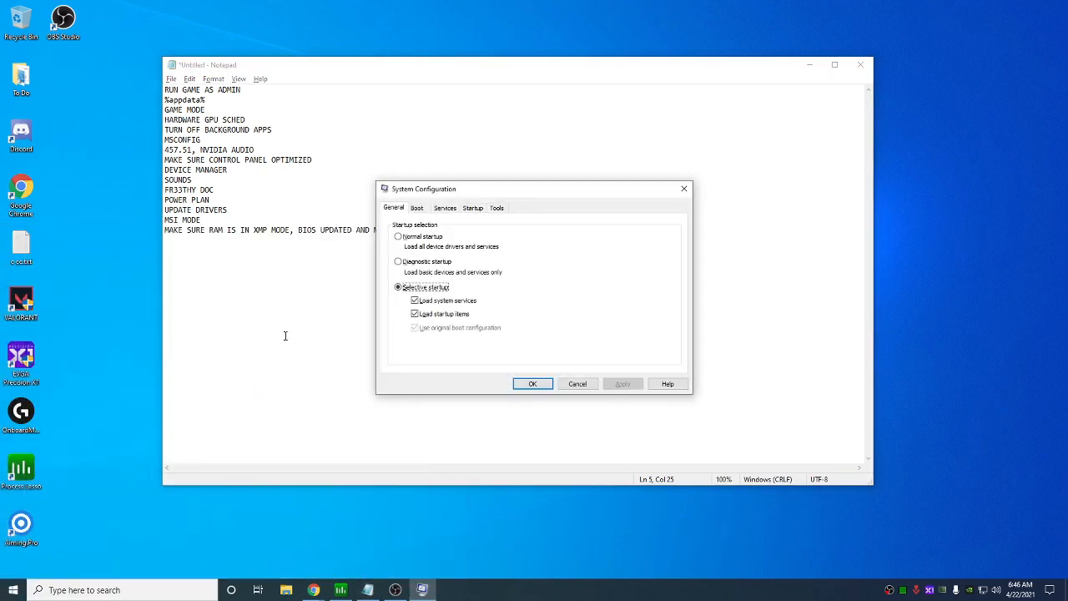
click(444, 207)
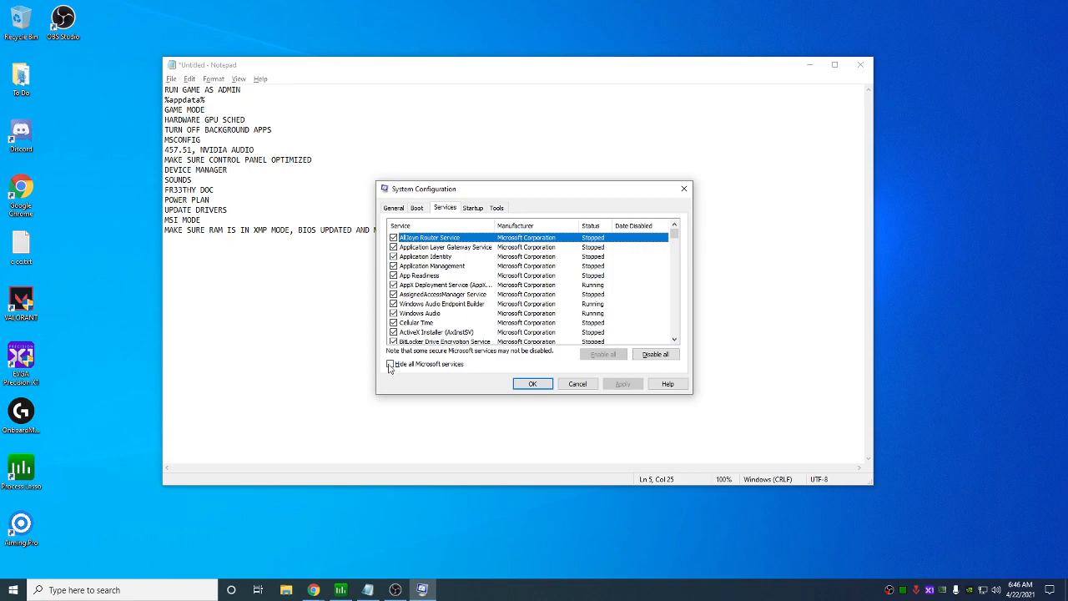
click(391, 364)
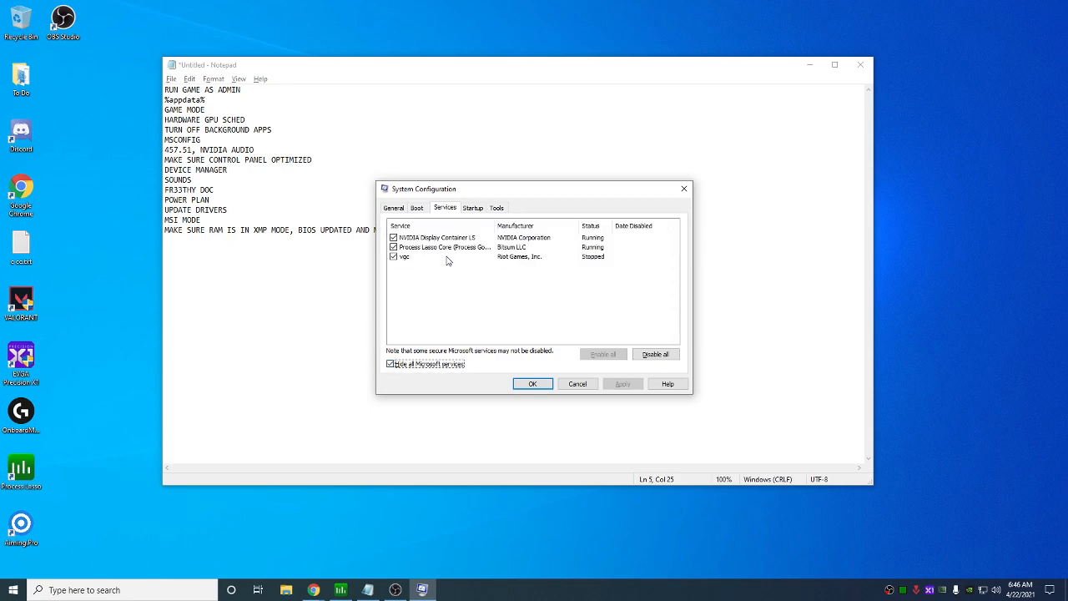
mouse_move(398, 299)
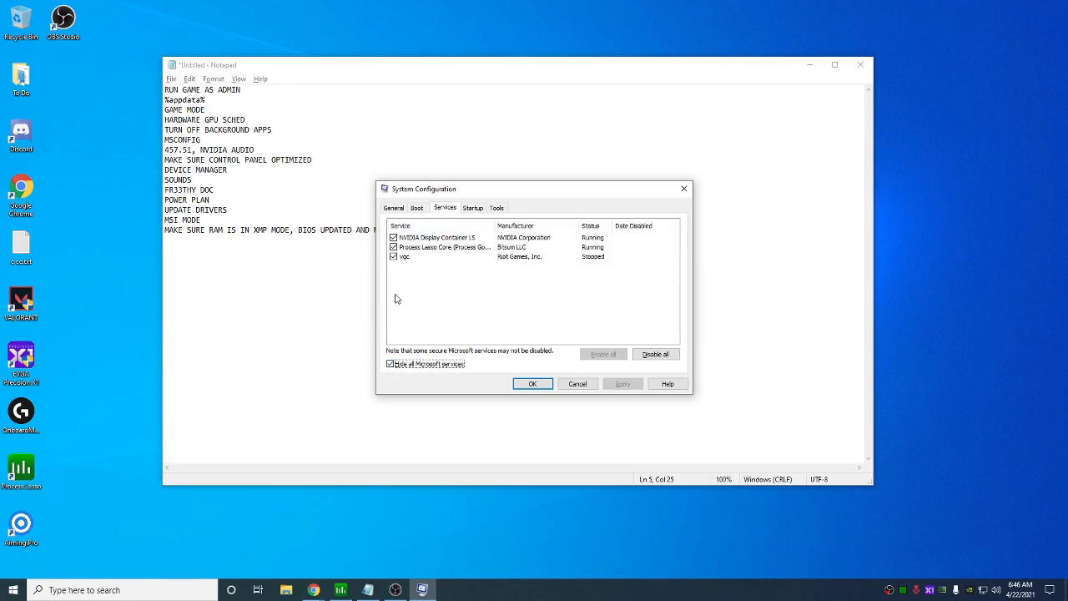
mouse_move(404, 261)
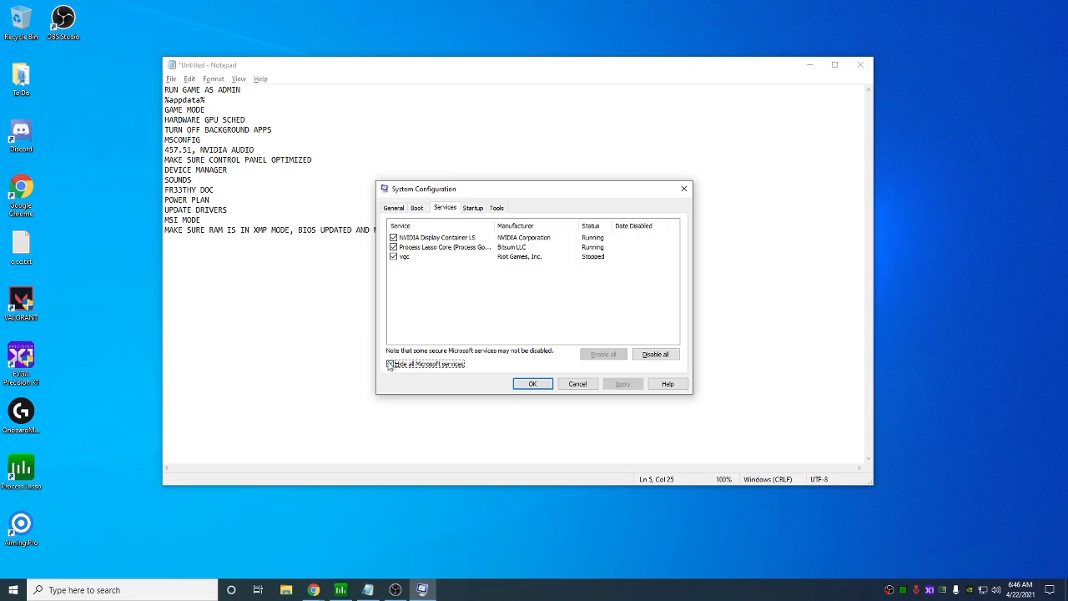
click(389, 364)
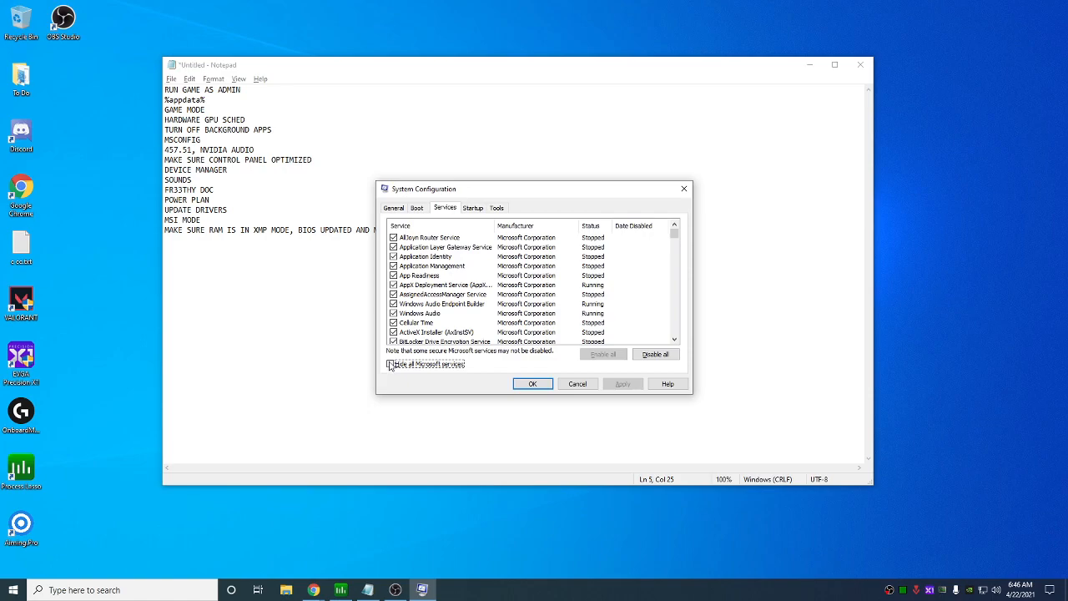
click(390, 364)
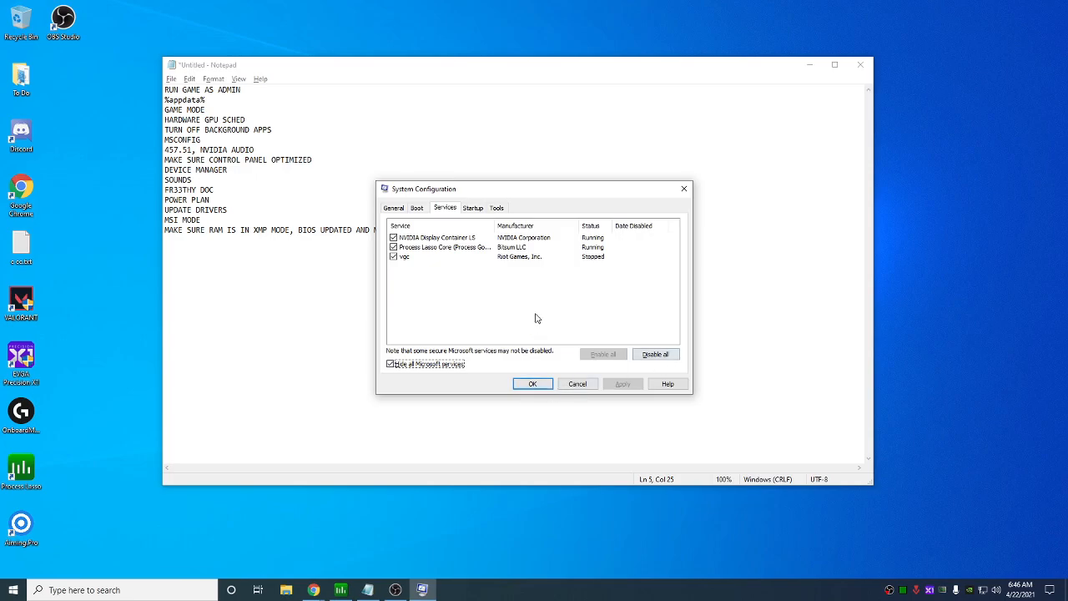
click(473, 206)
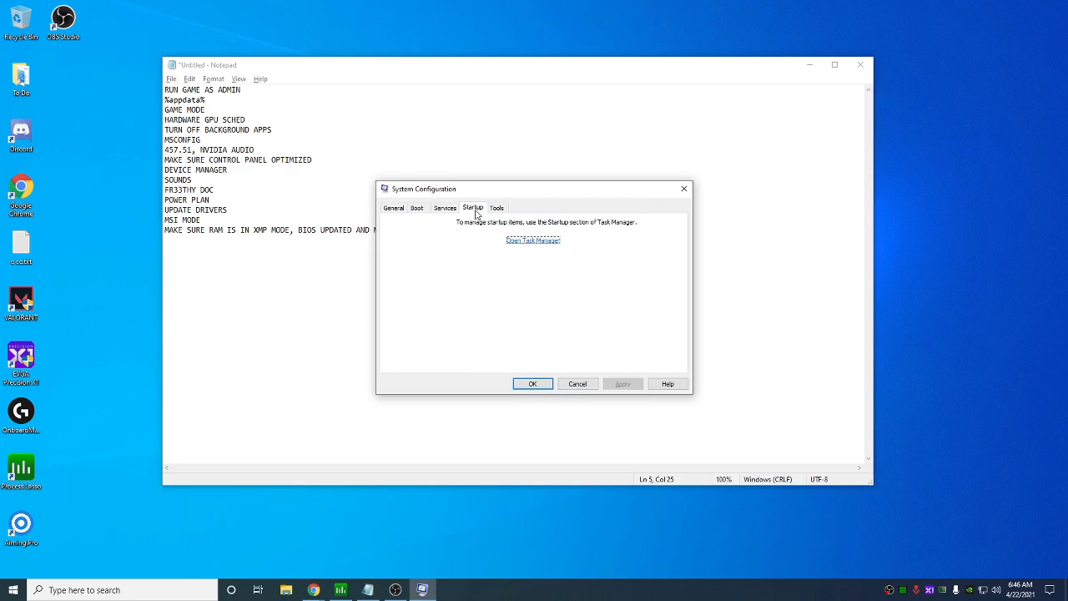
Review Task Manager's startup apps, keep Vanguard tray notification enabled, and close System Configuration
click(532, 241)
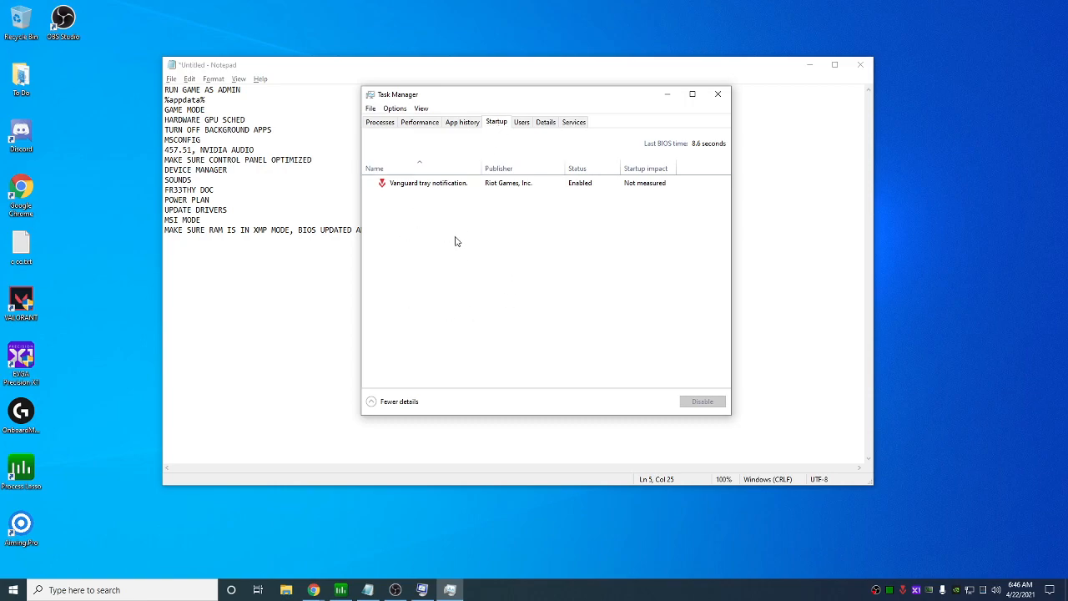
mouse_move(431, 389)
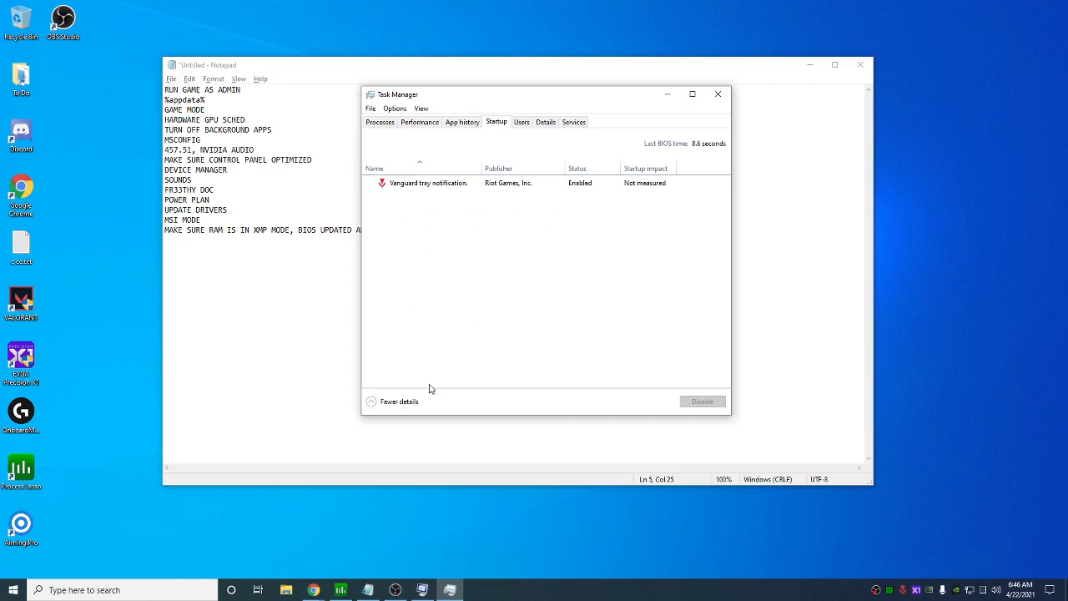
click(431, 182)
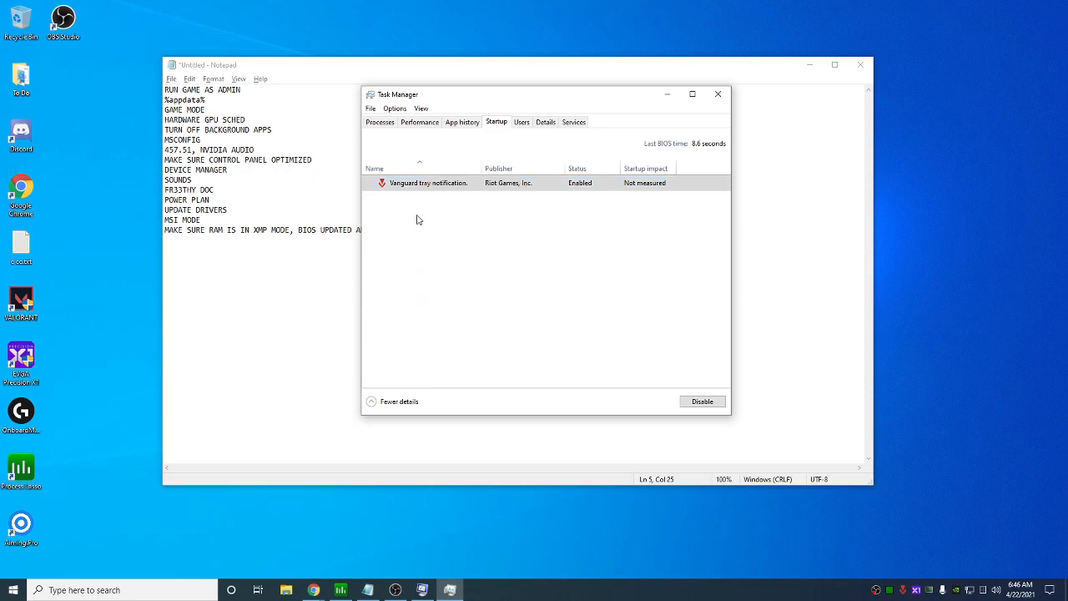
mouse_move(524, 281)
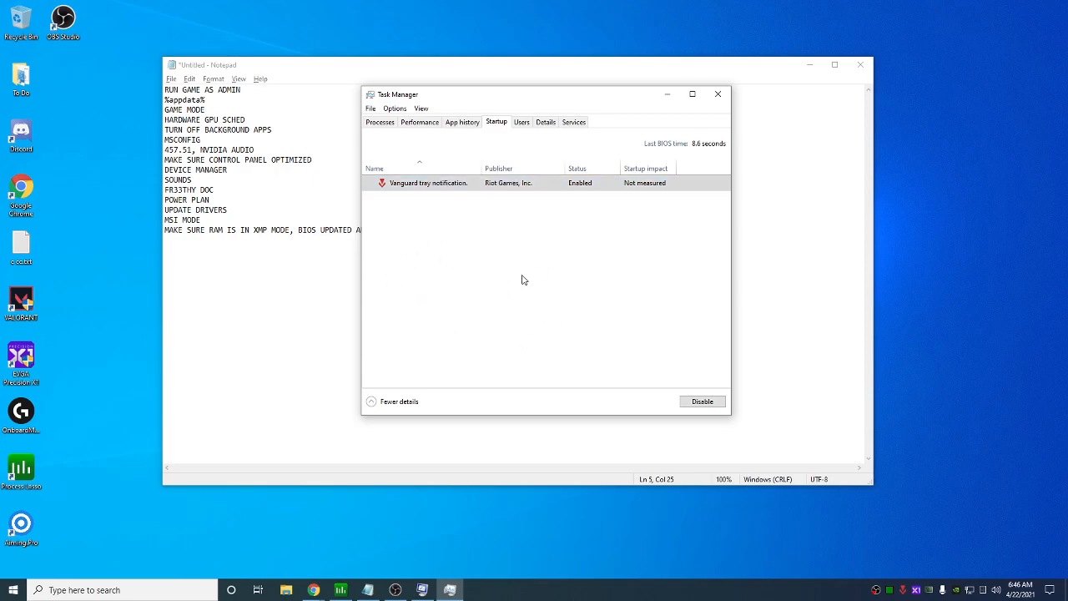
mouse_move(668, 93)
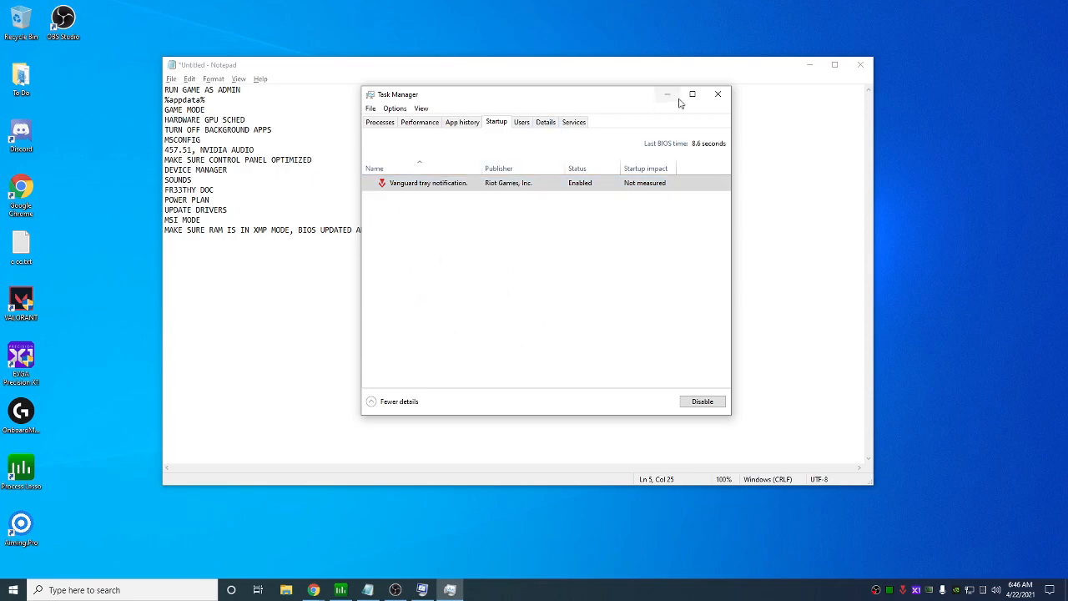
mouse_move(692, 94)
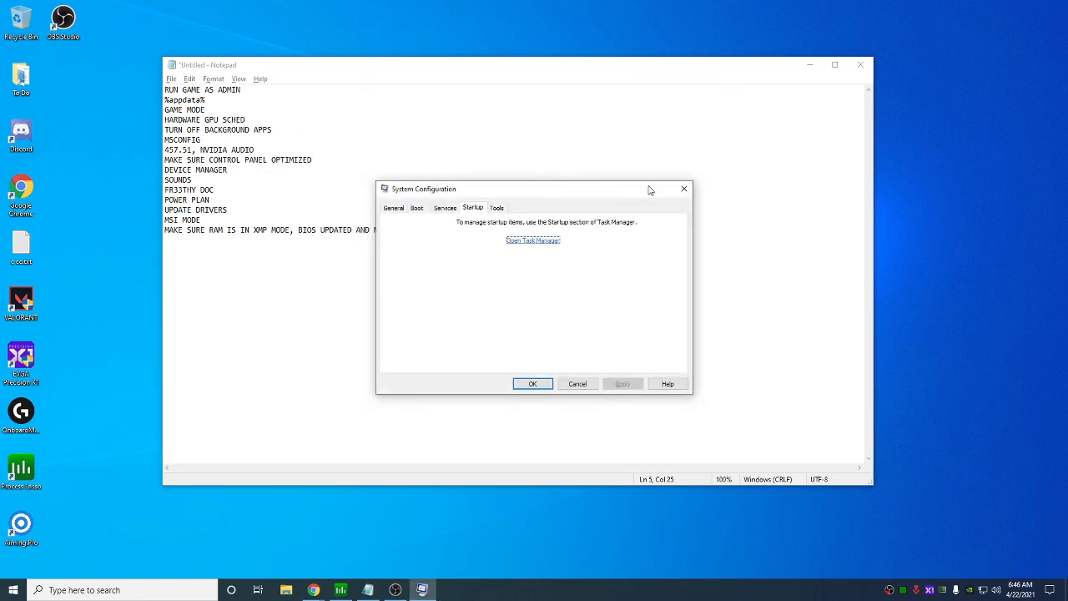
click(533, 383)
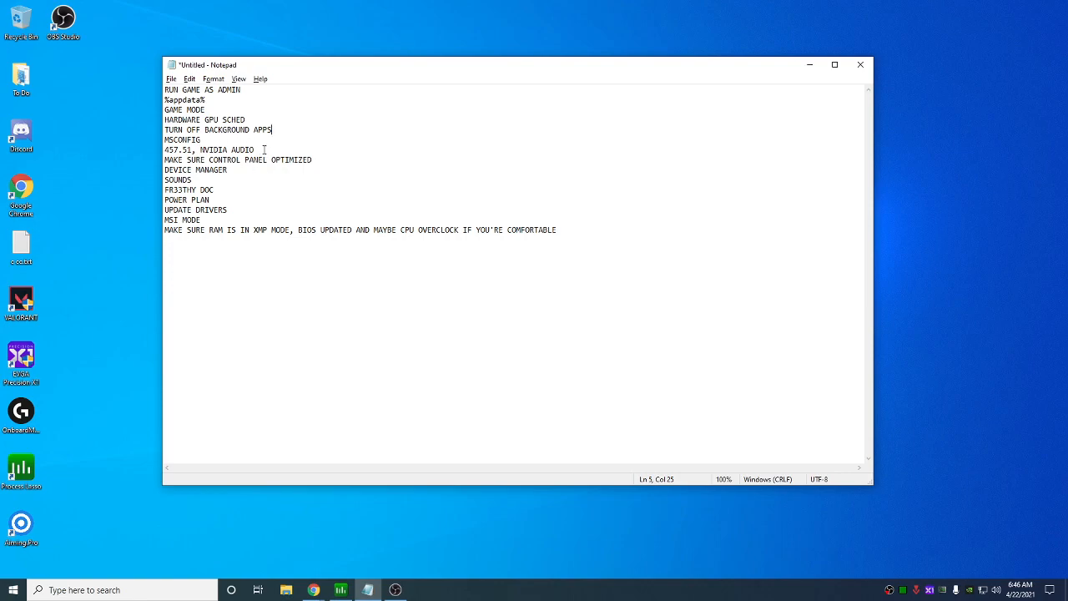
List Device Manager devices by connection and inspect the RTX 3080 and its High Definition Audio Controller
click(200, 150)
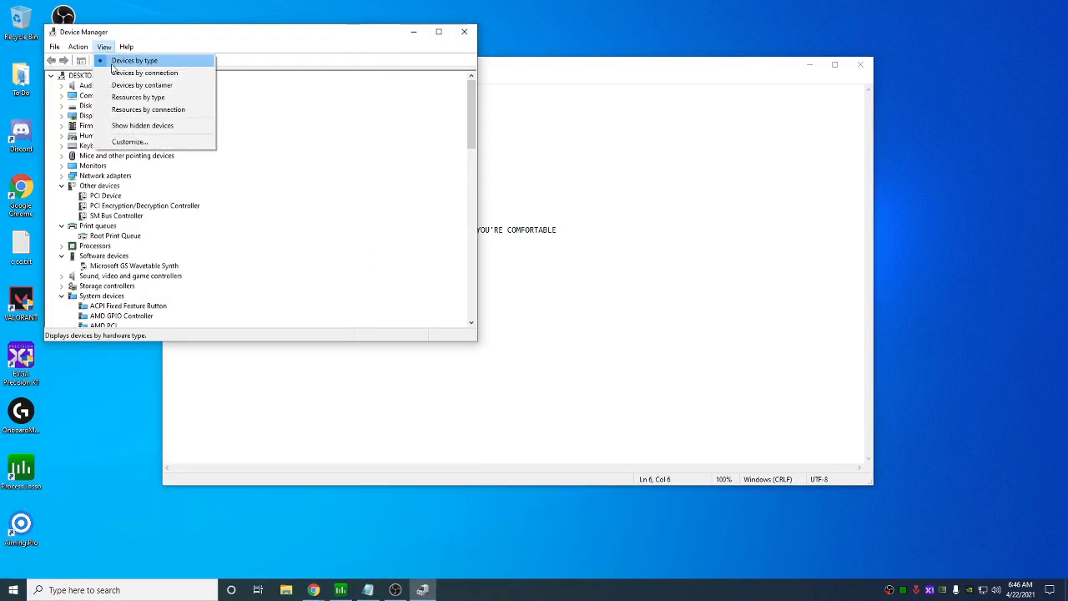
click(134, 60)
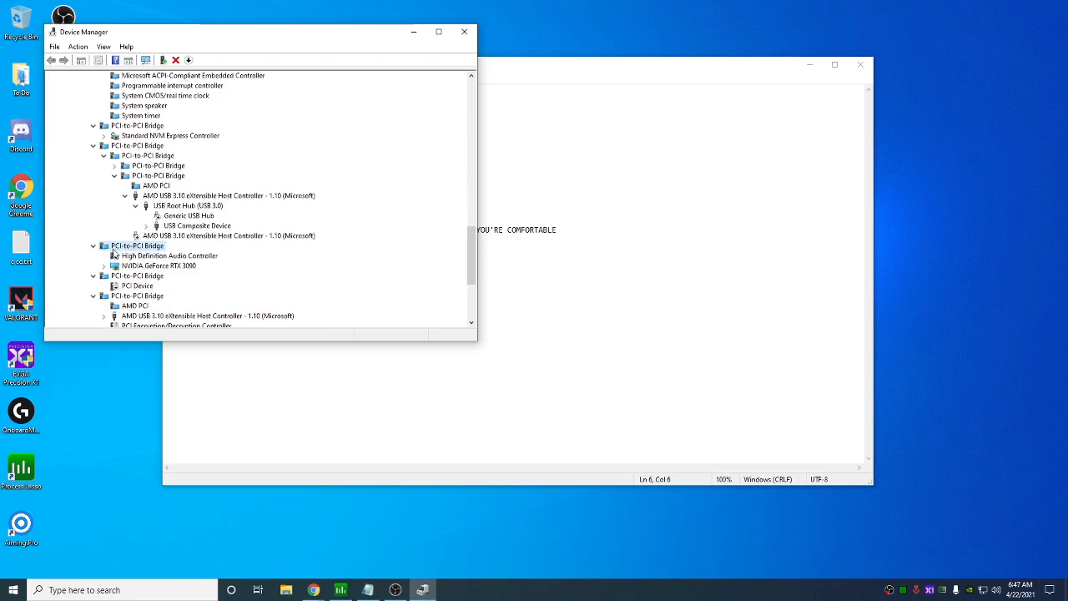
click(158, 266)
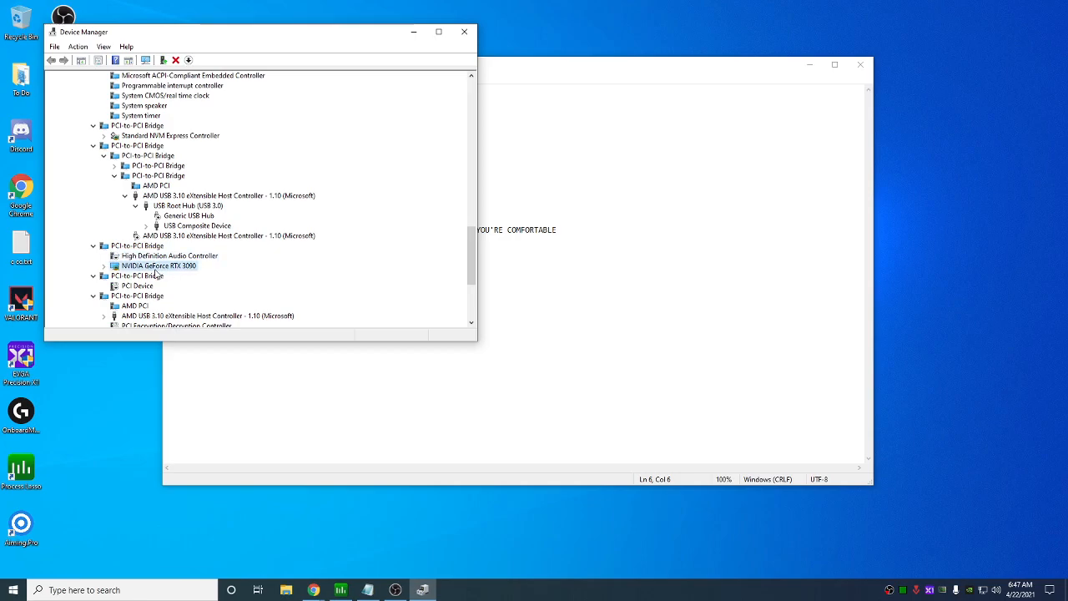
click(169, 256)
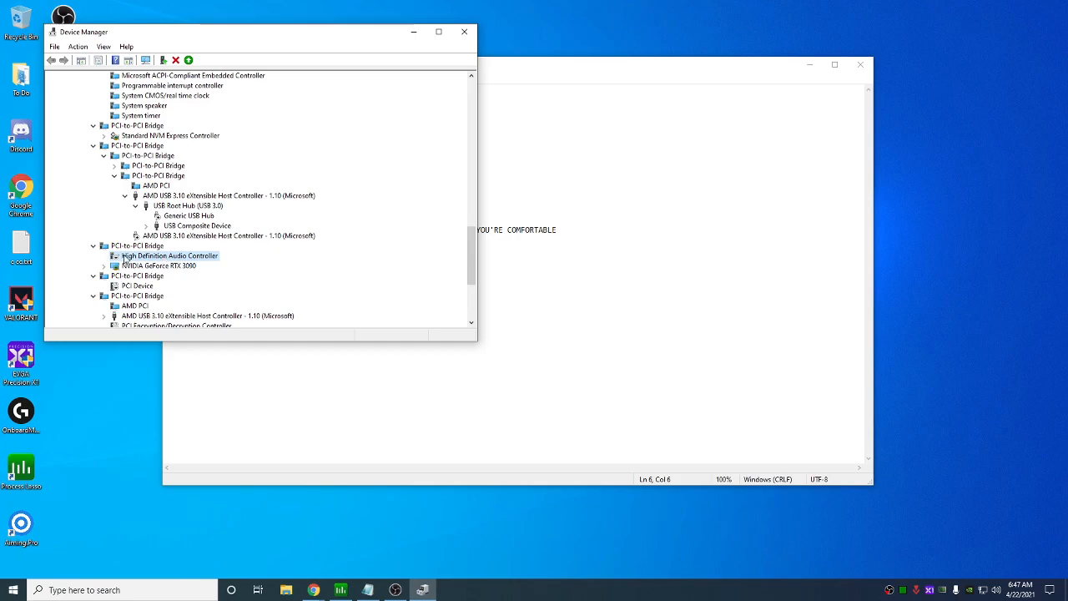
right_click(171, 255)
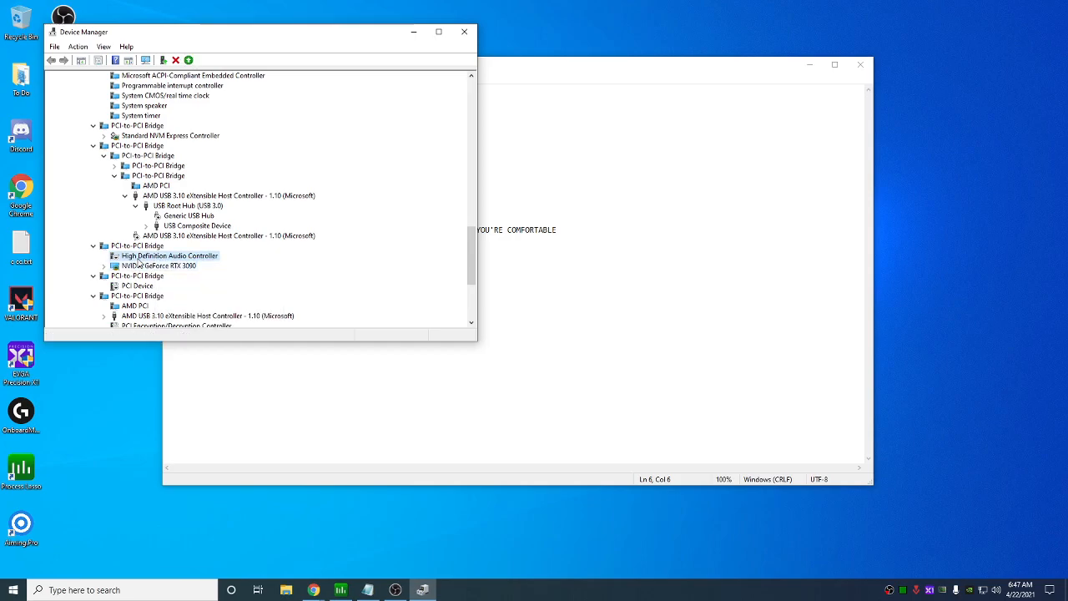
click(159, 266)
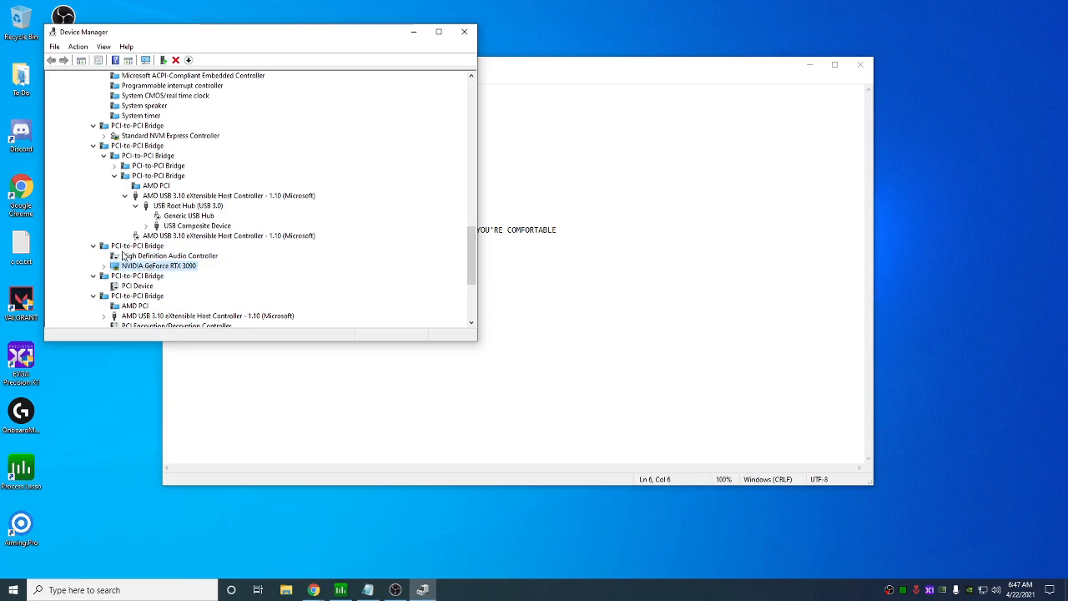
click(171, 255)
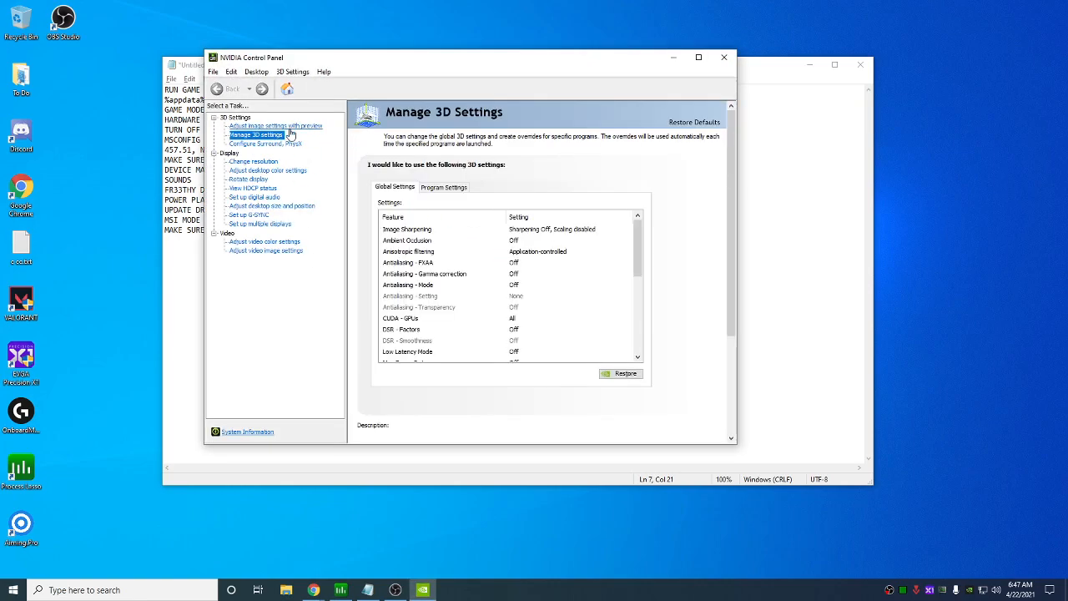
Review Manage 3D settings, Adjust image settings and the Change resolution page
click(276, 127)
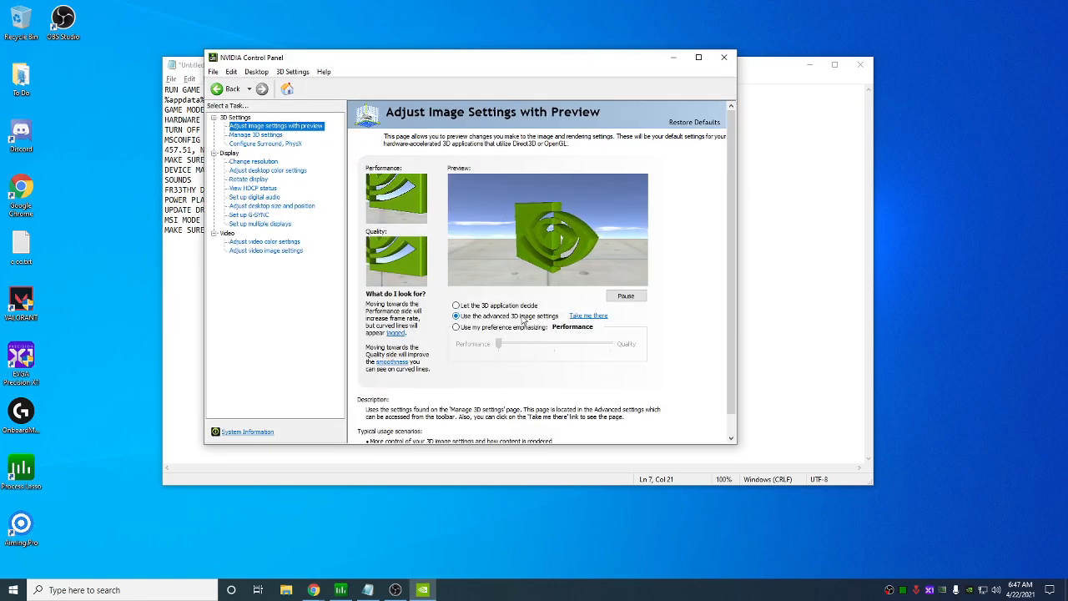
click(257, 133)
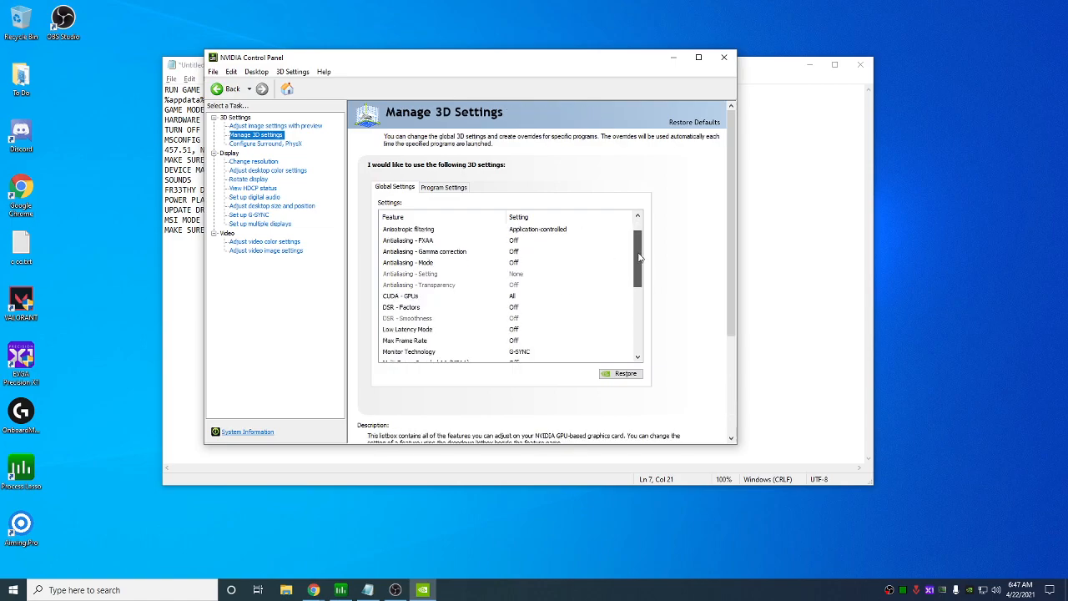
scroll(down, 3)
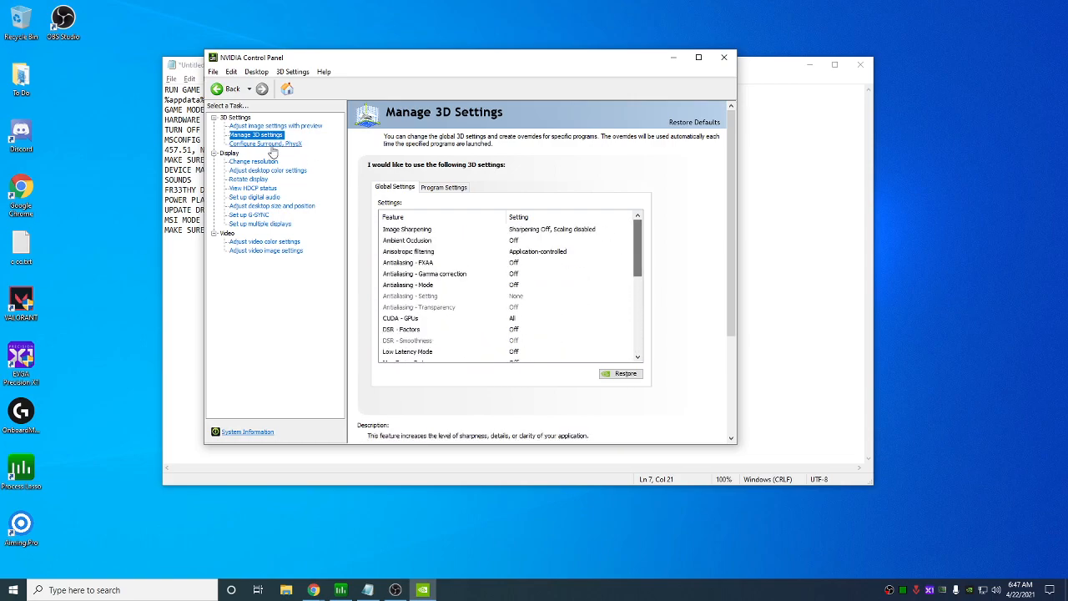
click(254, 160)
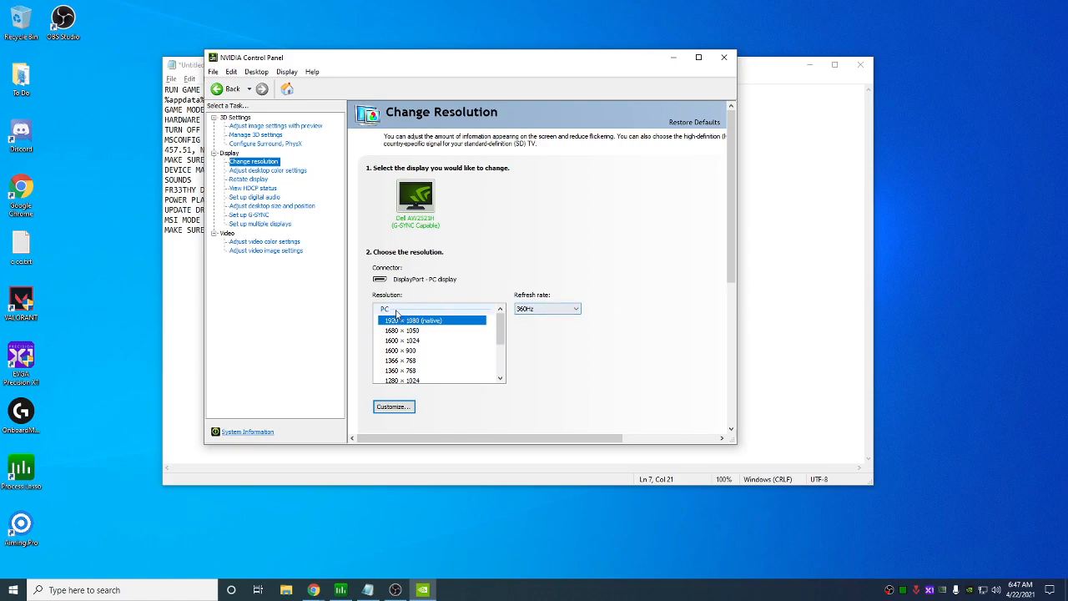
mouse_move(534, 249)
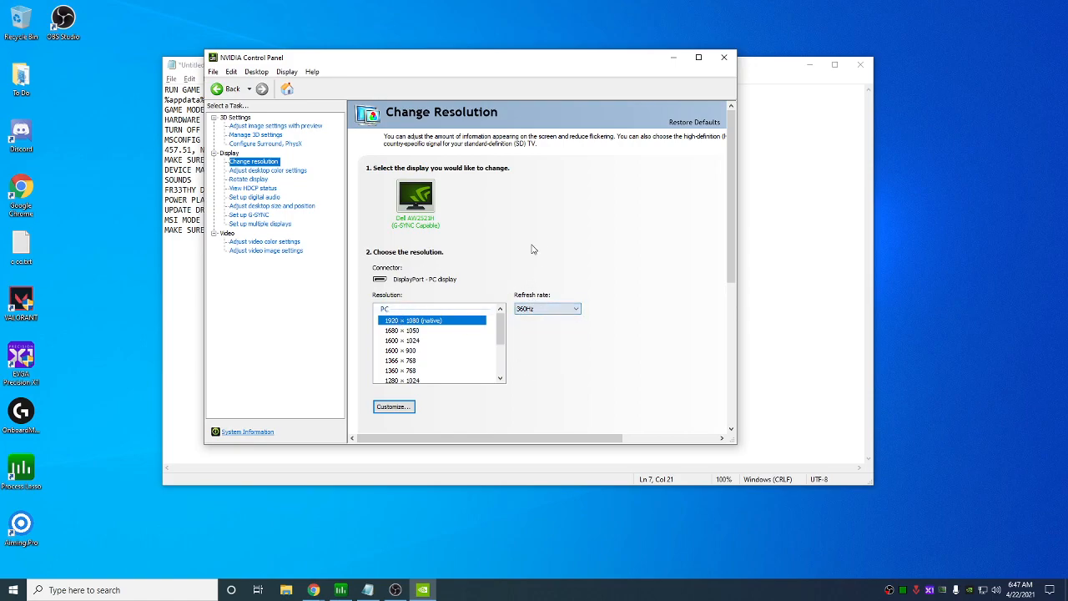
mouse_move(374, 243)
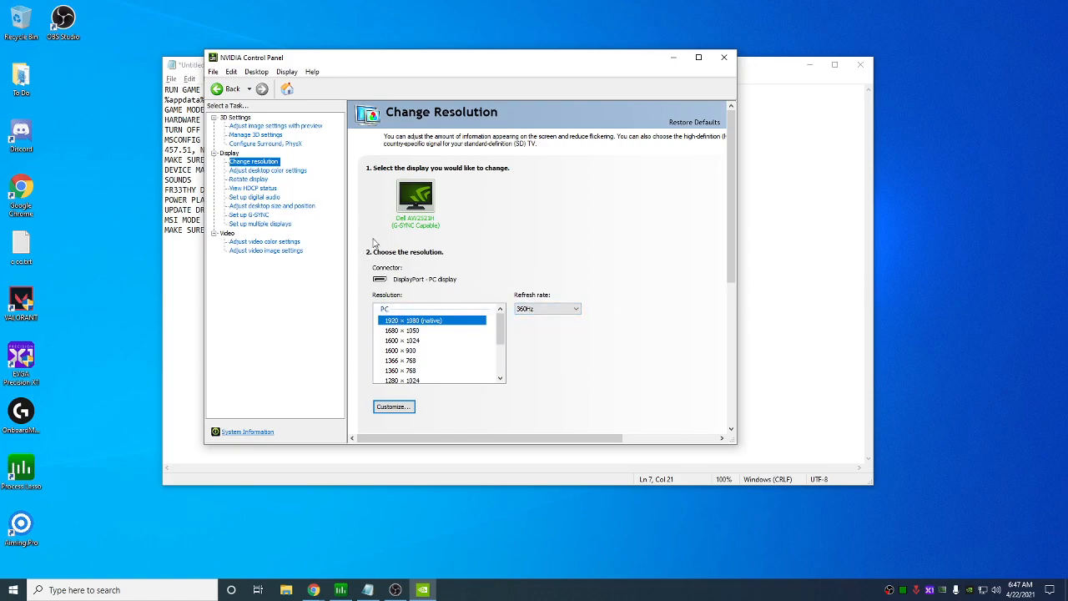
In Adjust desktop size and position, override game scaling and choose the Perform scaling on device
click(272, 206)
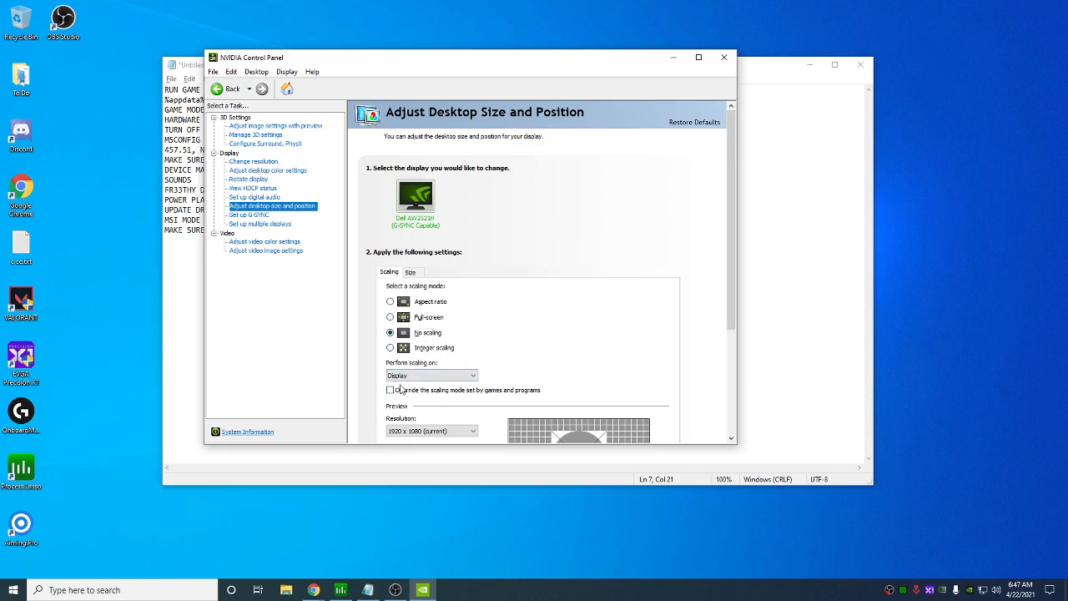
click(431, 374)
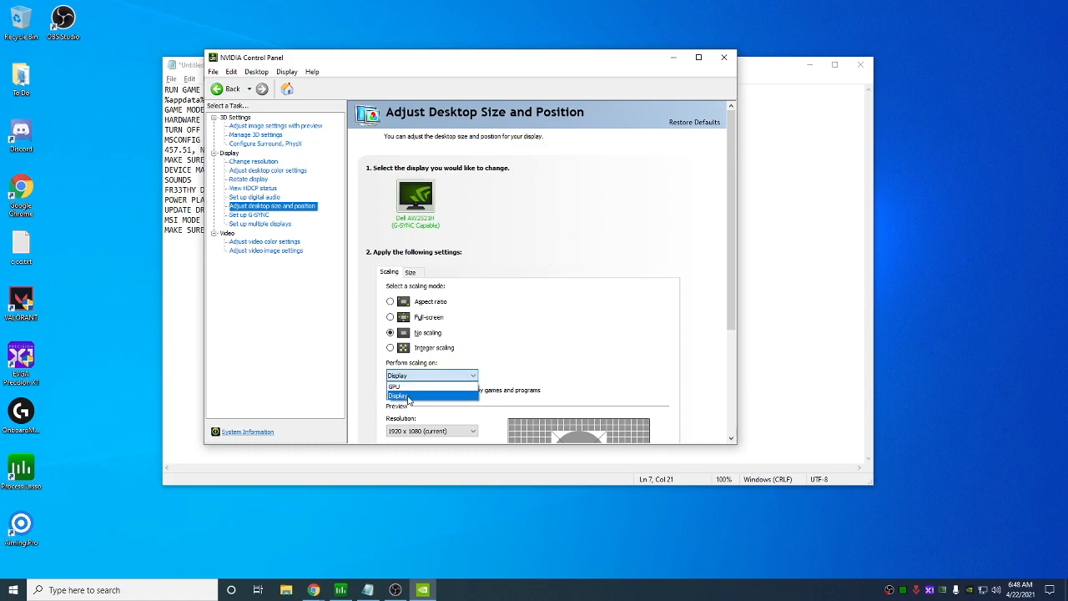
click(404, 394)
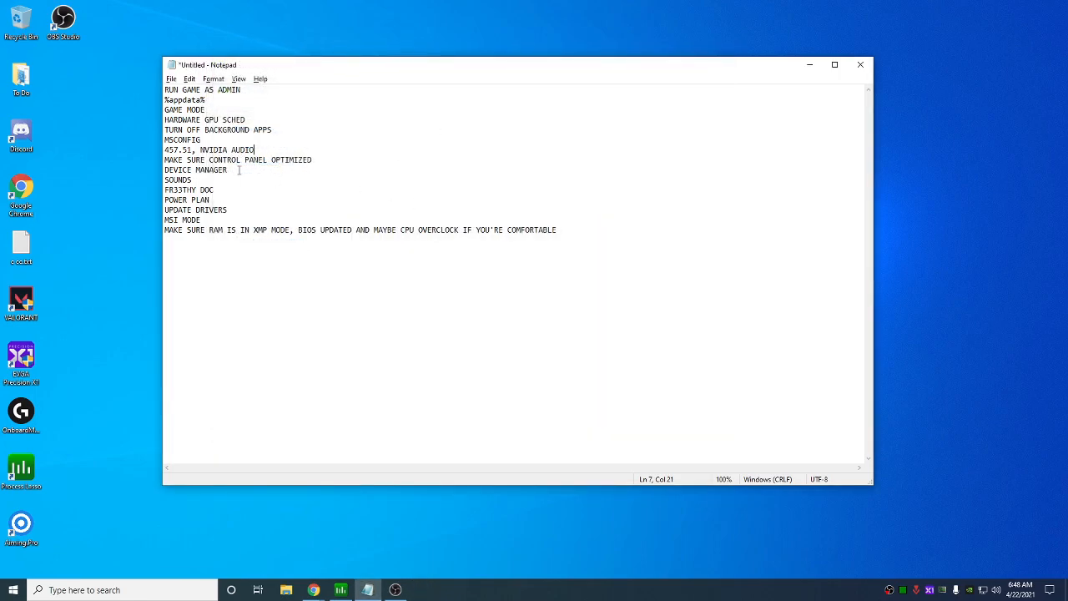
click(214, 190)
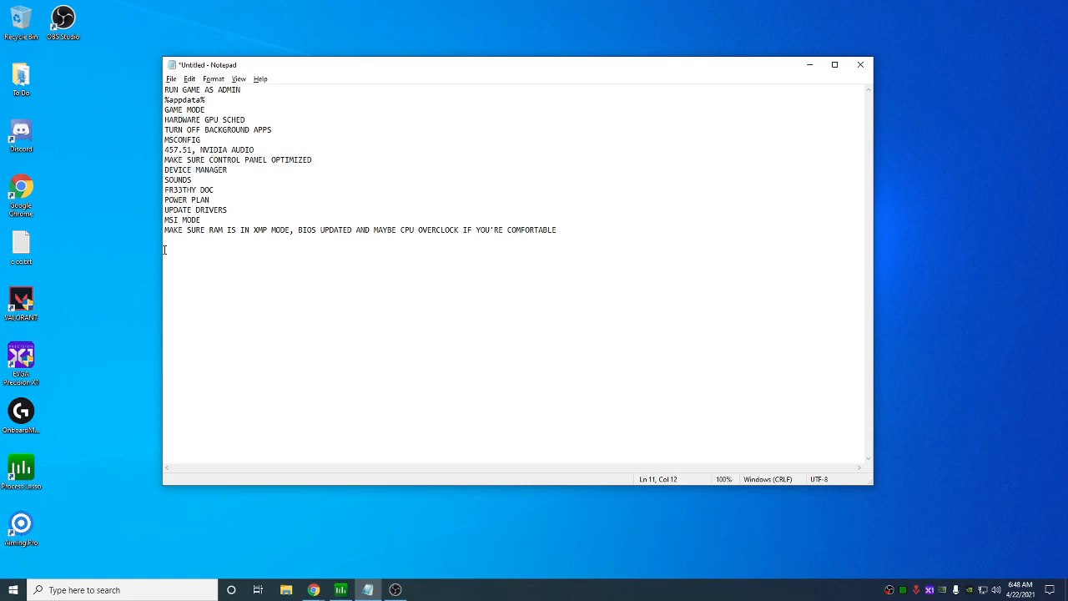
click(258, 150)
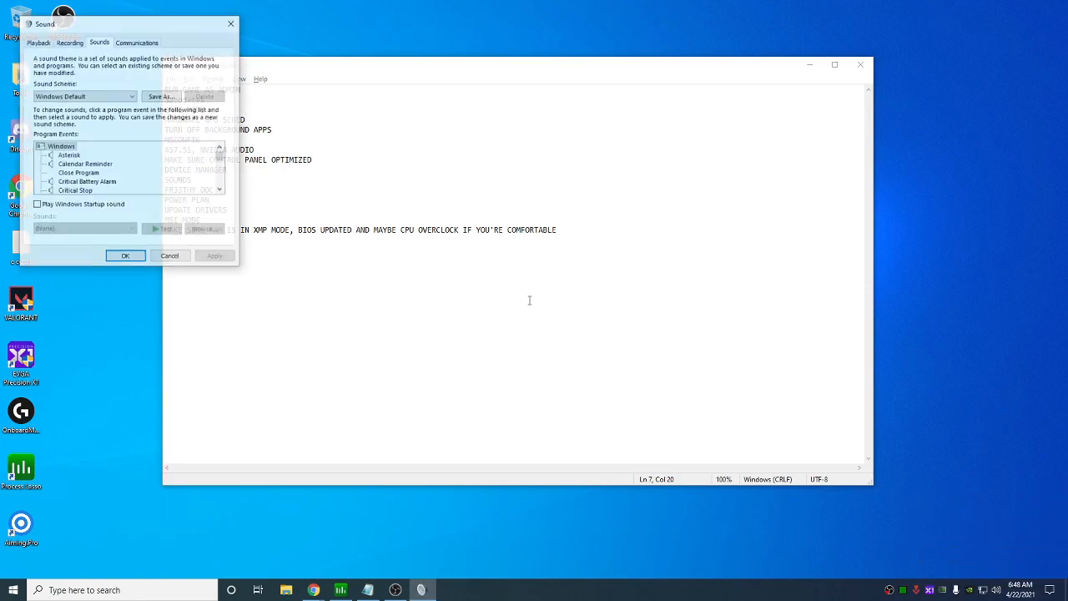
Review Headphones playback properties and enhancements, then the recording devices with Headset Microphone default
click(37, 42)
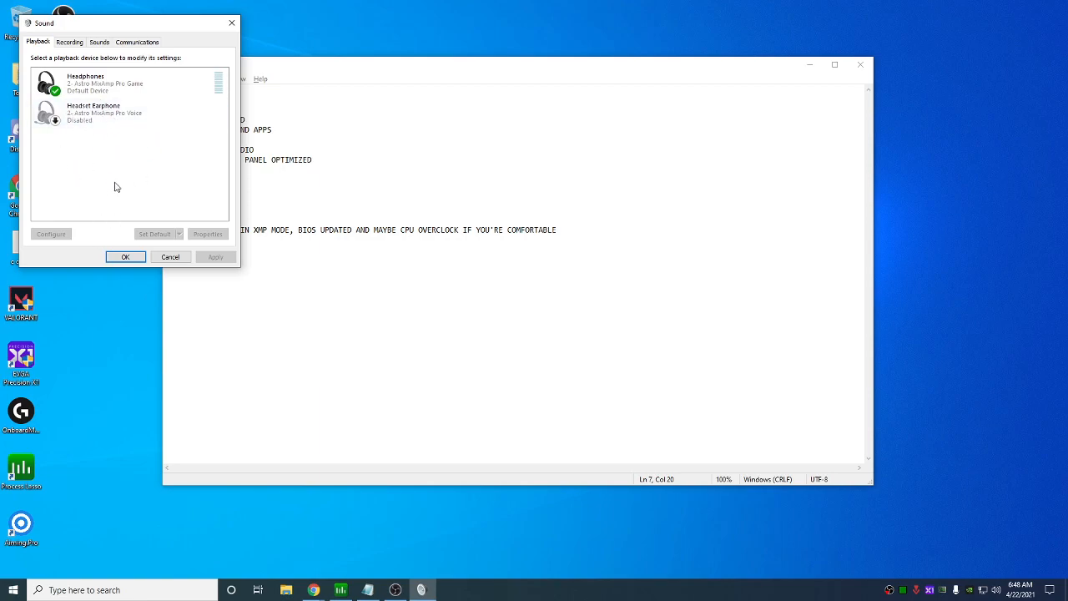
click(85, 82)
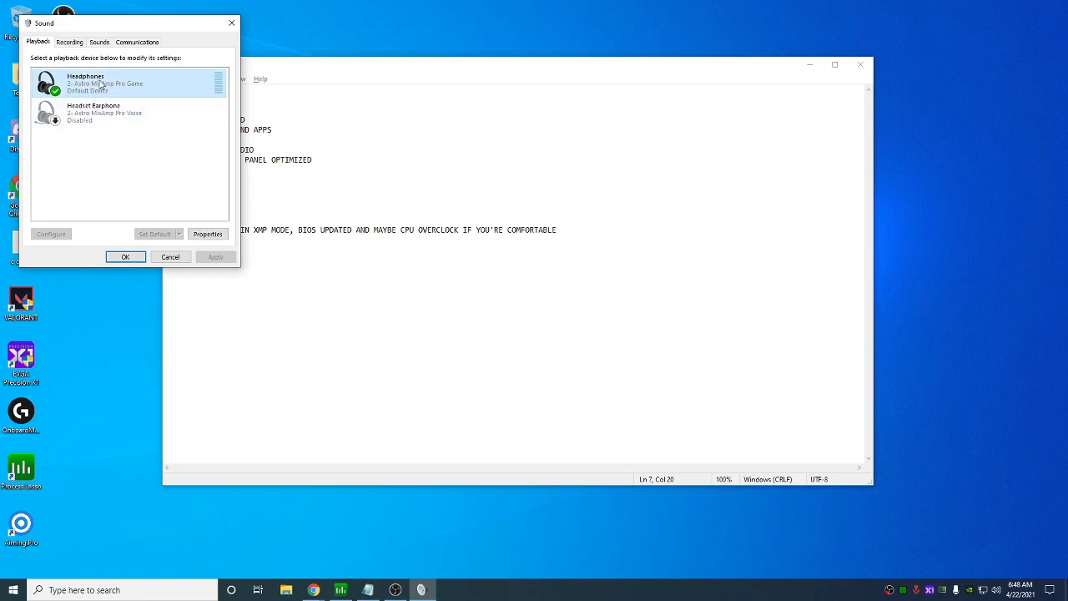
click(207, 233)
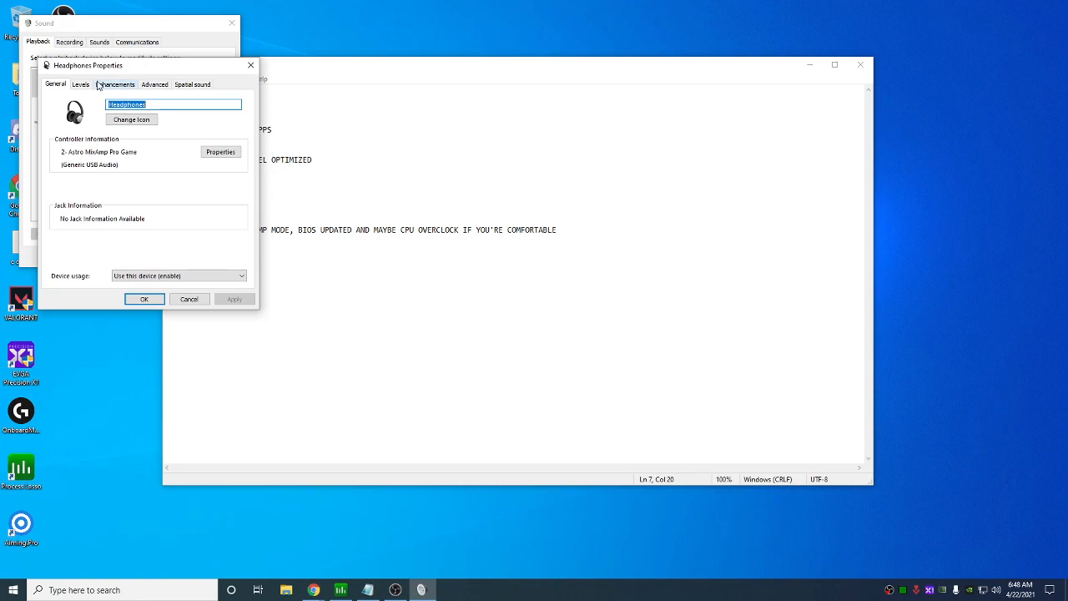
click(115, 83)
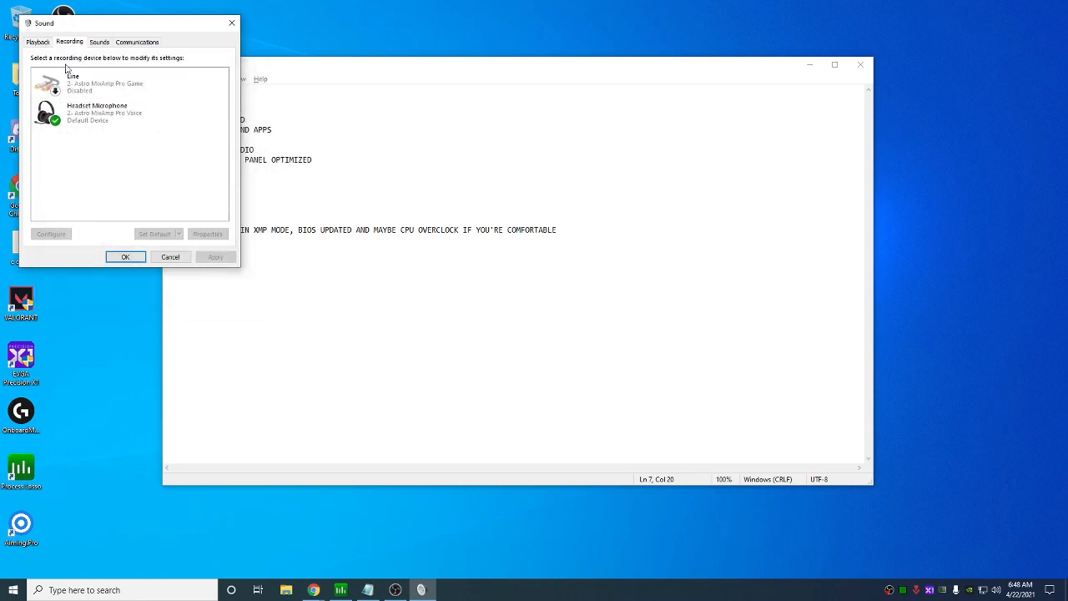
right_click(92, 83)
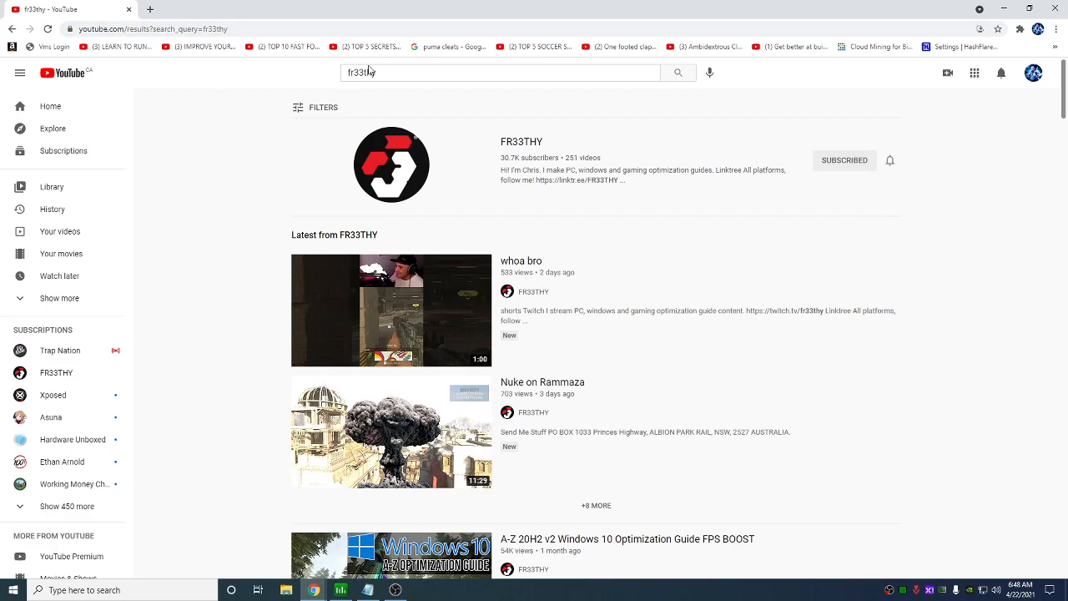
From the A-Z 20H2 v2 guide video, follow the Drive link and select the 20H2 zip file
click(390, 166)
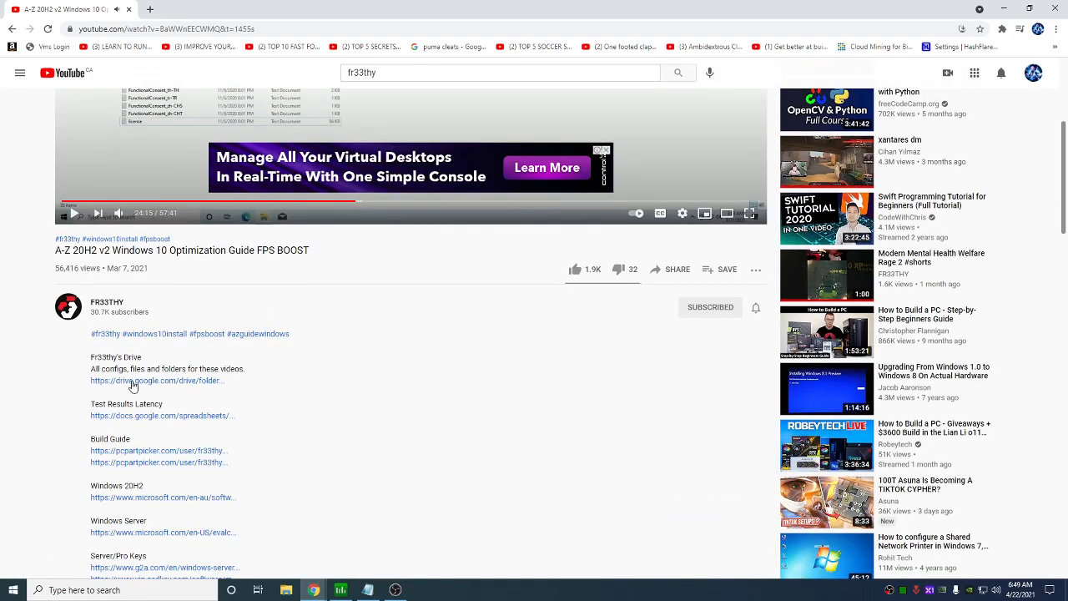
click(157, 381)
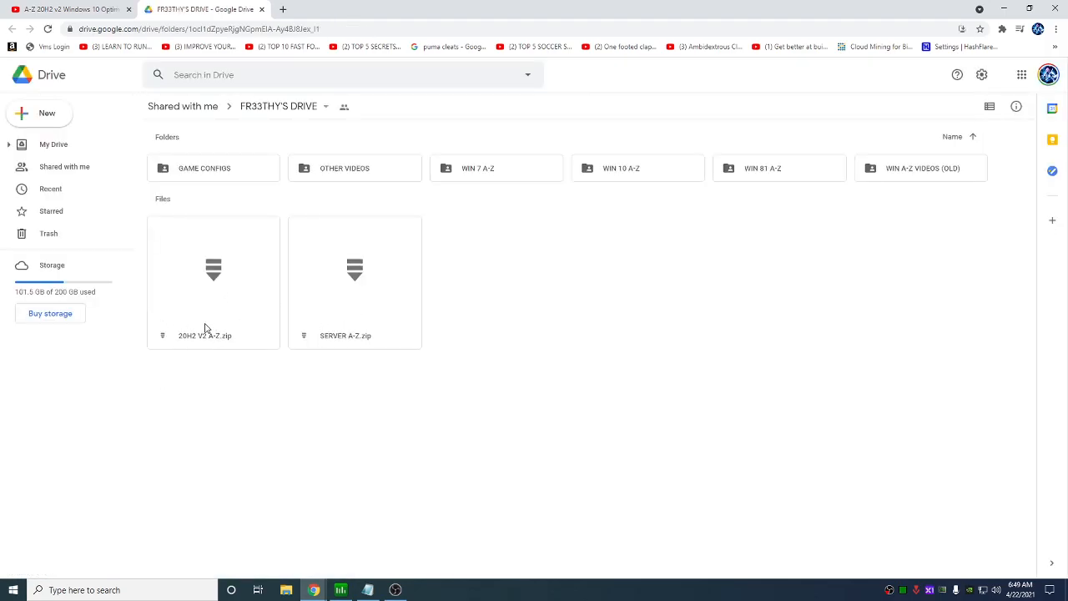
click(58, 10)
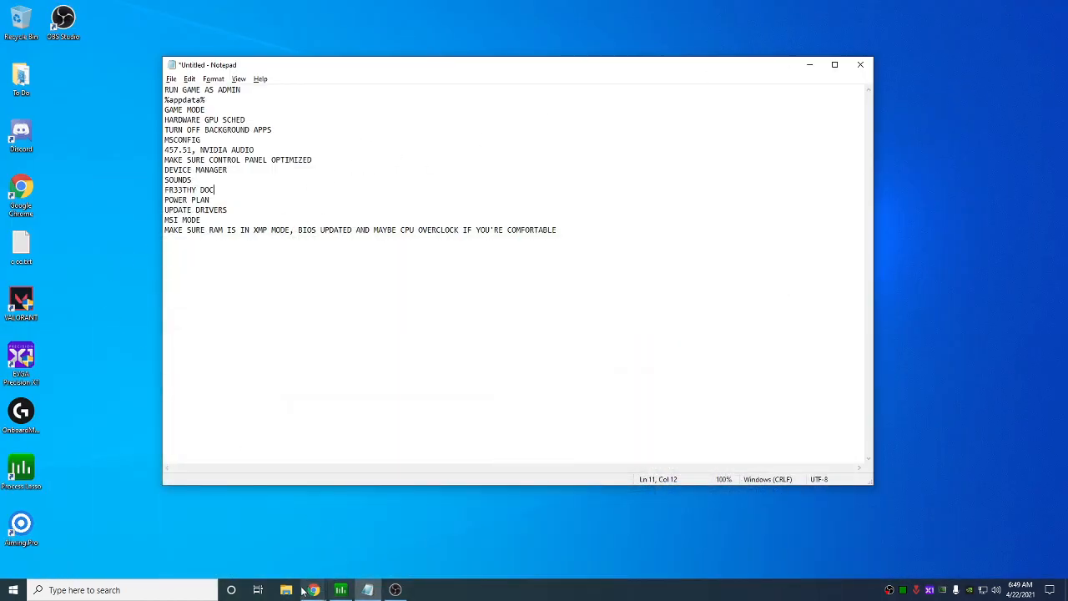
Open the extracted 20H2 V2 A-Z folder from Downloads
click(285, 591)
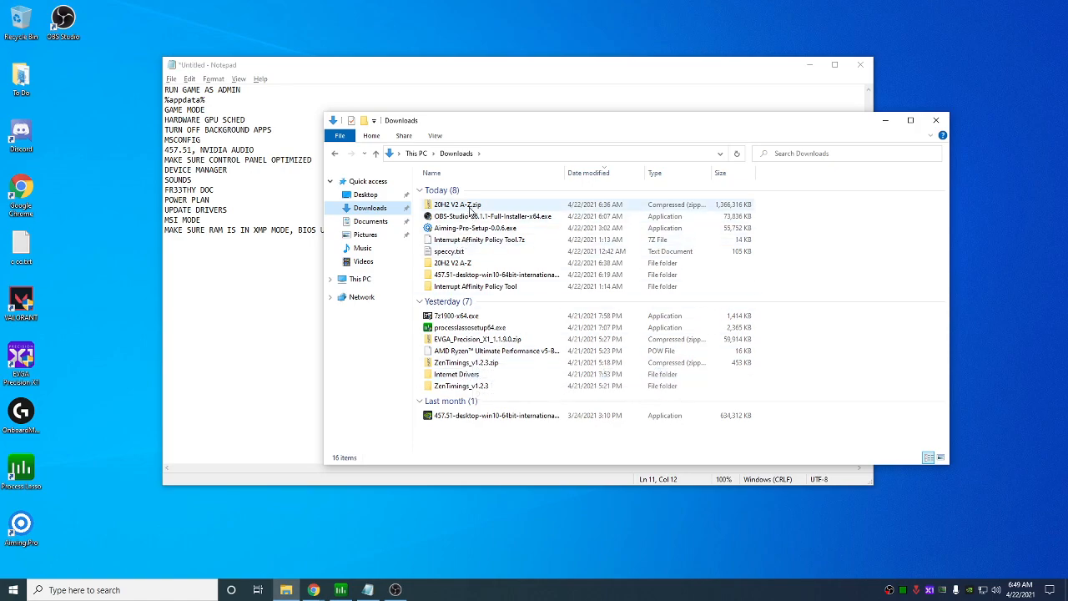
click(453, 262)
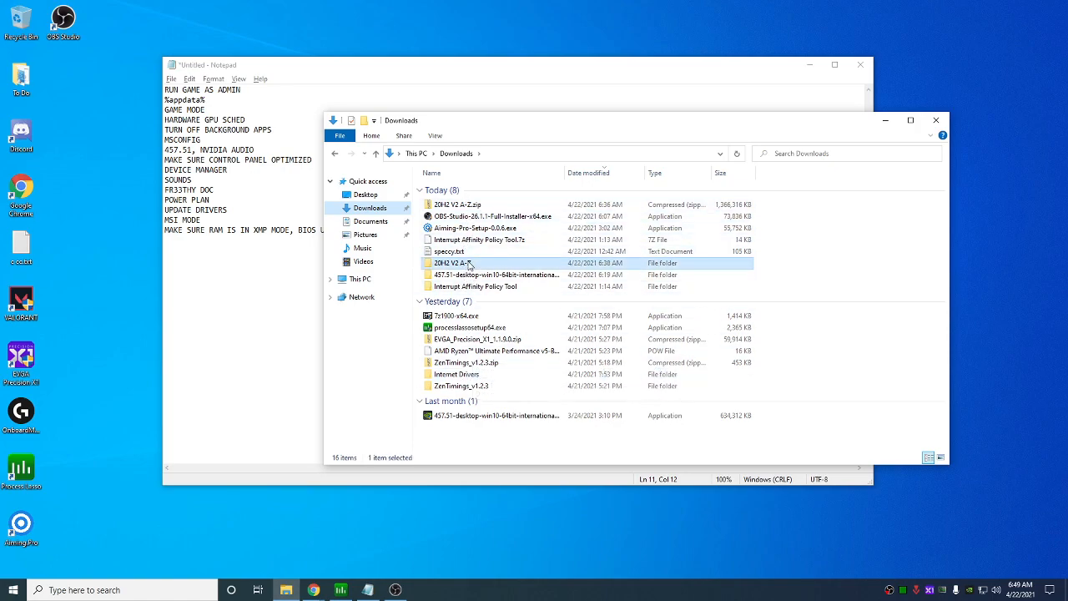
double_click(454, 263)
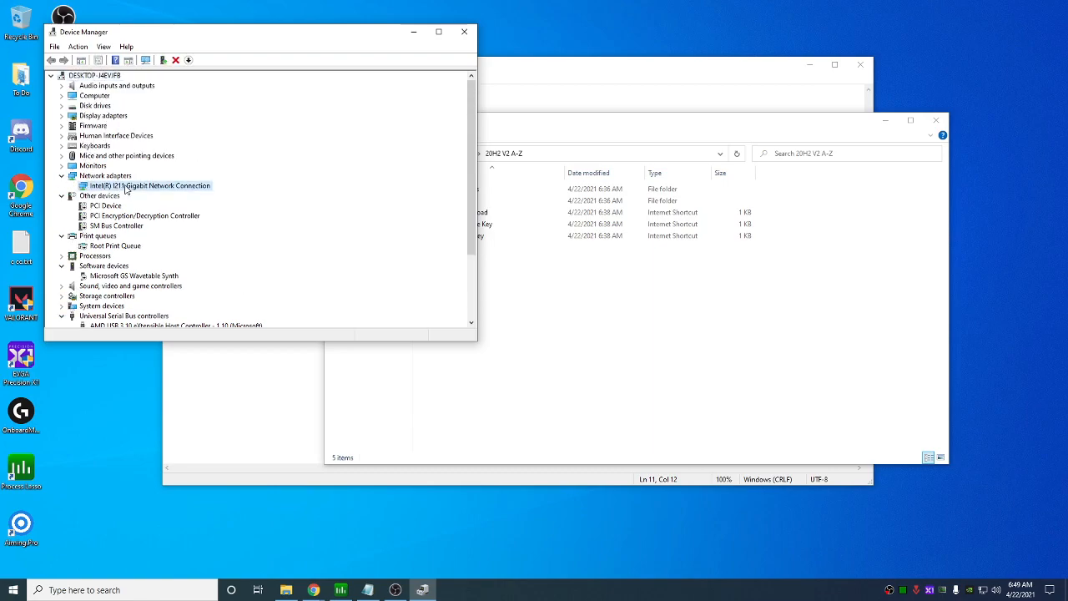
mouse_move(173, 190)
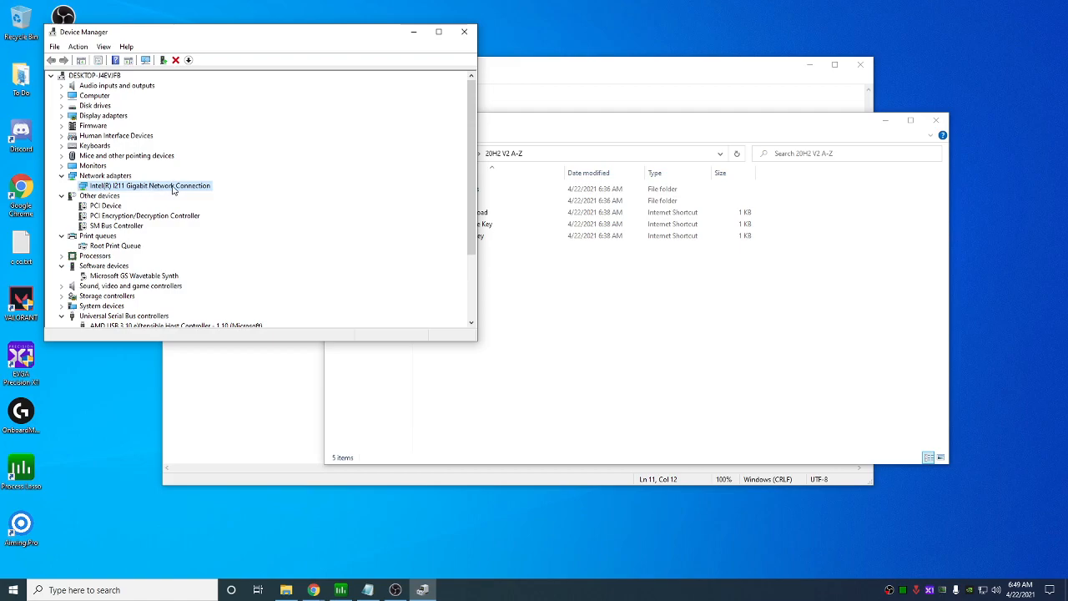
Point the Intel I211 adapter's driver update at Downloads > 20H2 V2 A-Z > Internet Drivers
double_click(147, 186)
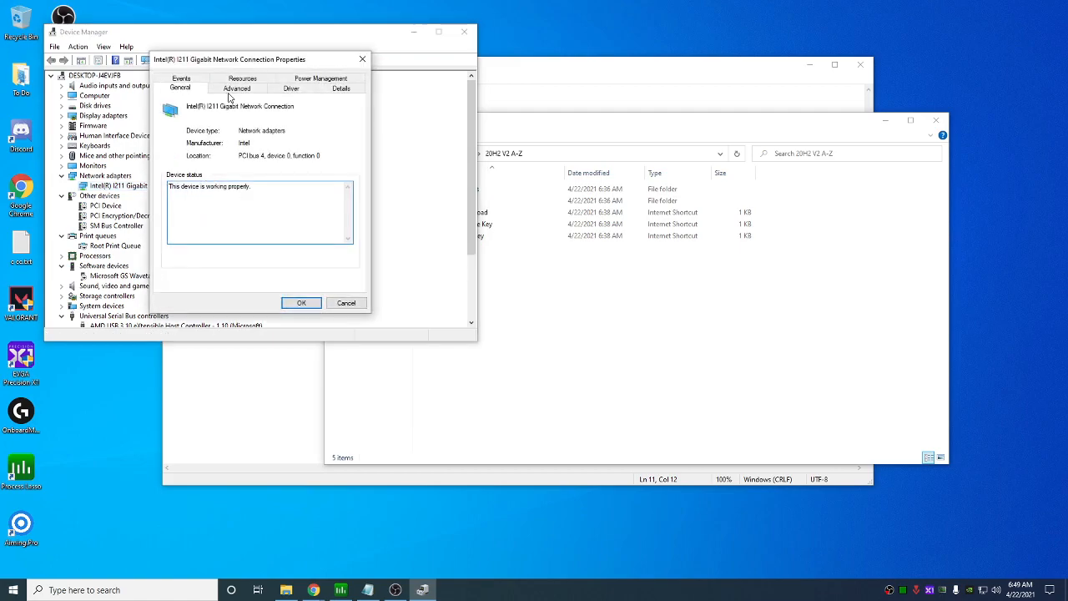
click(290, 89)
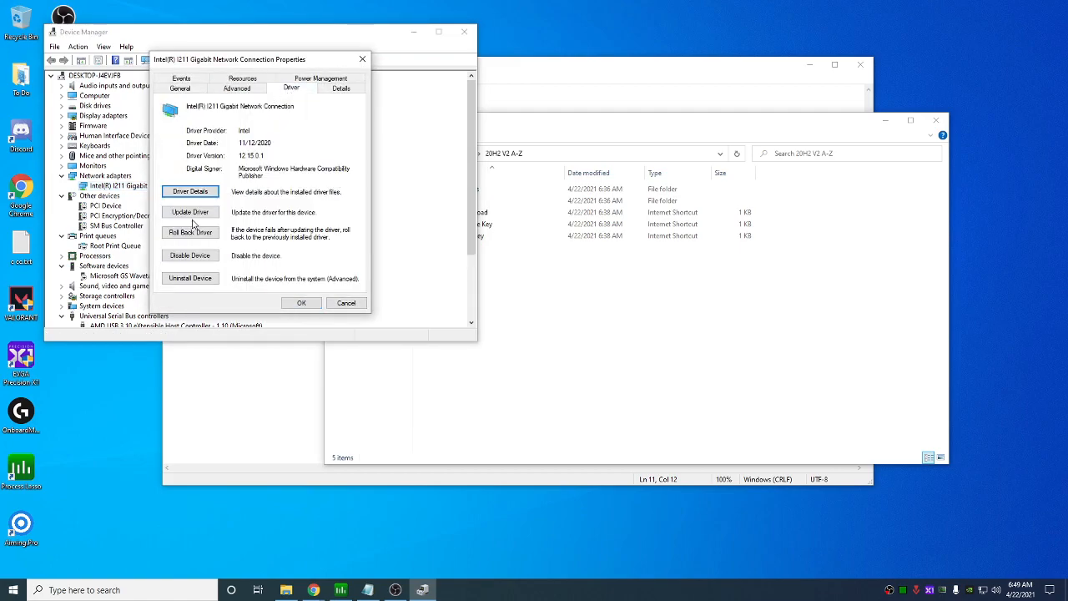
click(190, 212)
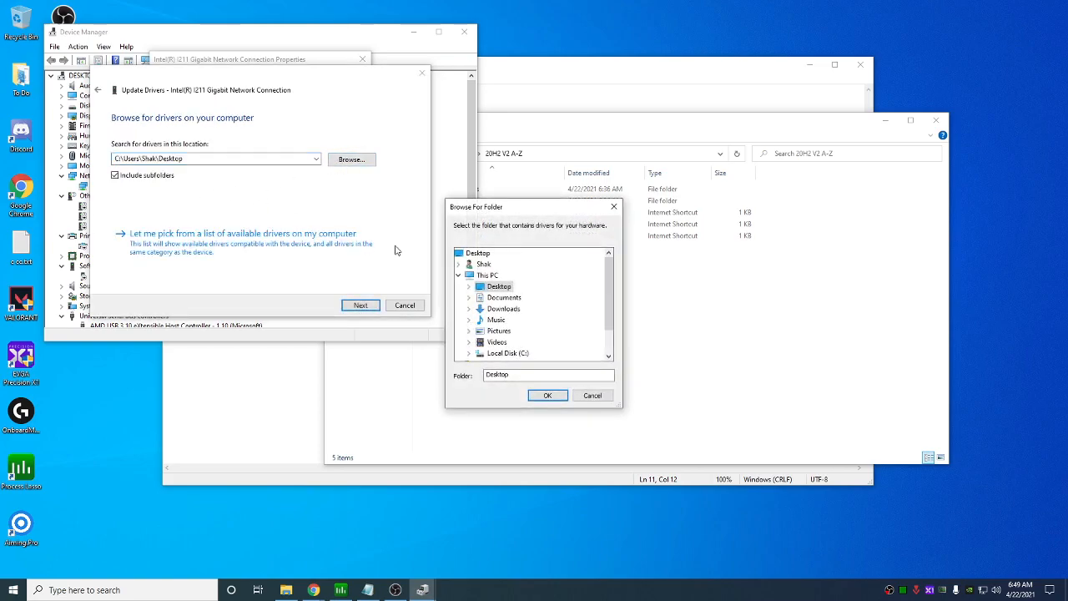
click(458, 274)
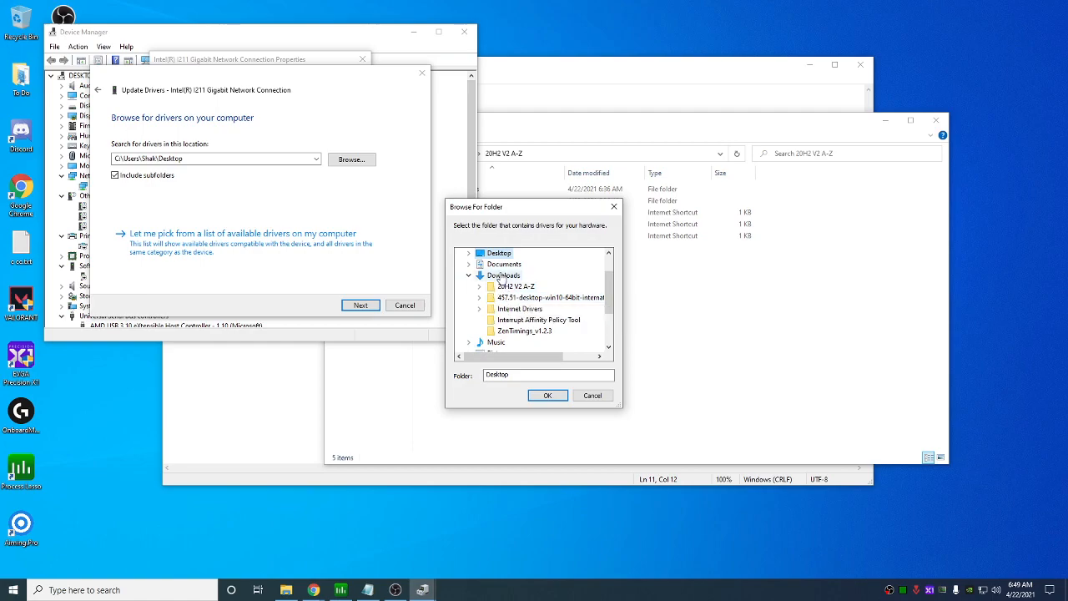
click(547, 394)
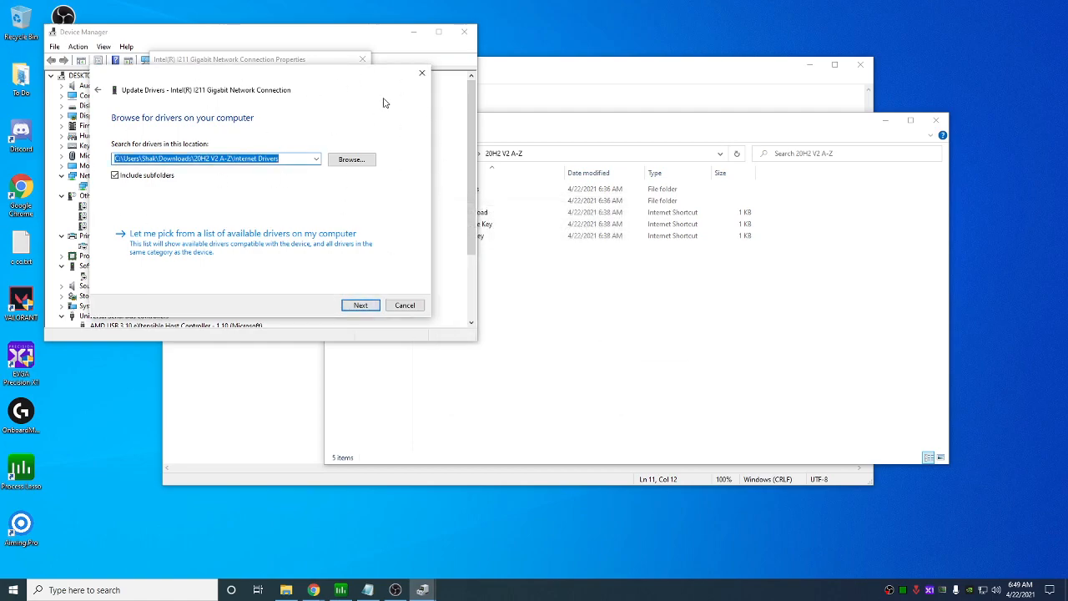
mouse_move(220, 96)
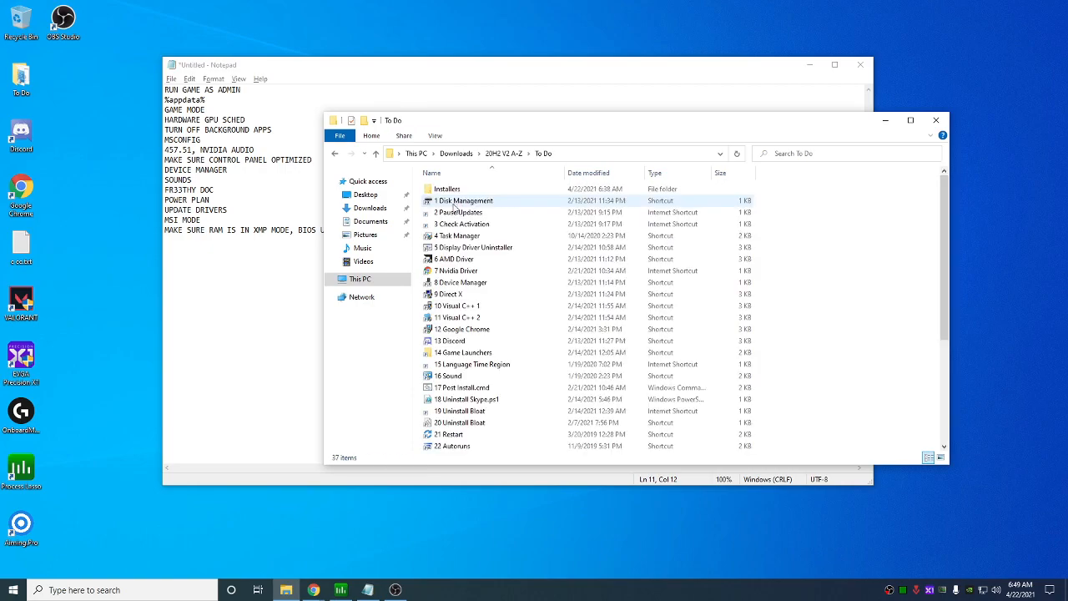
Open 17 Post Install.cmd from the To Do folder for editing in Notepad
click(464, 223)
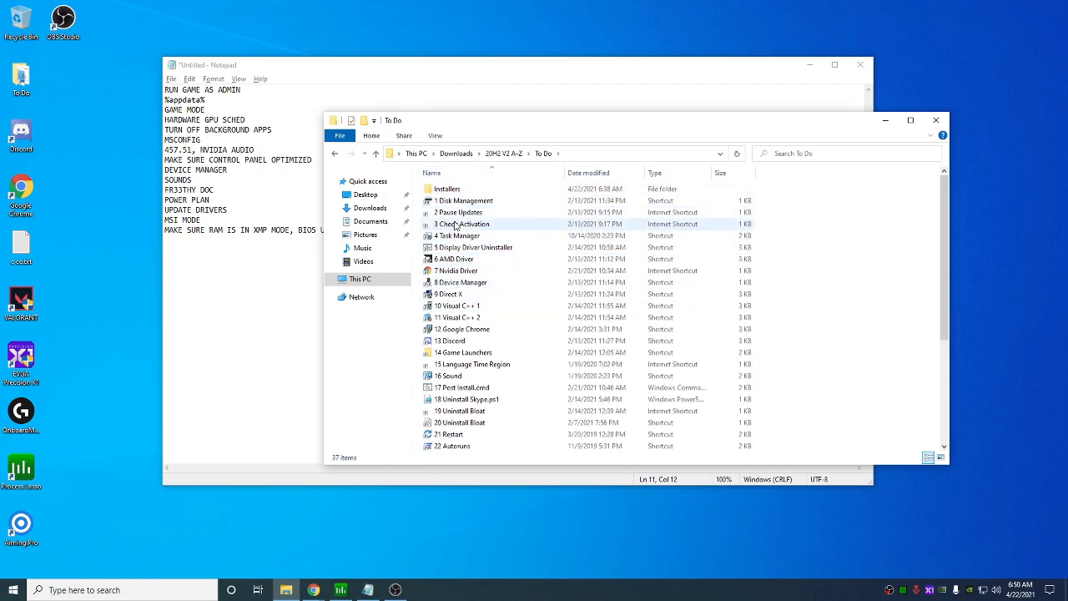
mouse_move(481, 290)
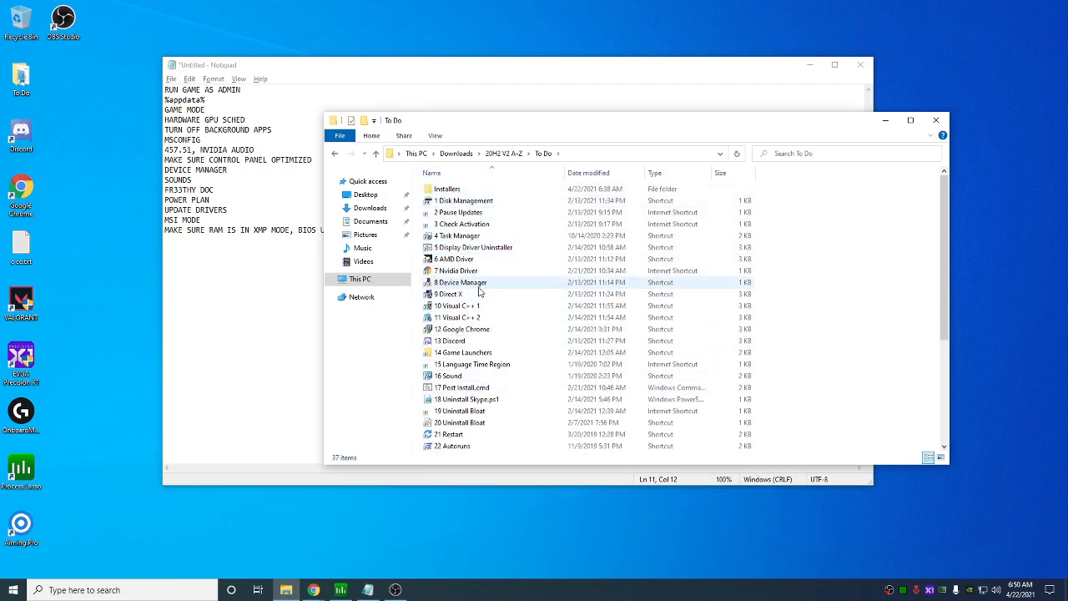
double_click(447, 187)
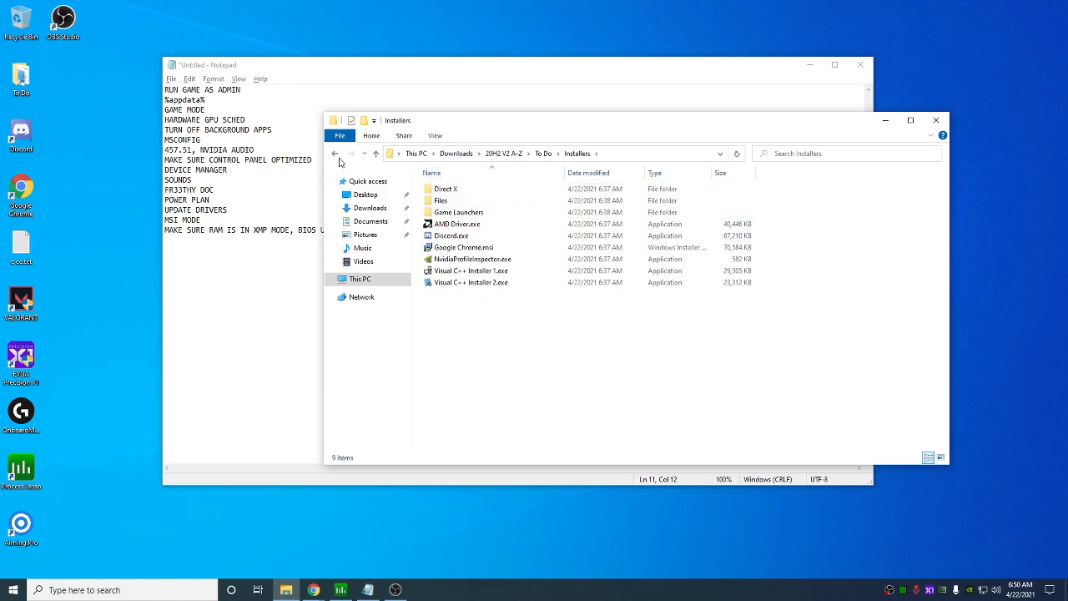
click(450, 201)
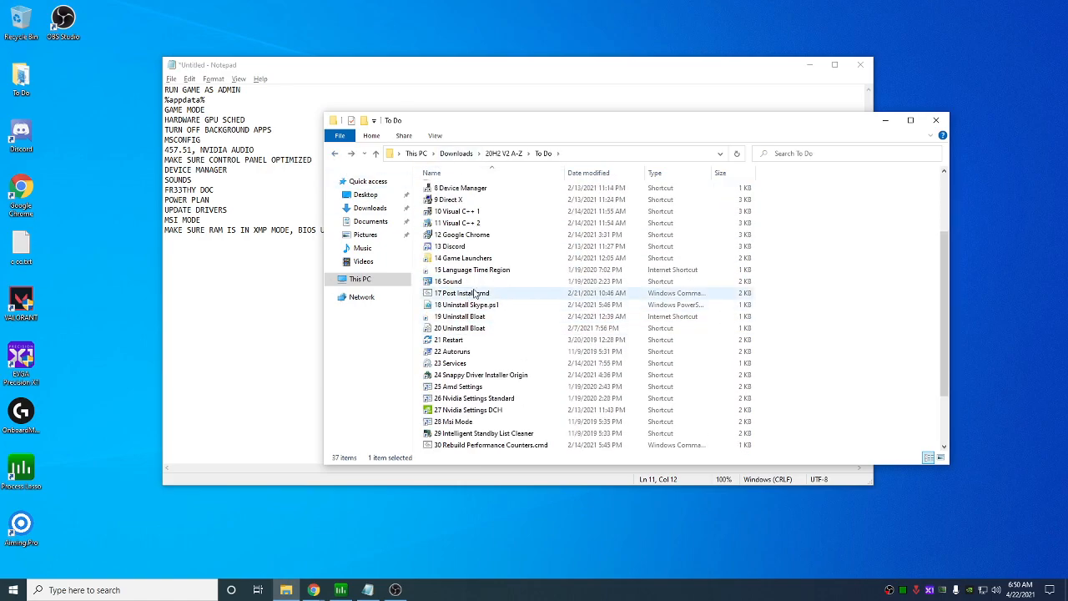
right_click(464, 294)
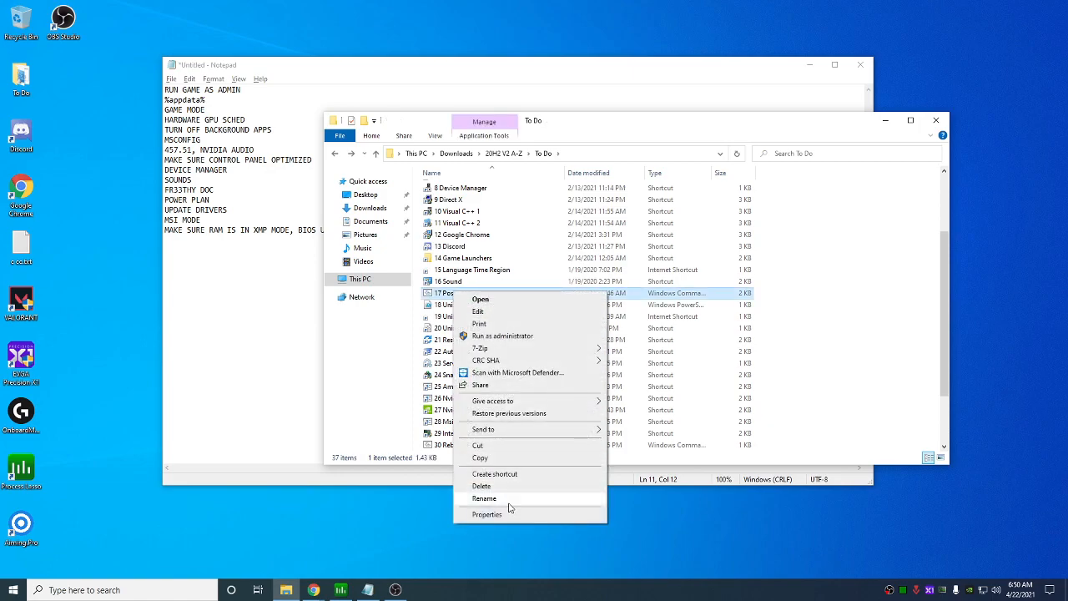
click(487, 514)
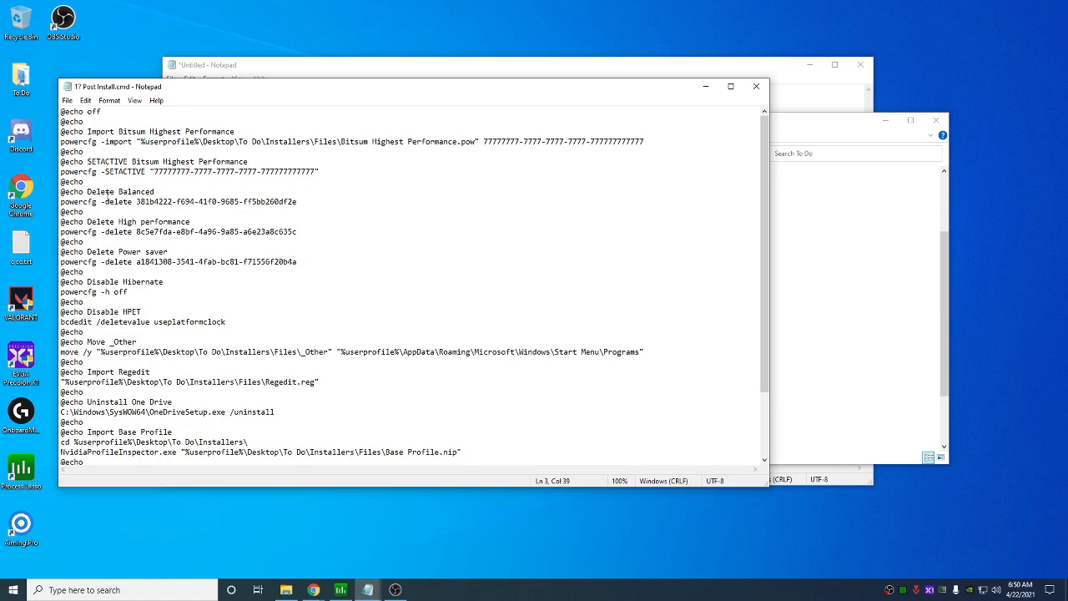
Remove the Import Base Profile and Move Program Files commands, then close the script
scroll(down, 3)
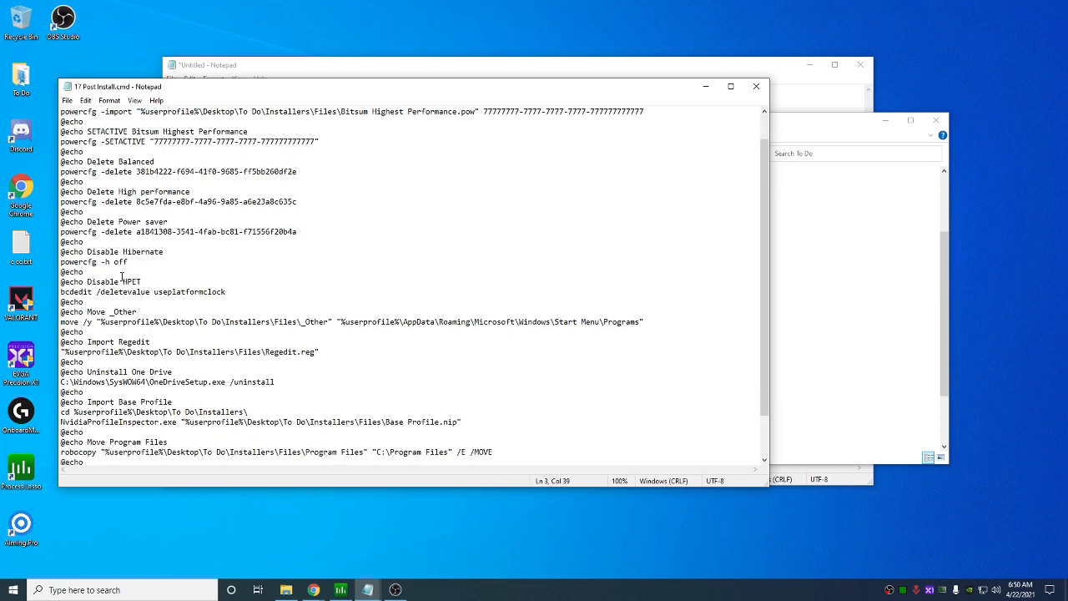
scroll(down, 3)
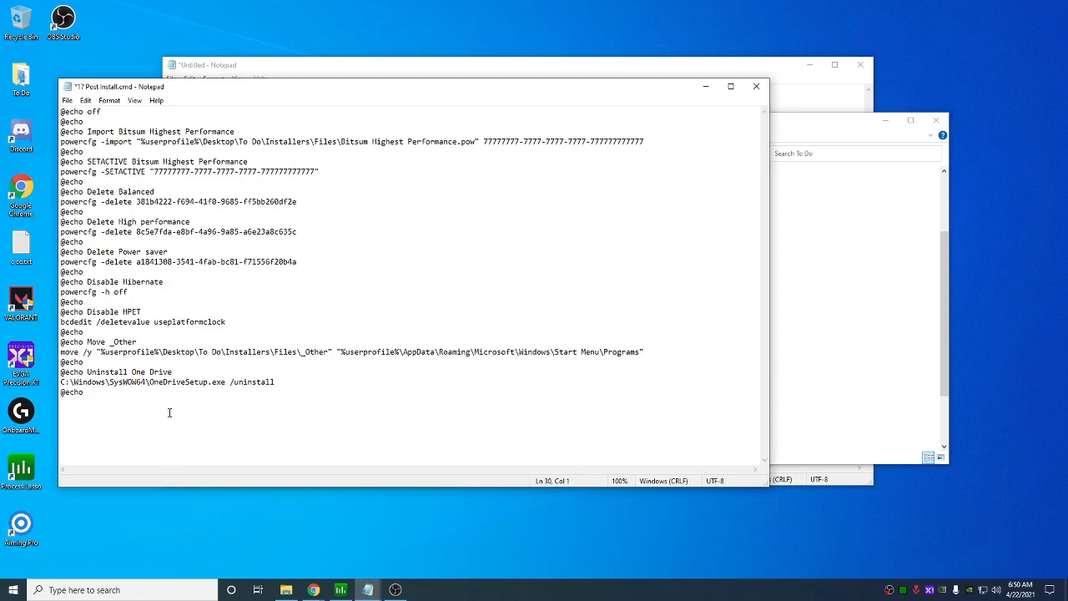
click(285, 318)
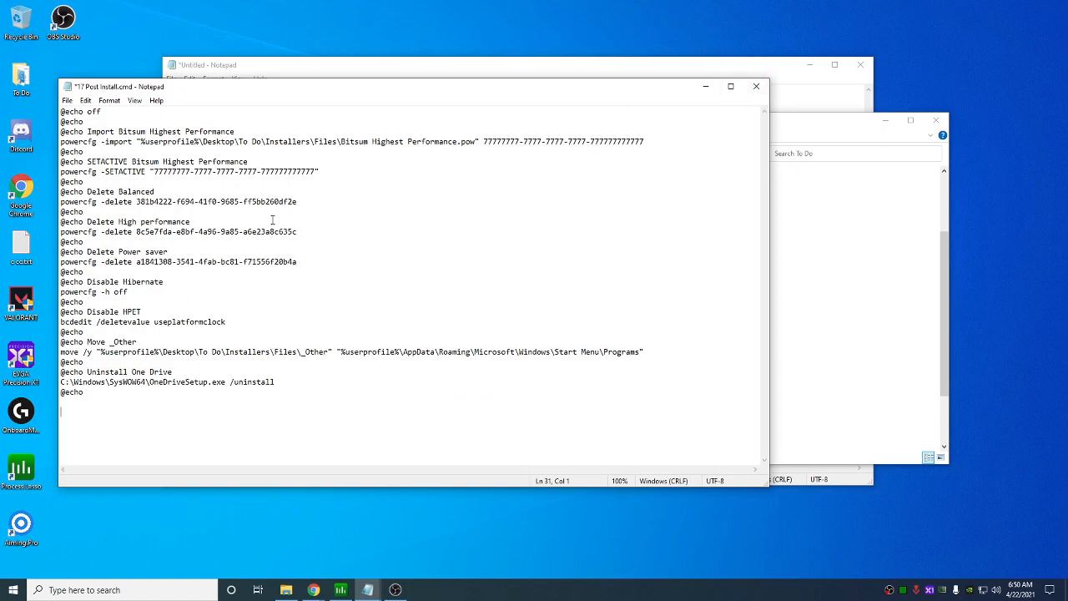
click(756, 87)
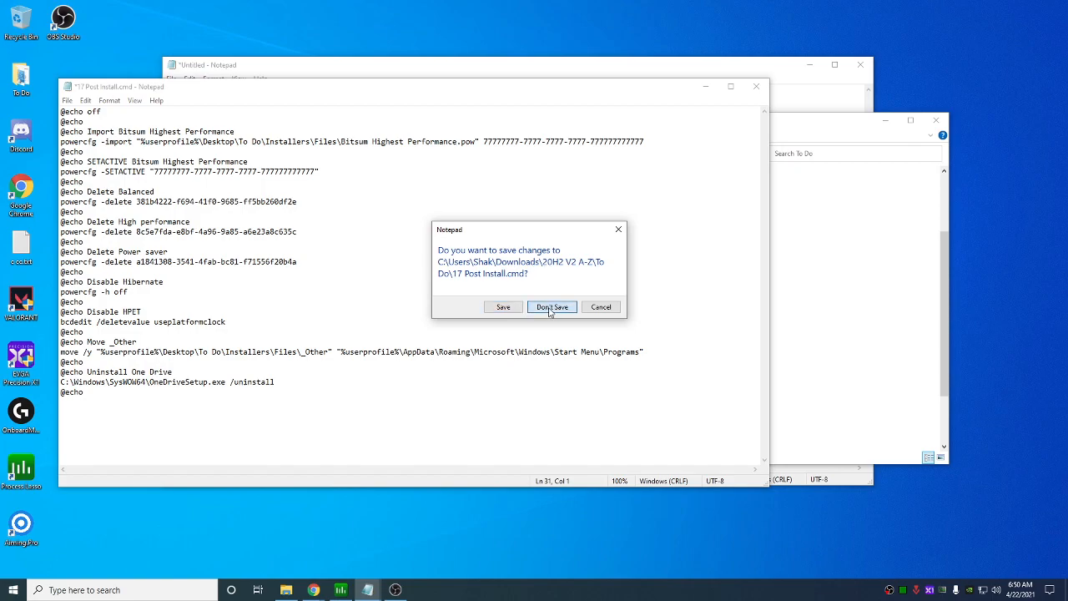
Discard the script changes and browse Installers > Files > Program Files > Intelligent Standby List Cleaner
click(551, 307)
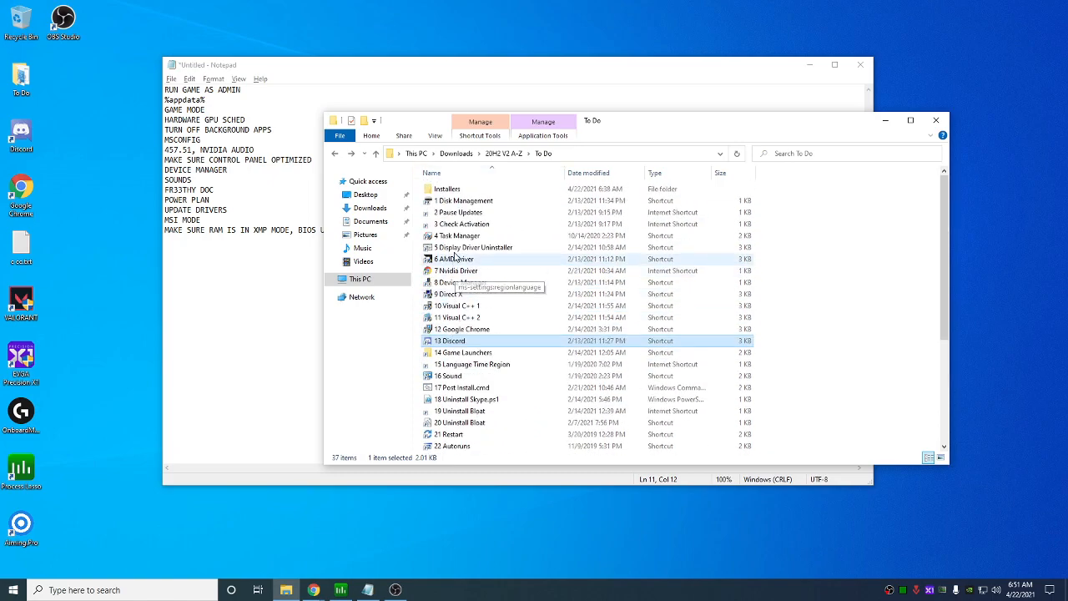
double_click(447, 187)
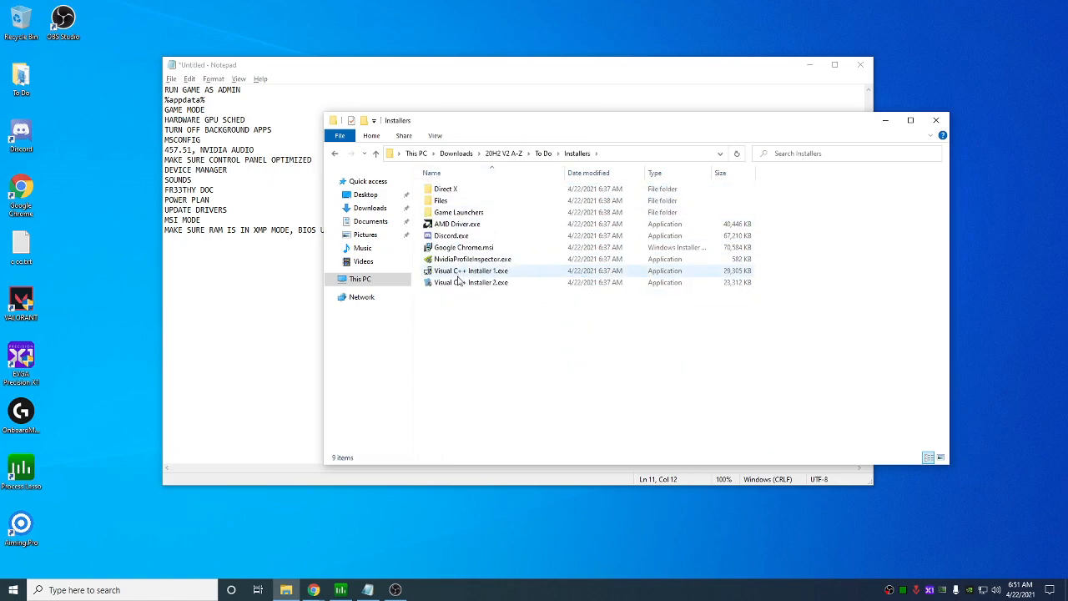
click(474, 259)
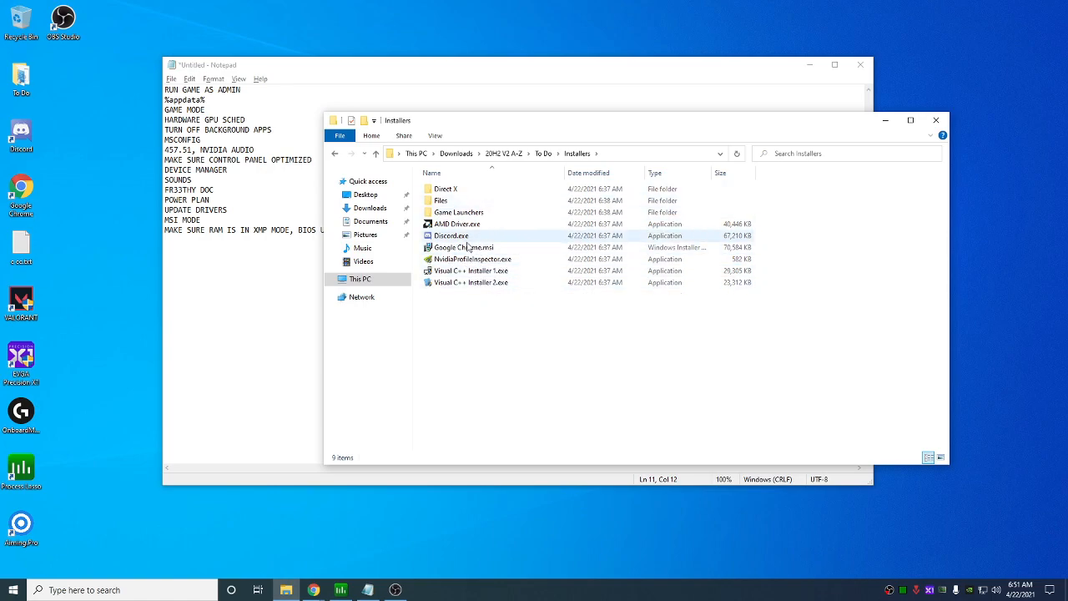
double_click(441, 201)
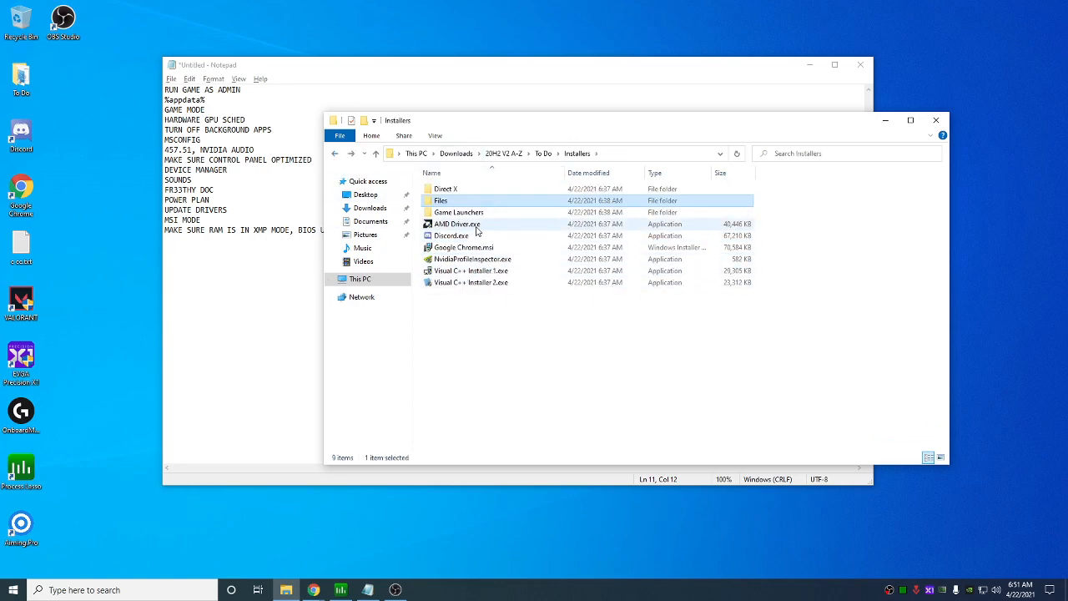
mouse_move(471, 259)
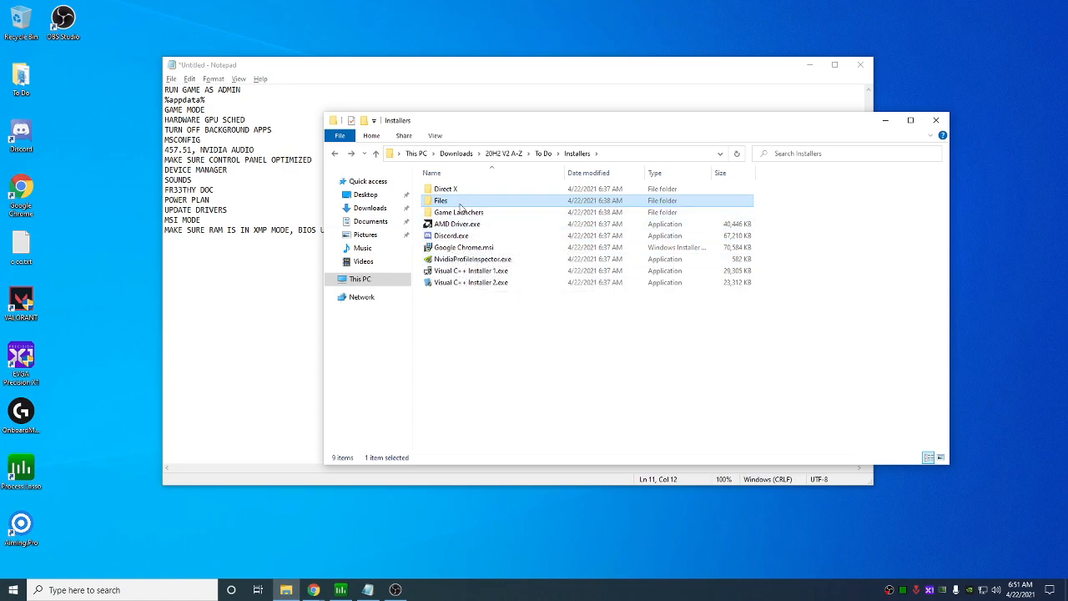
double_click(441, 200)
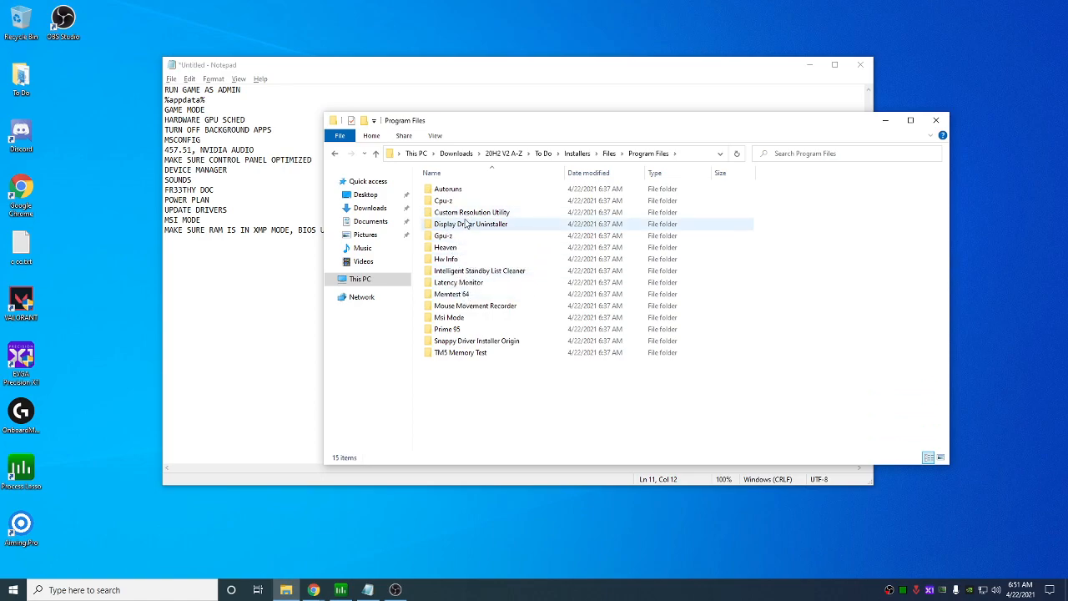
double_click(479, 270)
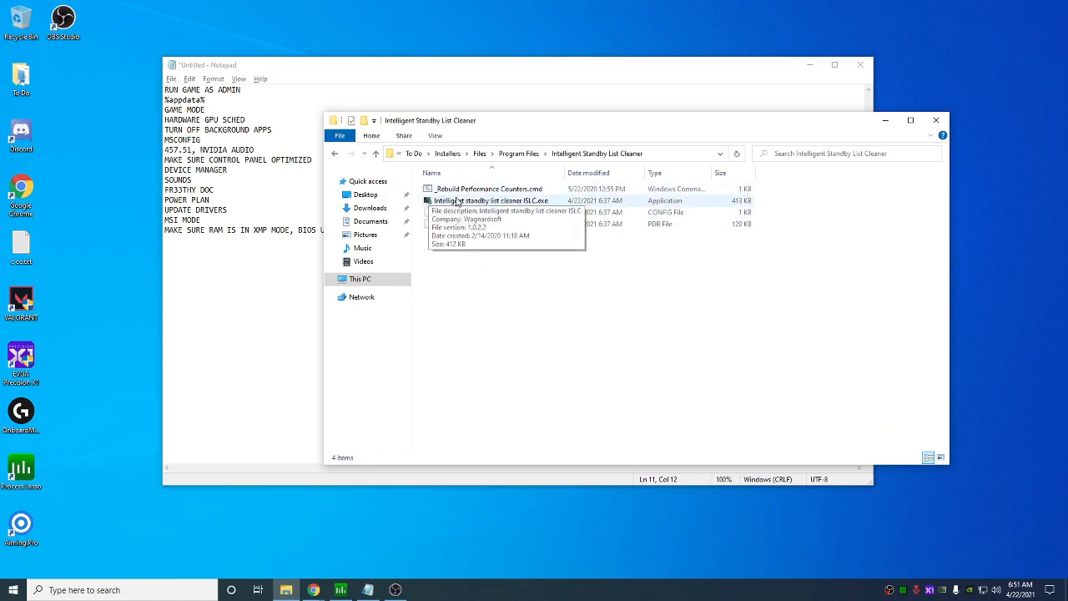
mouse_move(760, 451)
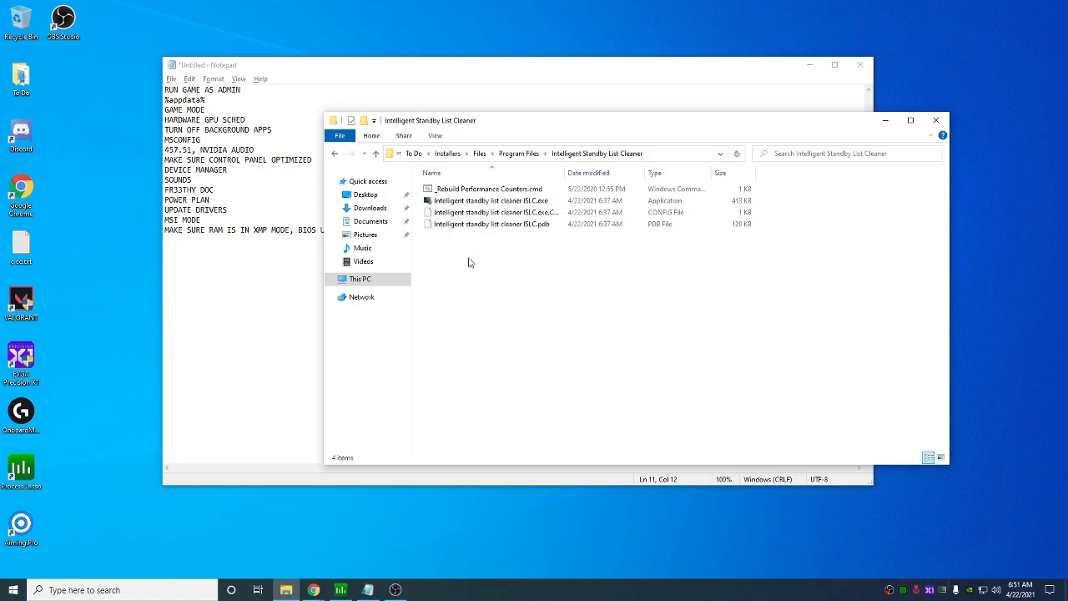
Launch Intelligent Standby List Cleaner with a 1024 MB threshold and start monitoring
double_click(494, 200)
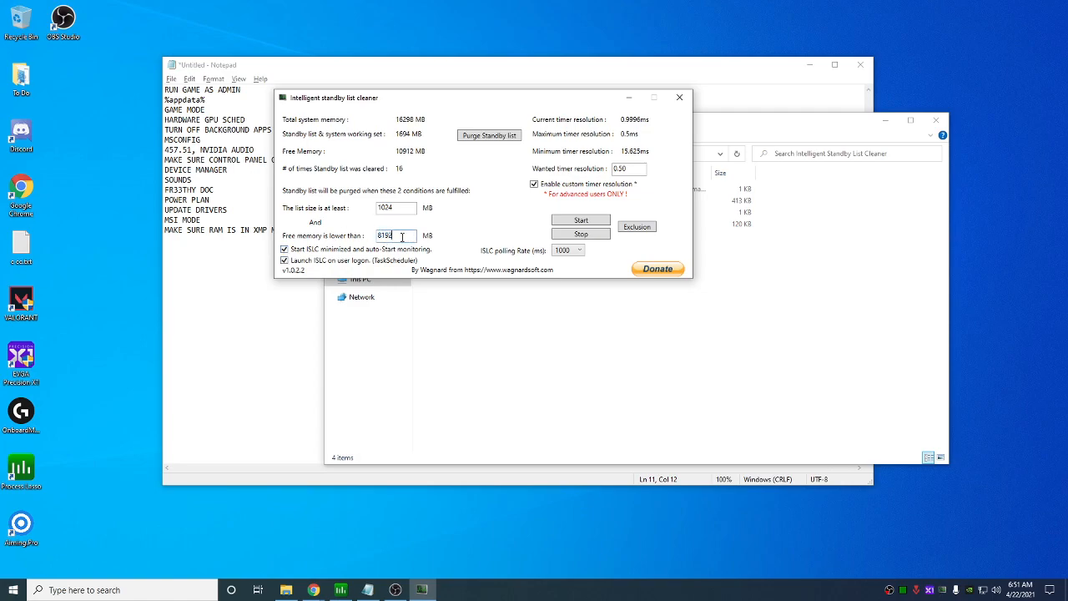
double_click(392, 236)
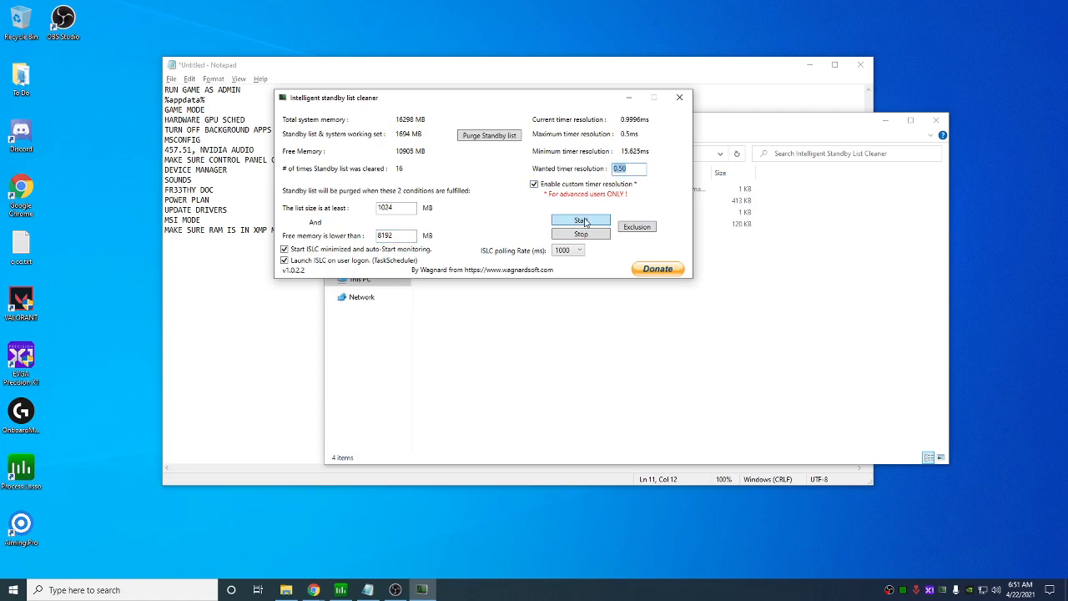
click(580, 221)
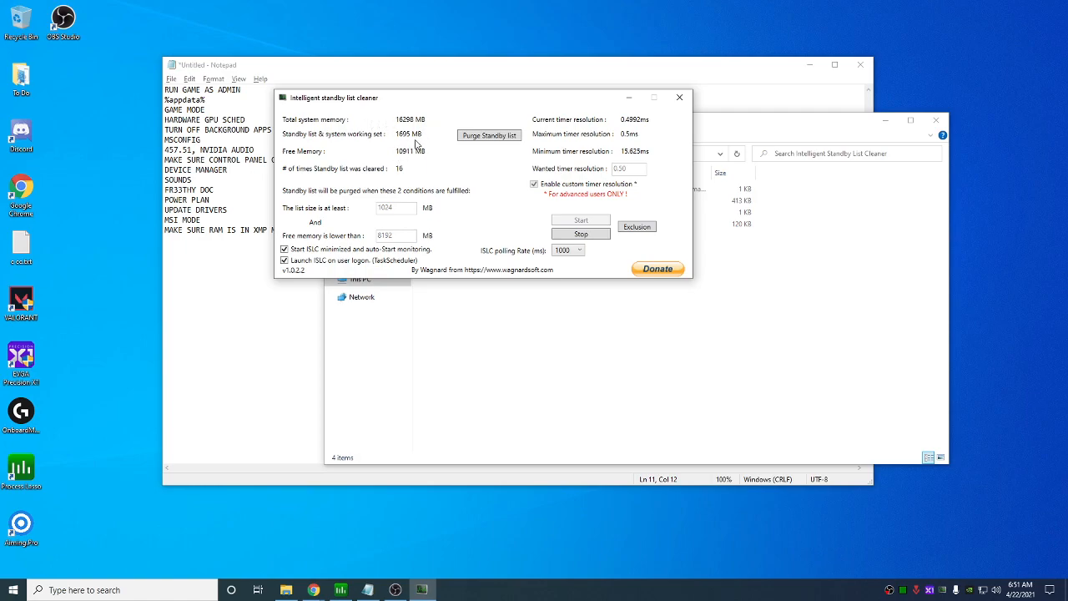
click(487, 135)
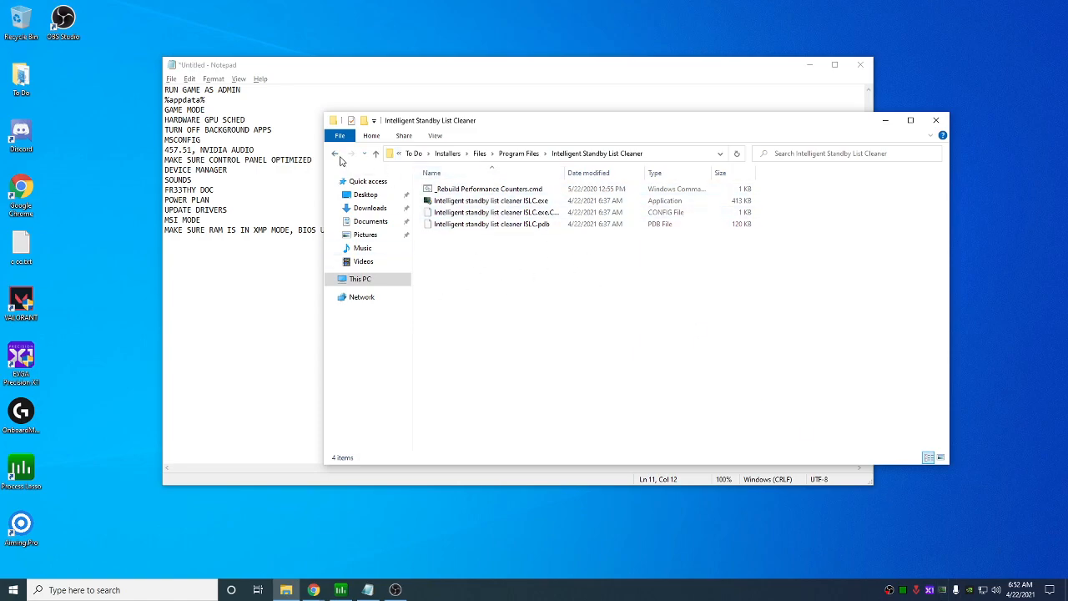
Return to Program Files and run the MSI mode utility as administrator
click(335, 154)
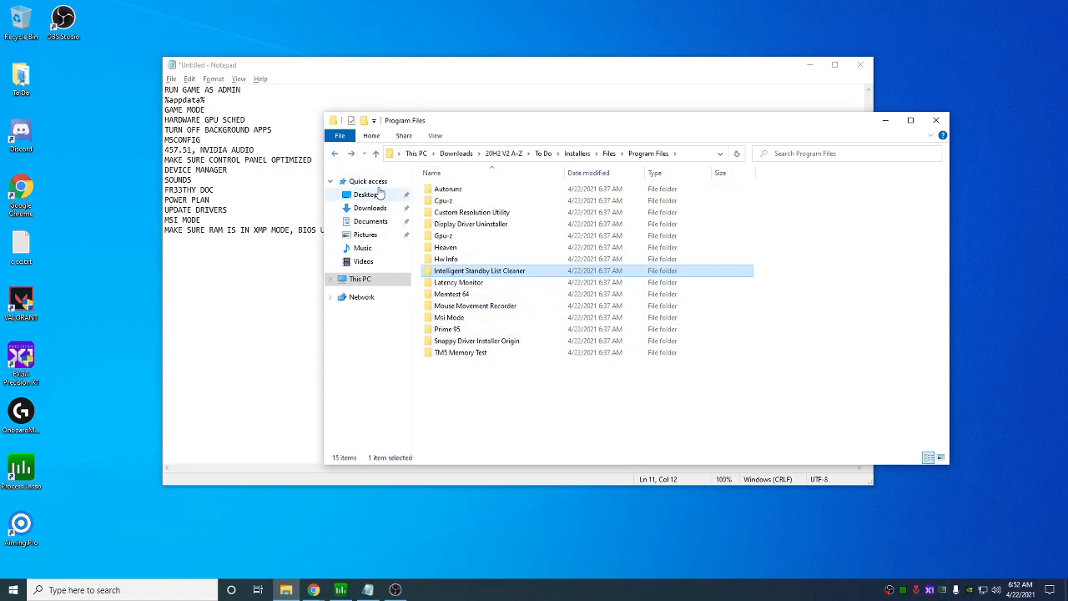
right_click(454, 188)
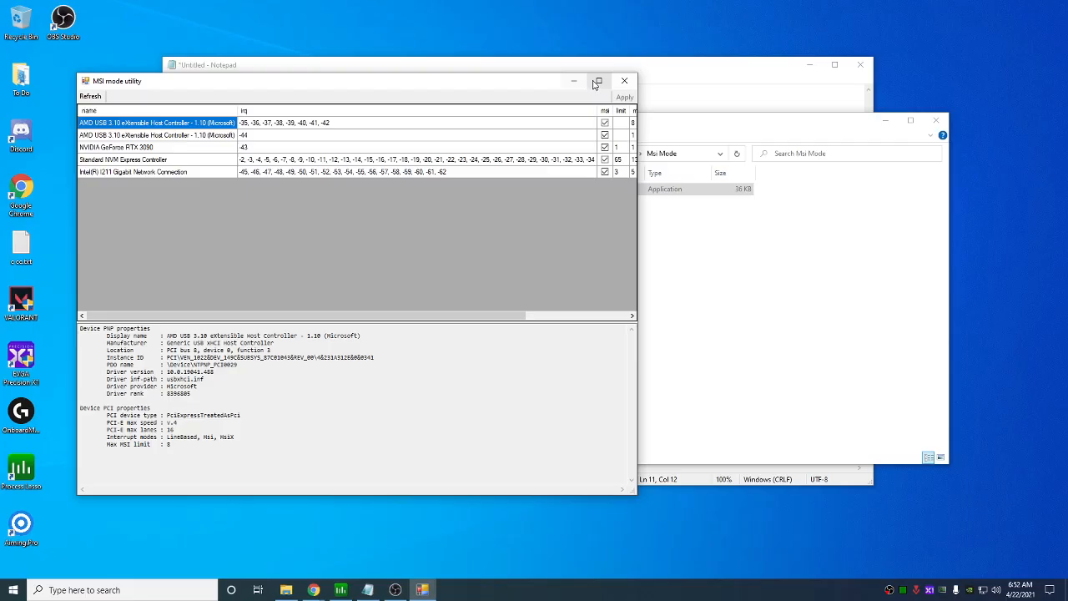
click(598, 80)
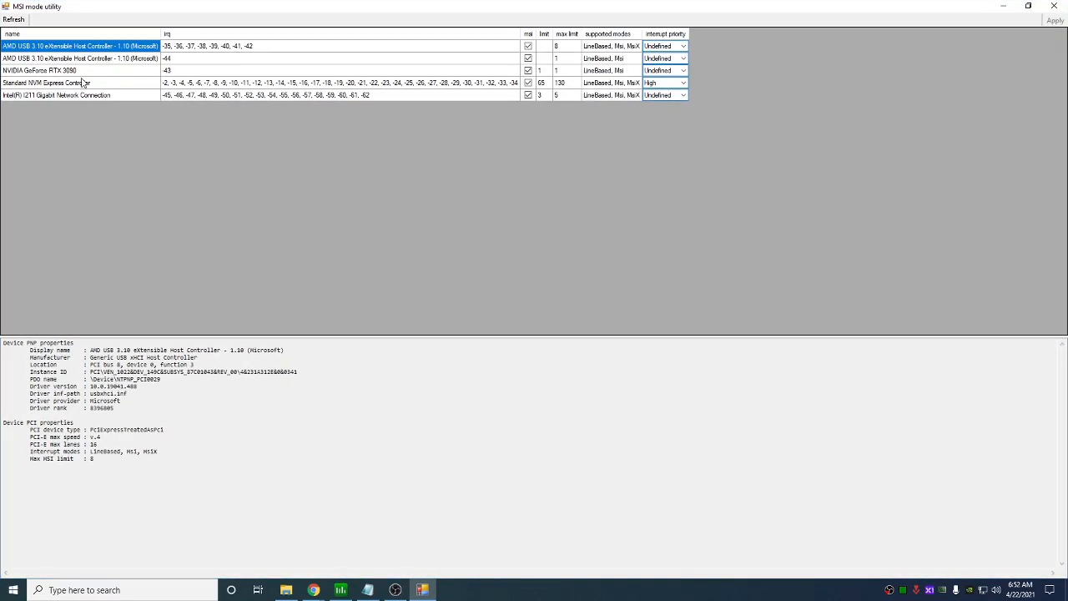
click(80, 70)
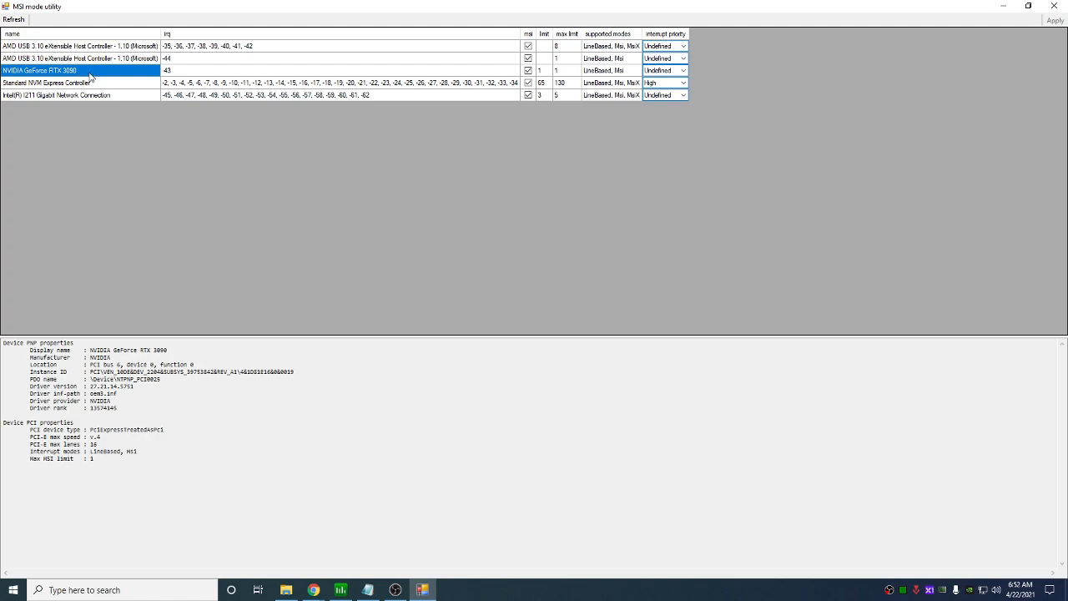
click(681, 82)
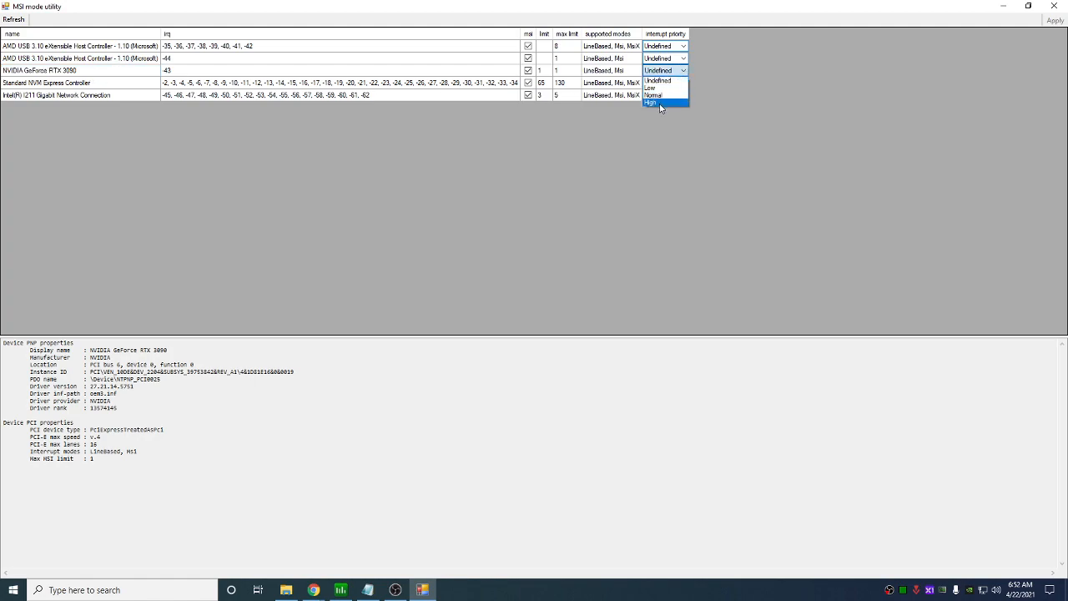
click(659, 103)
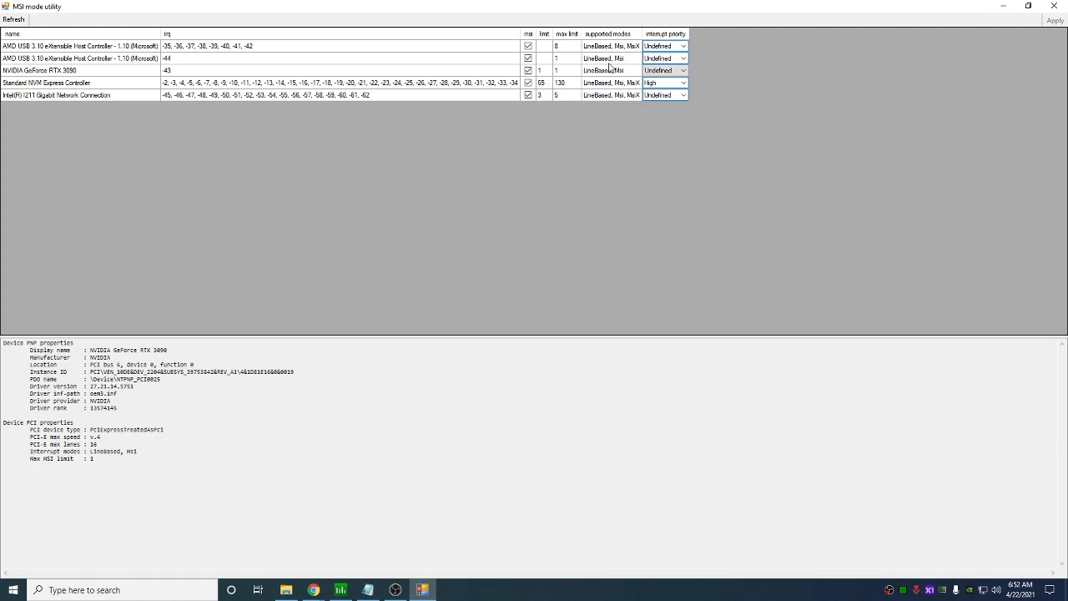
mouse_move(627, 54)
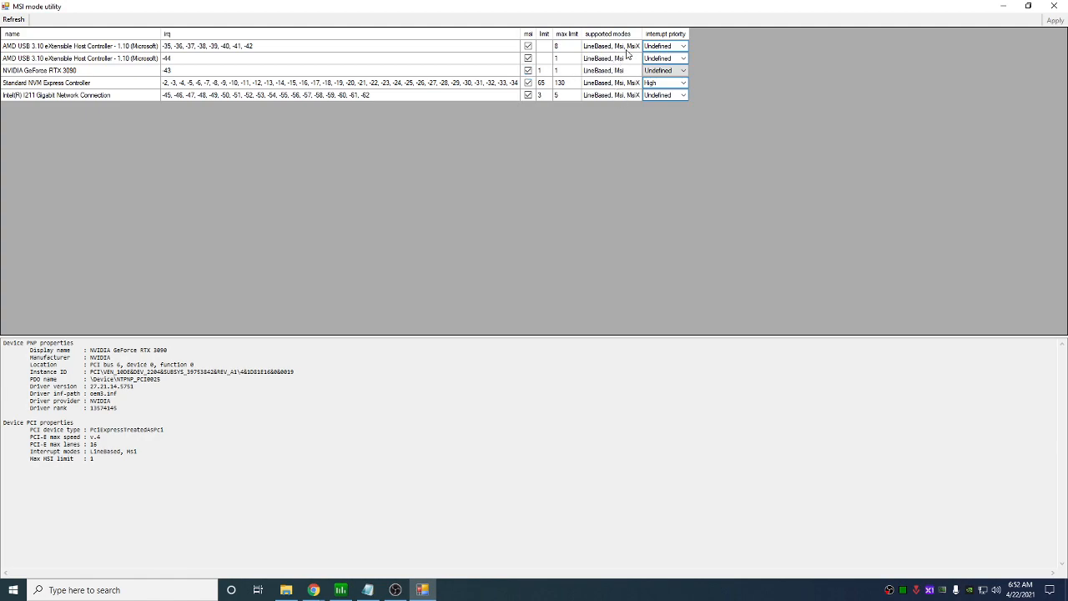
mouse_move(605, 40)
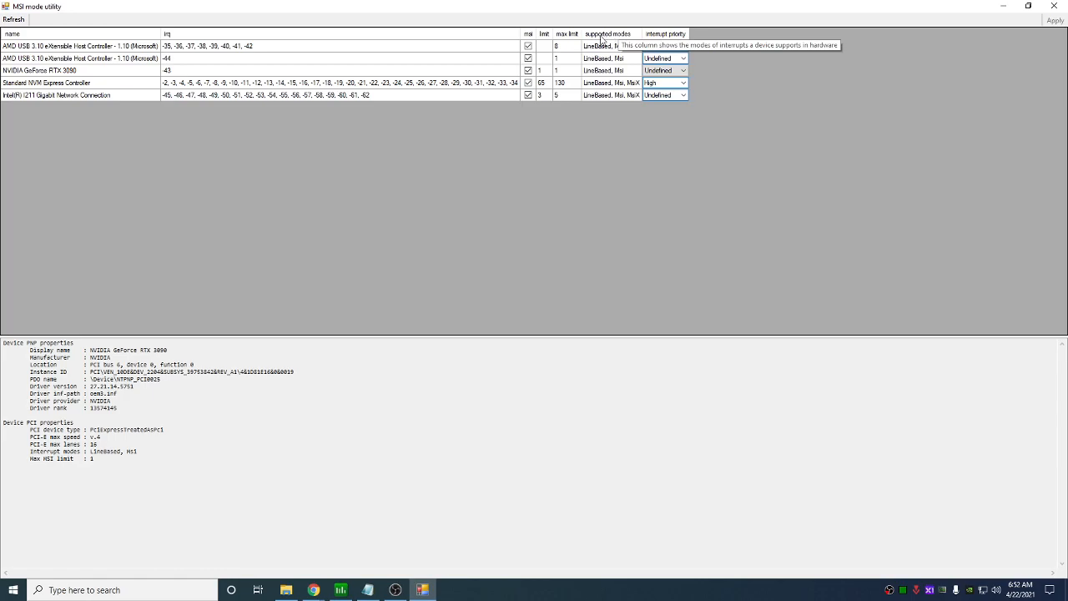
mouse_move(627, 66)
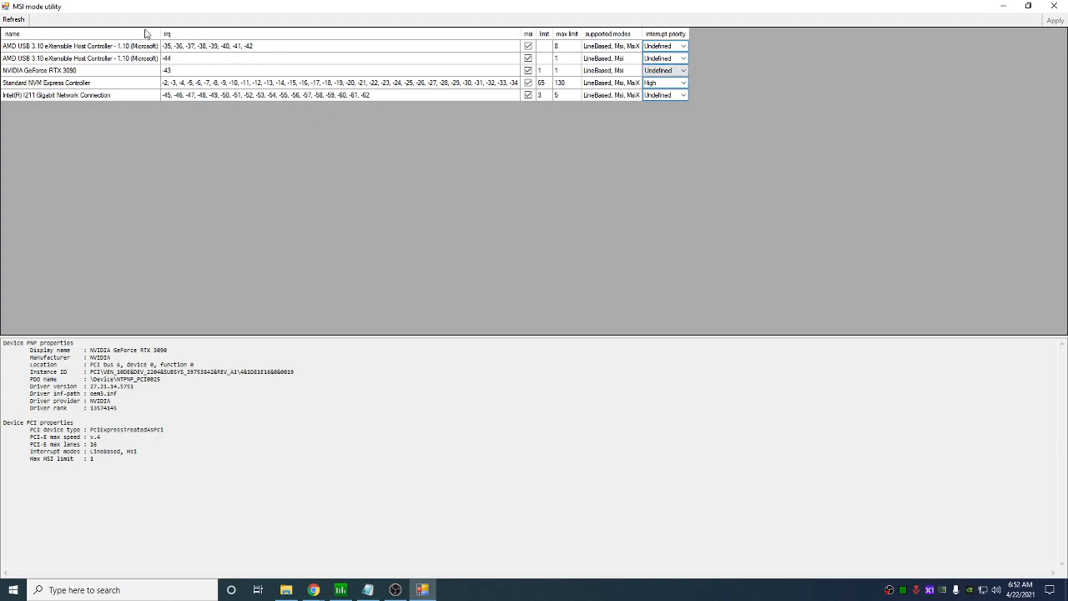
mouse_move(165, 34)
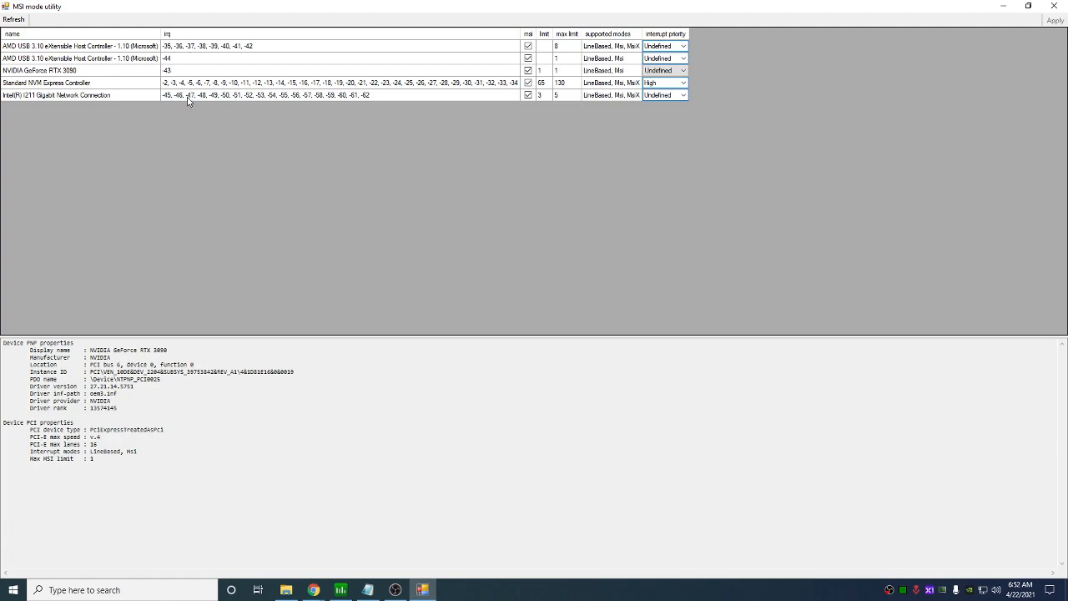
mouse_move(224, 65)
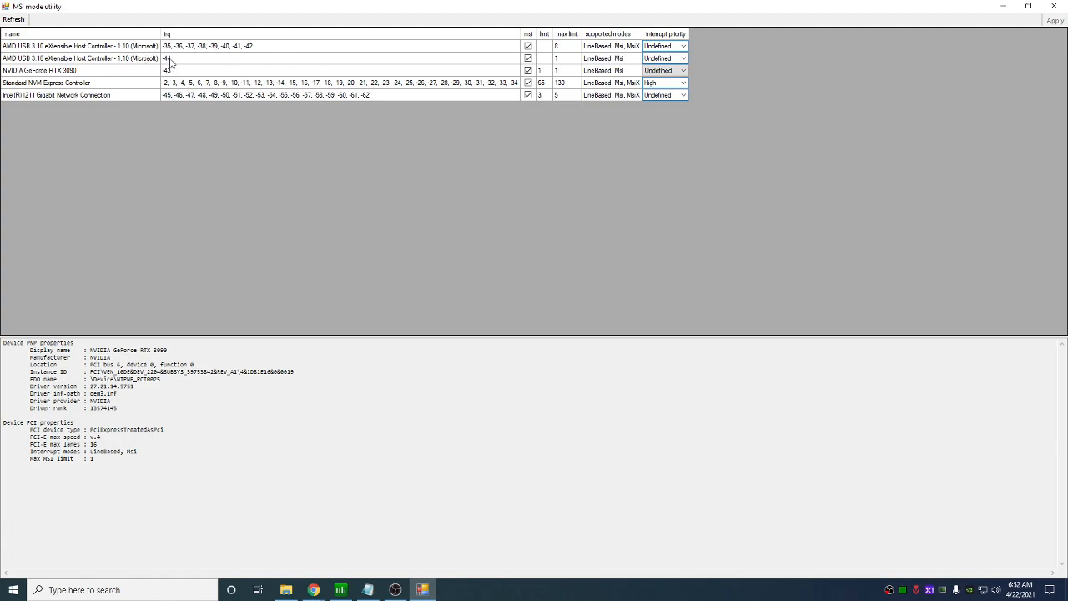
click(80, 59)
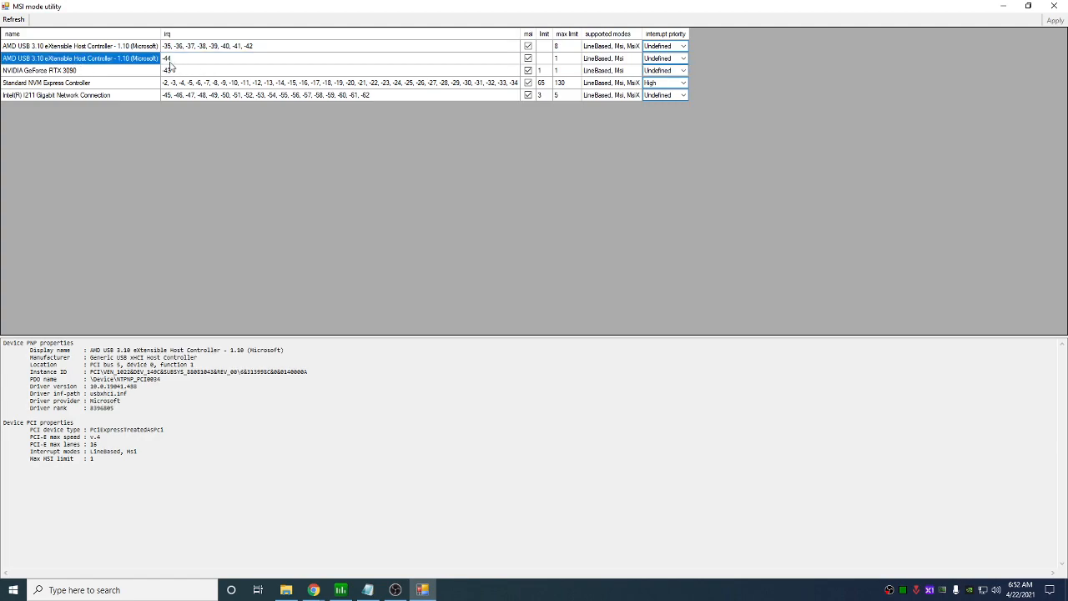
click(83, 93)
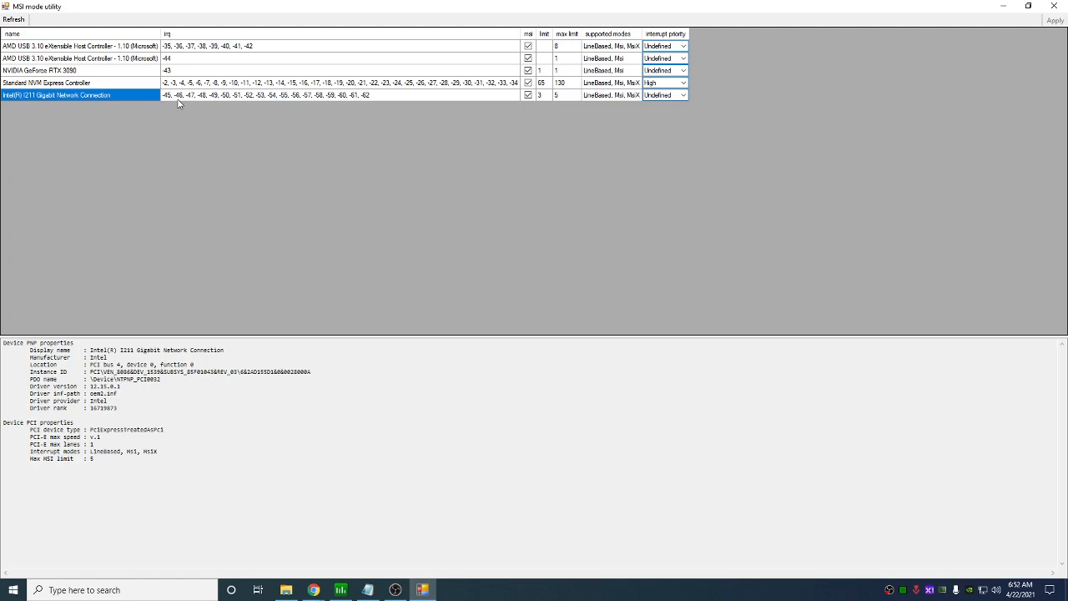
text(discord)
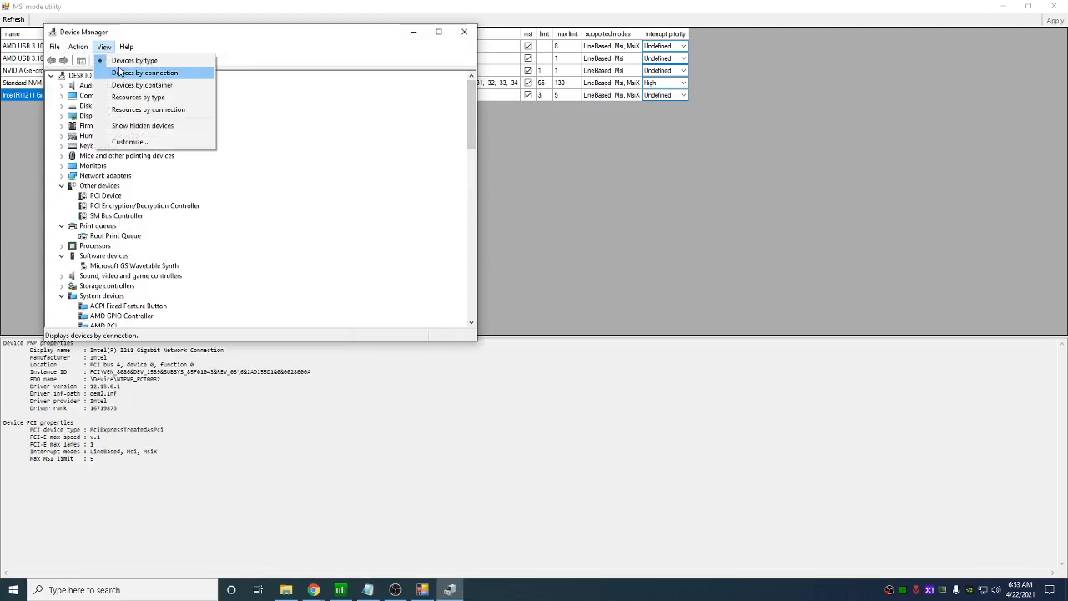
Arrange Device Manager by connection and review the tree under Microsoft ACPI-Compliant System
click(143, 74)
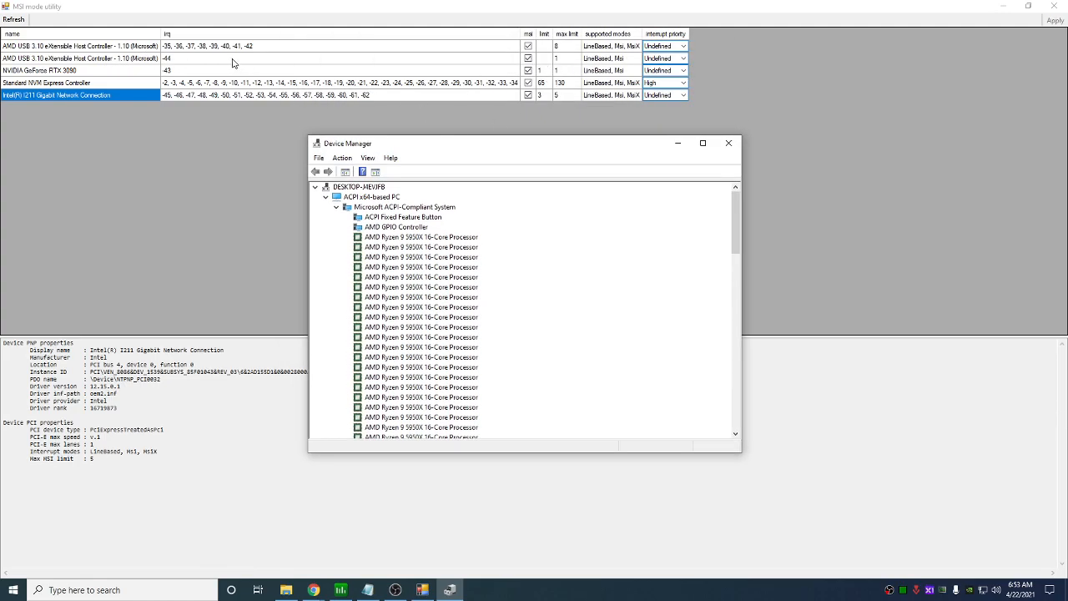
click(528, 70)
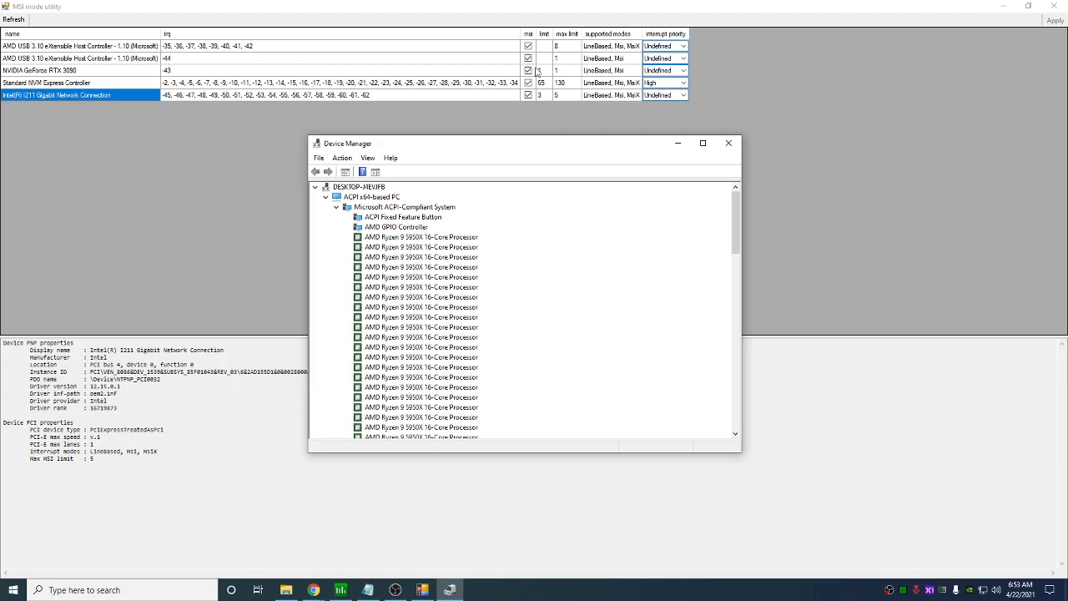
mouse_move(343, 64)
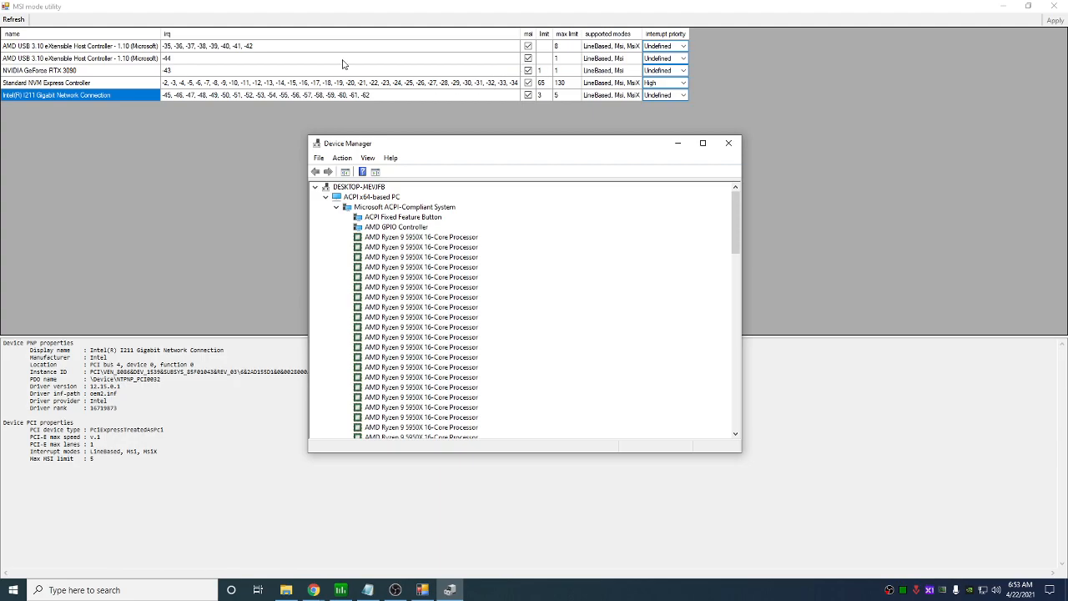
mouse_move(200, 62)
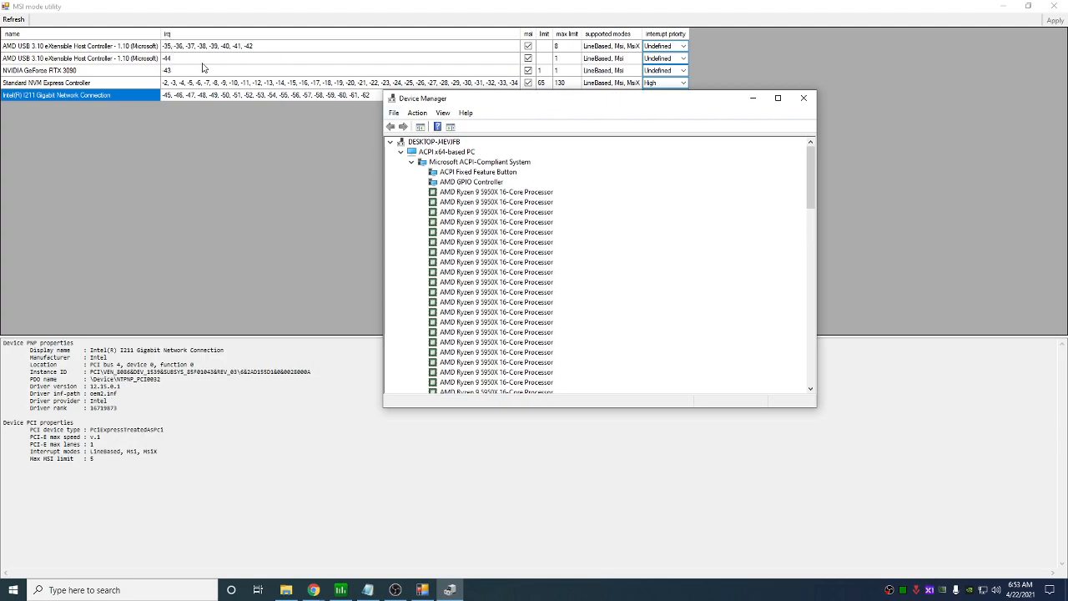
mouse_move(494, 37)
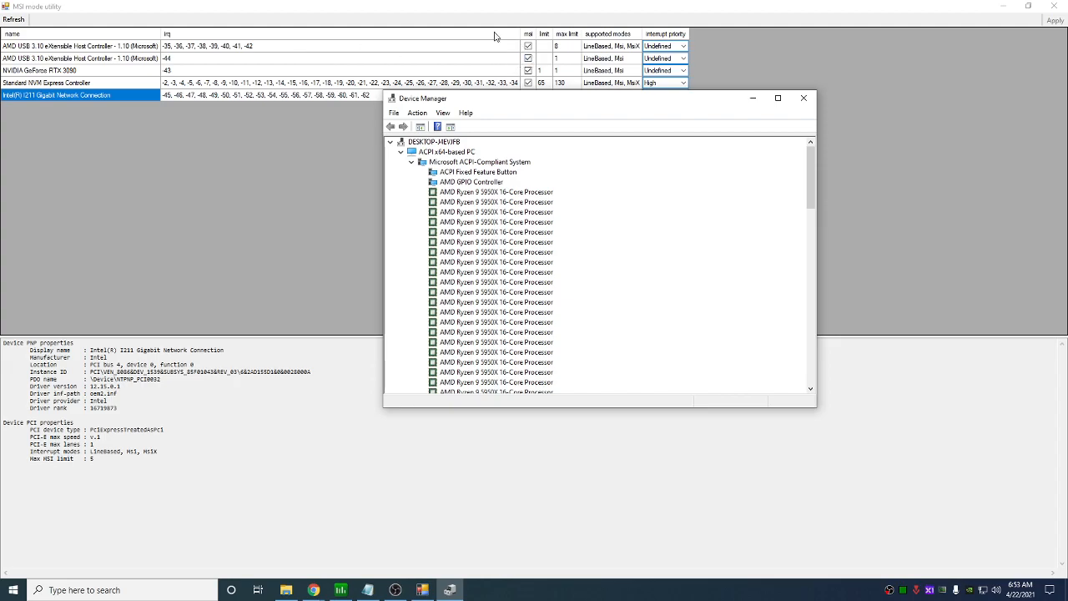
scroll(down, 3)
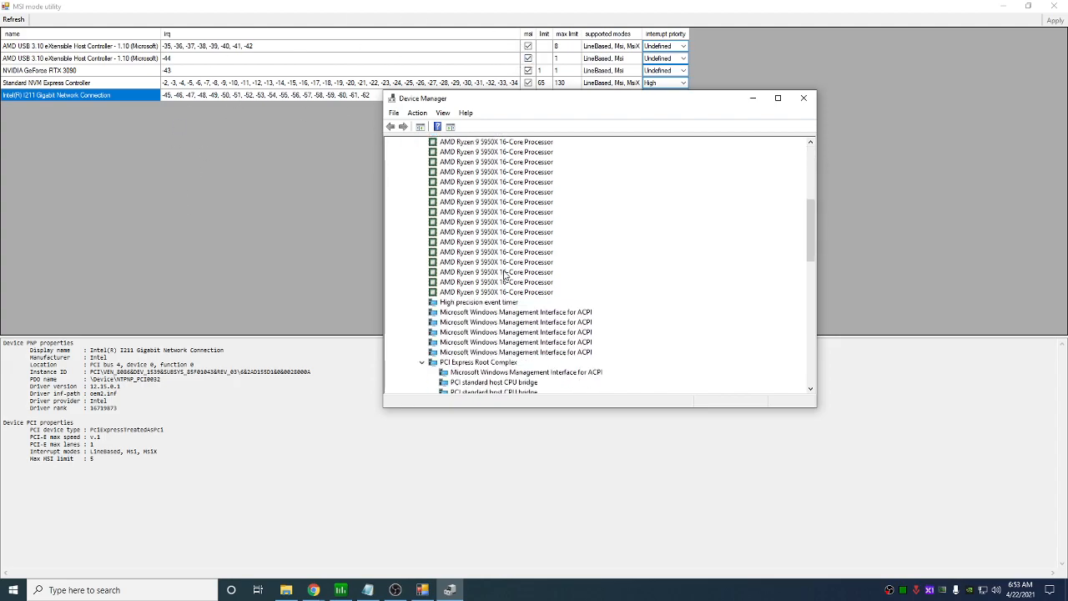
scroll(down, 3)
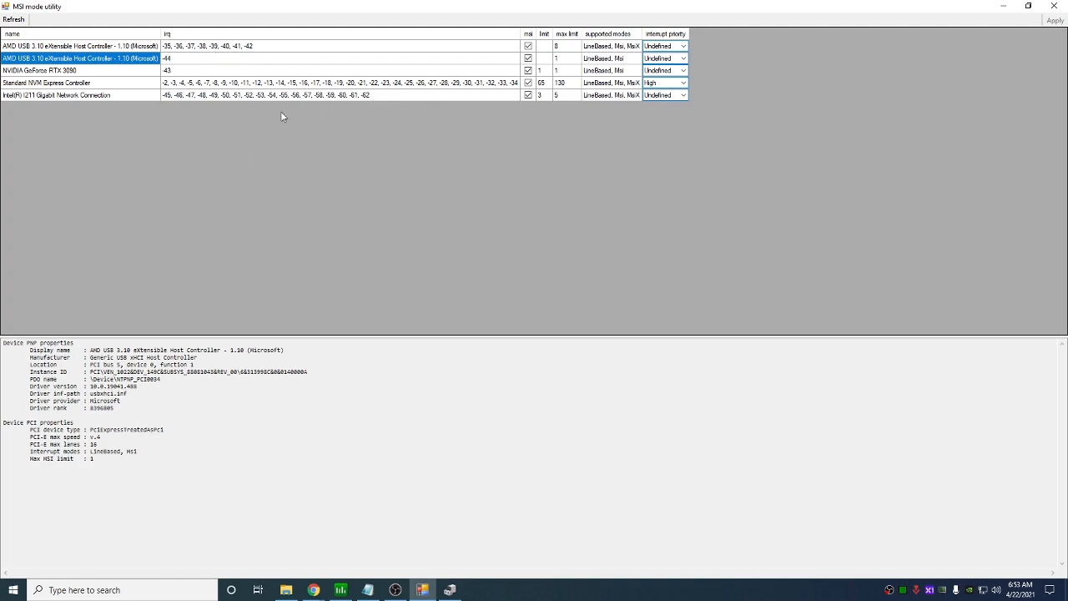
mouse_move(516, 45)
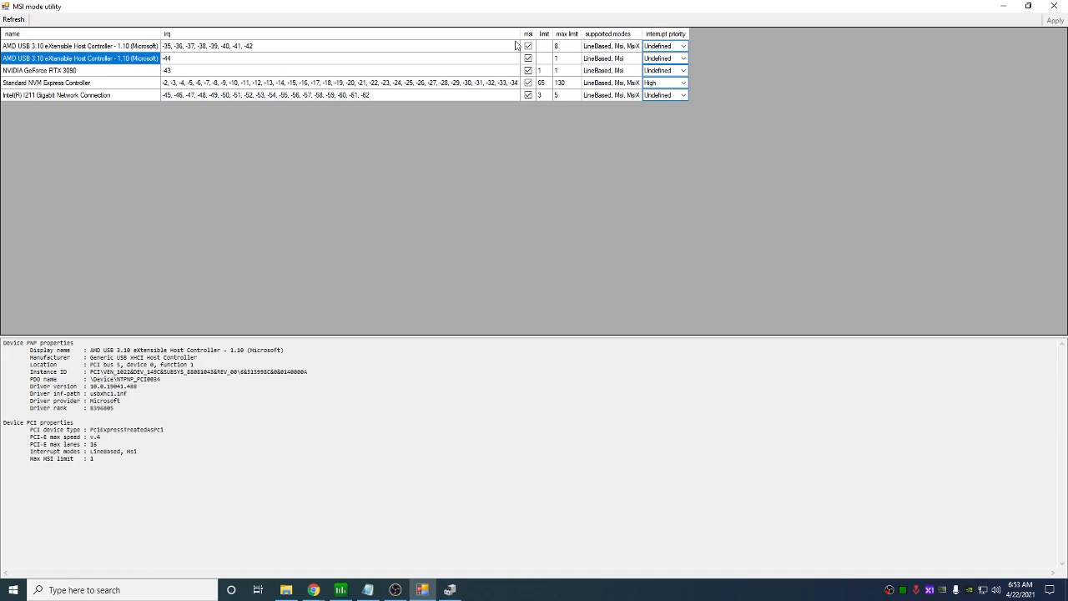
Close the MSI mode utility and launch Snappy Driver Installer Origin from its folder
click(46, 82)
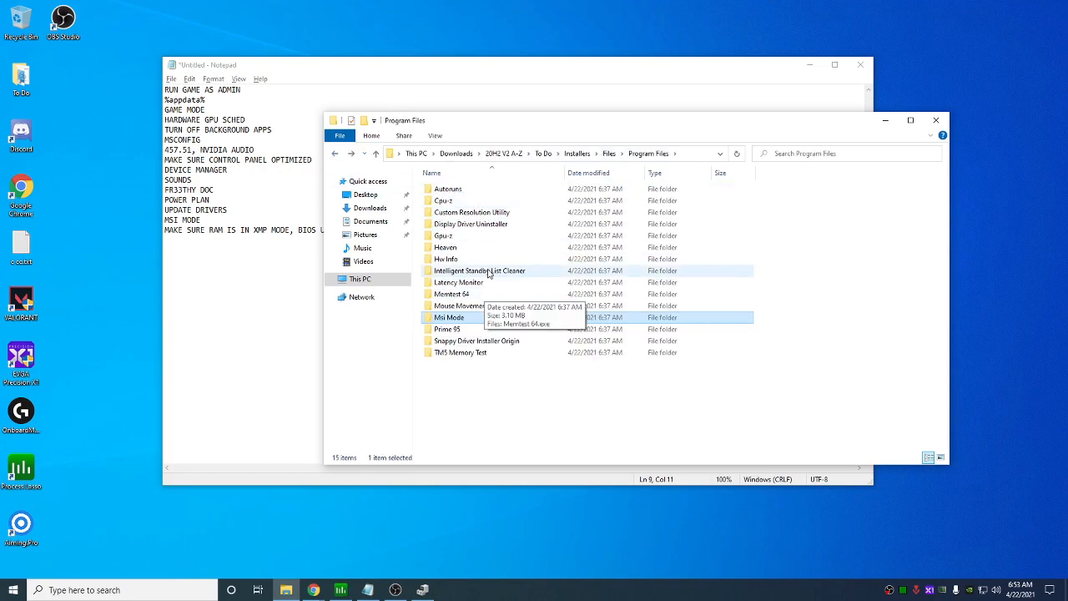
click(476, 341)
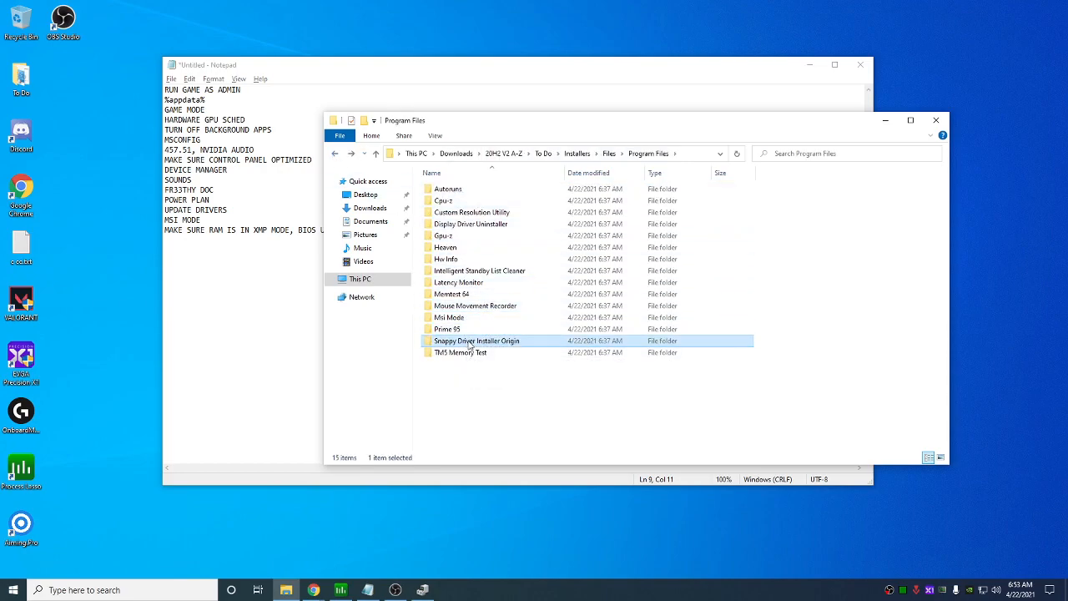
double_click(478, 340)
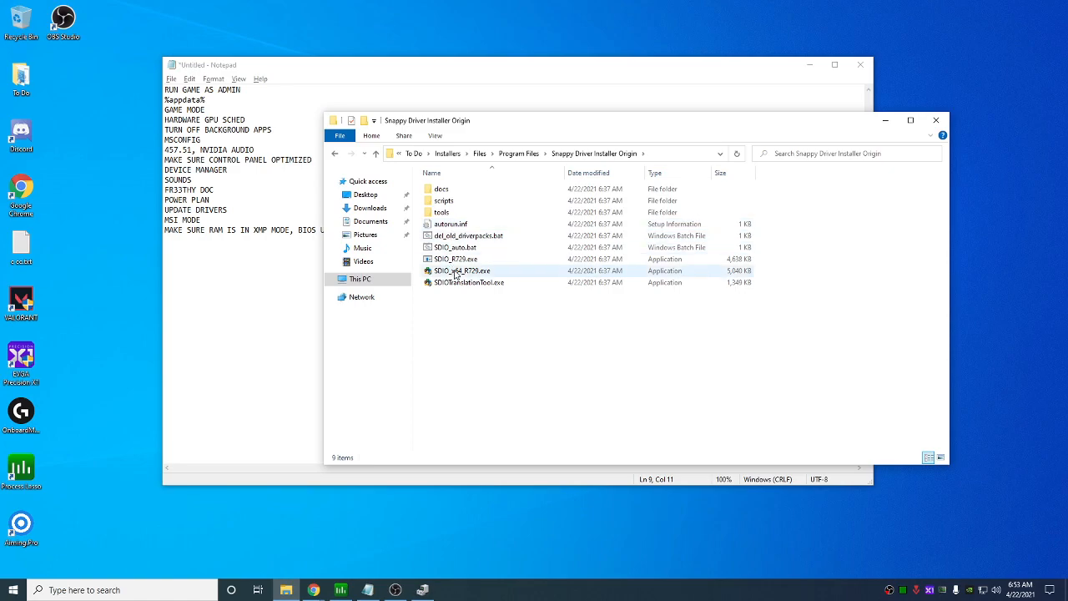
mouse_move(461, 271)
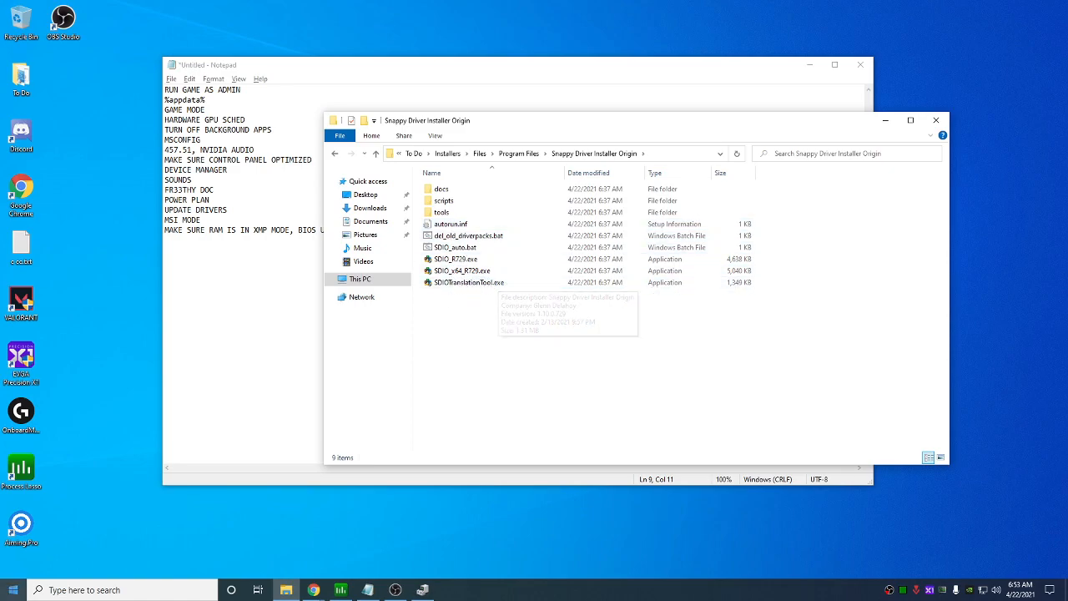
text(sna)
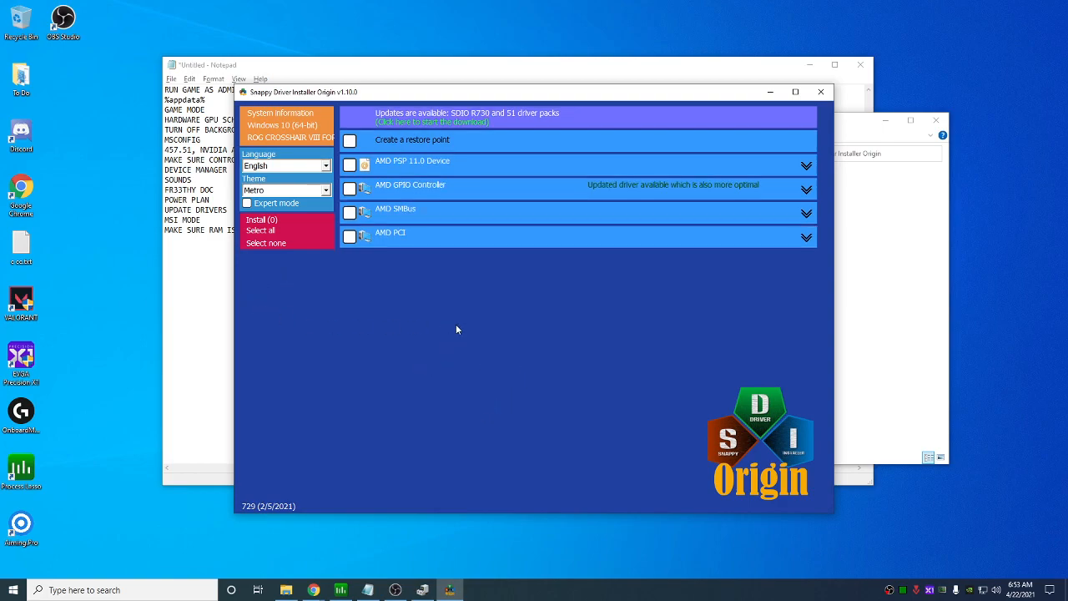
mouse_move(497, 361)
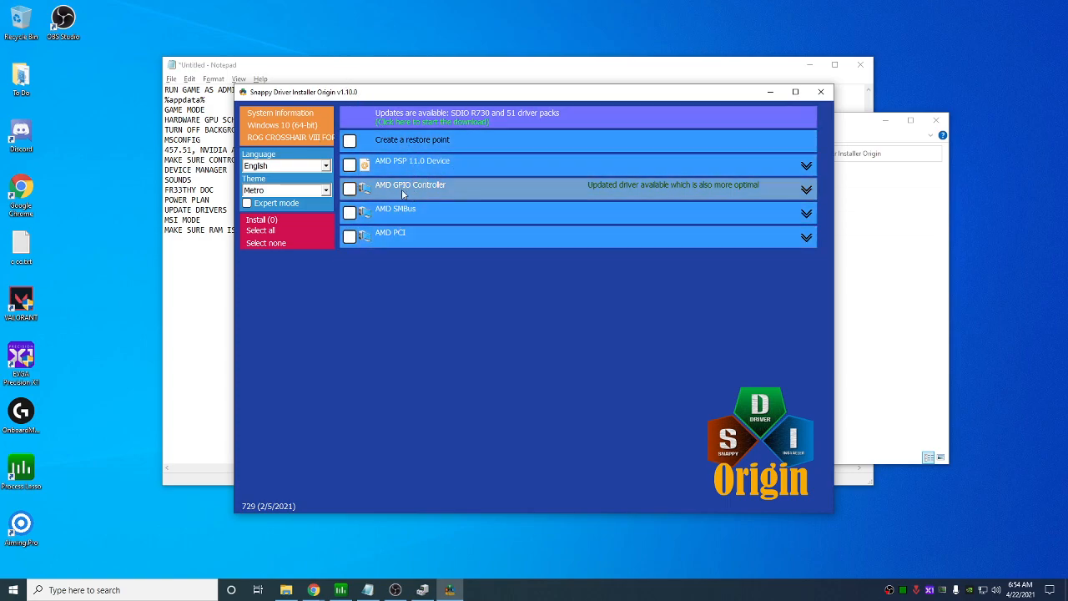
mouse_move(448, 165)
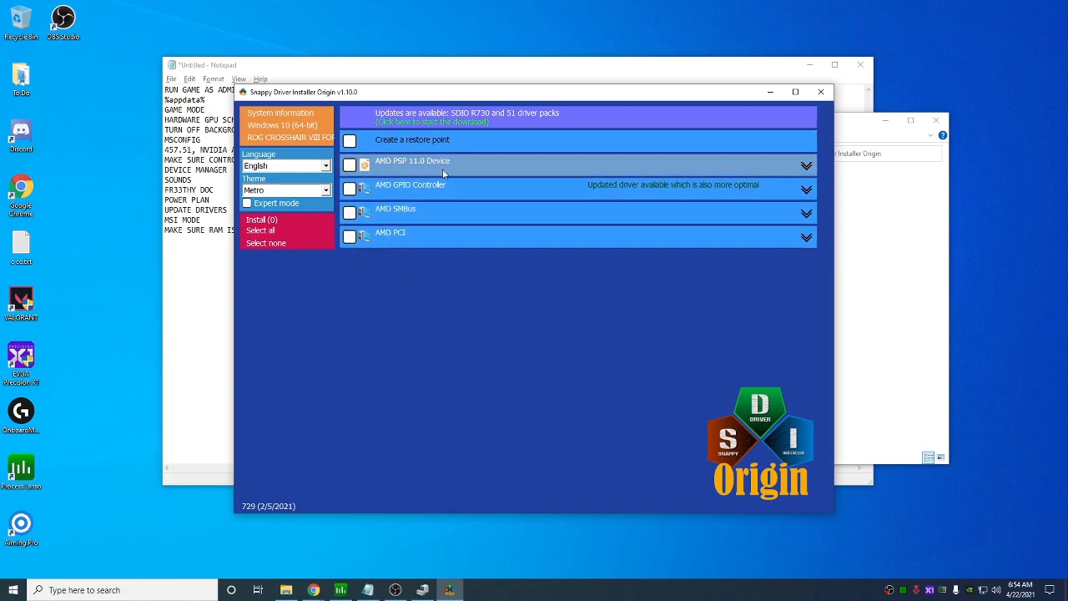
mouse_move(738, 184)
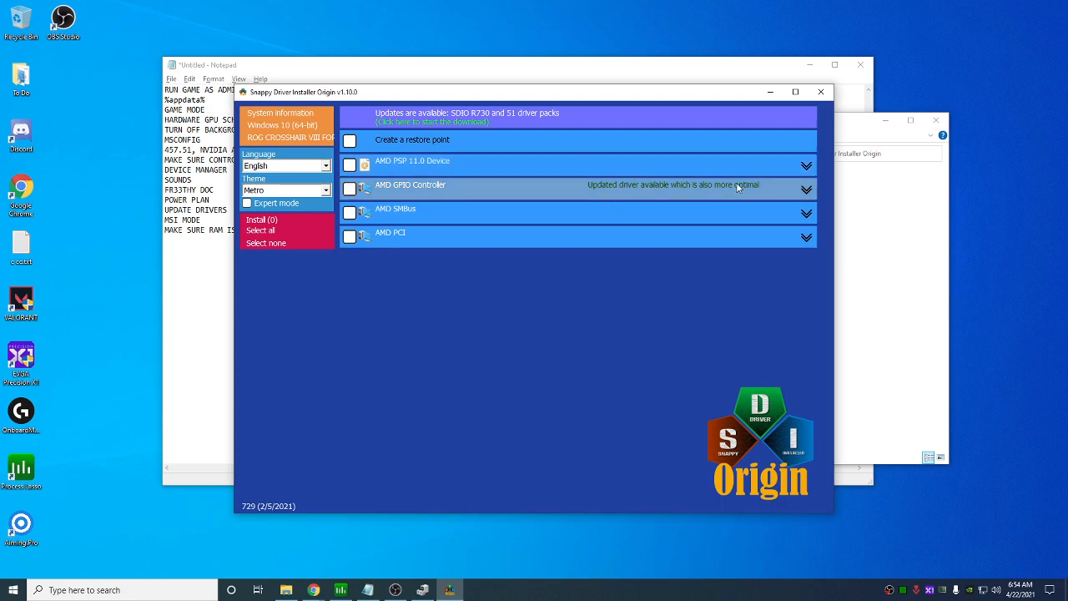
mouse_move(619, 195)
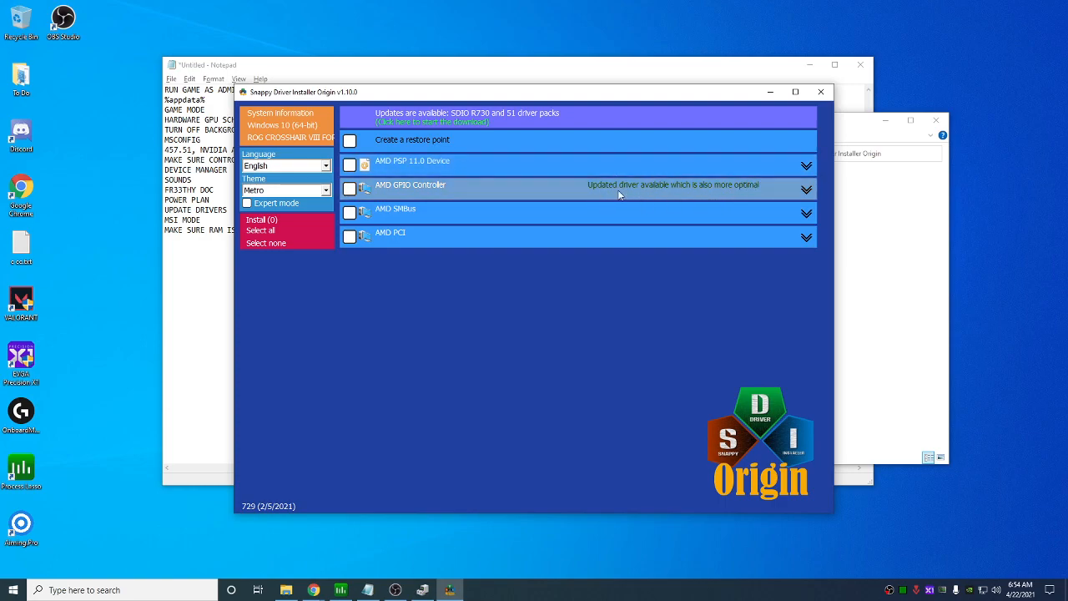
Expand the AMD GPIO Controller entry to review its updated driver choices
click(804, 190)
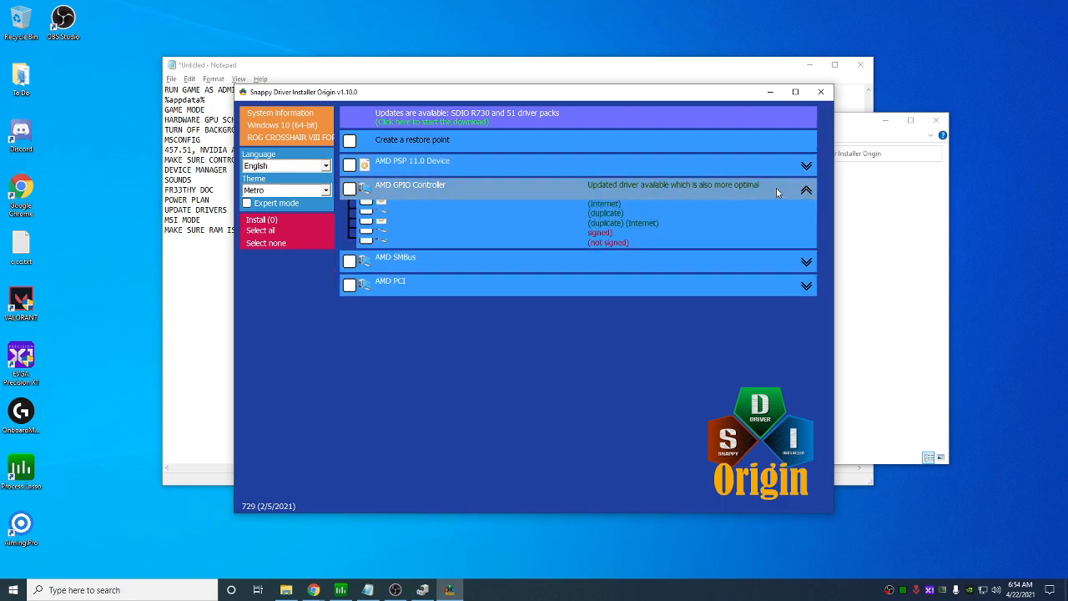
click(351, 188)
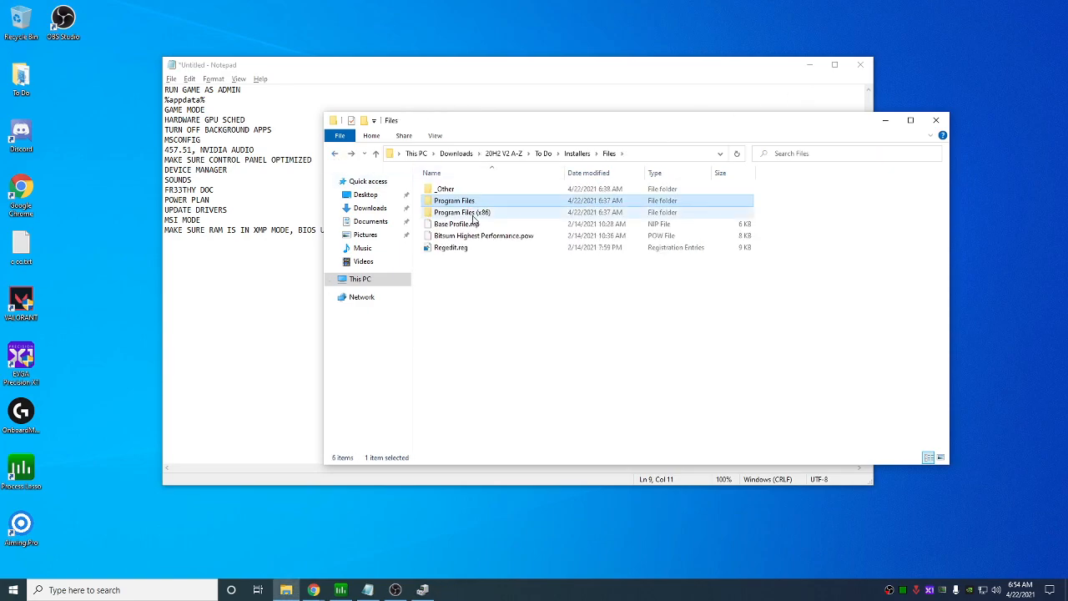
Open the Installers' Program Files folder listing Autoruns and other tools
double_click(454, 200)
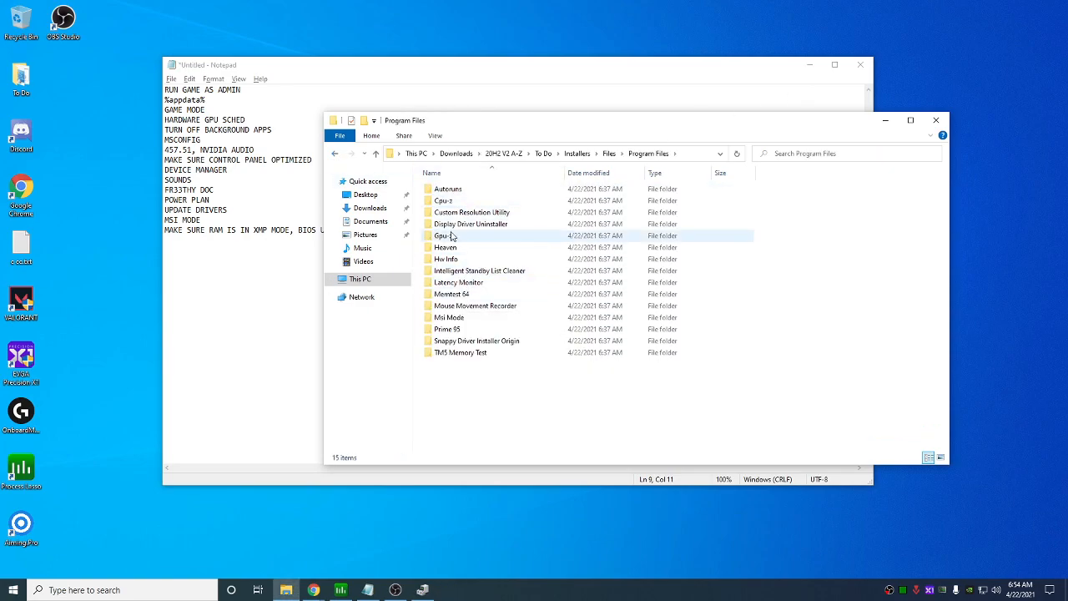
click(448, 329)
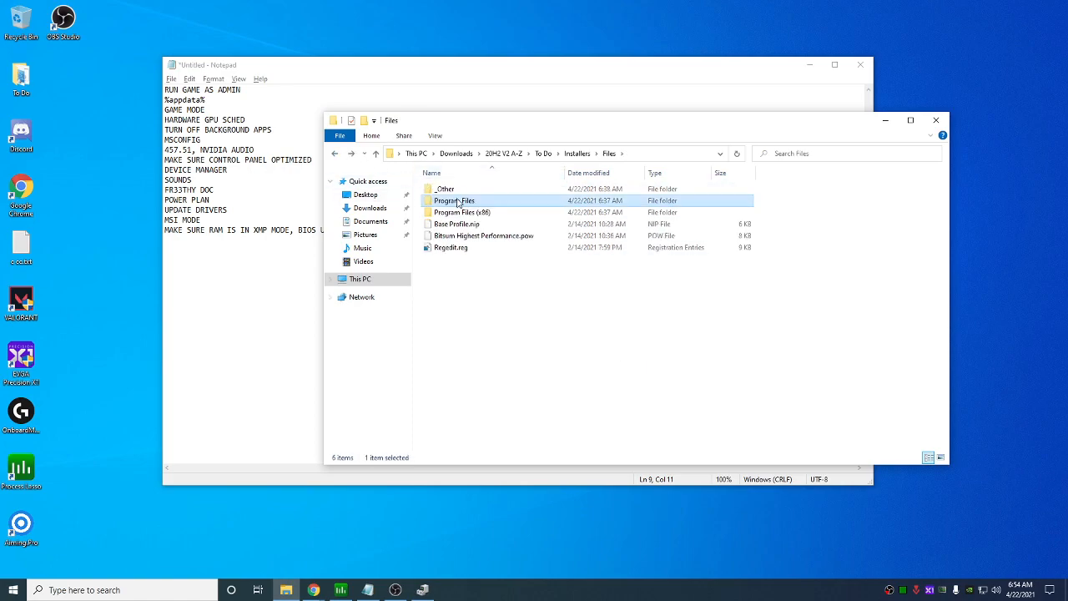
double_click(454, 200)
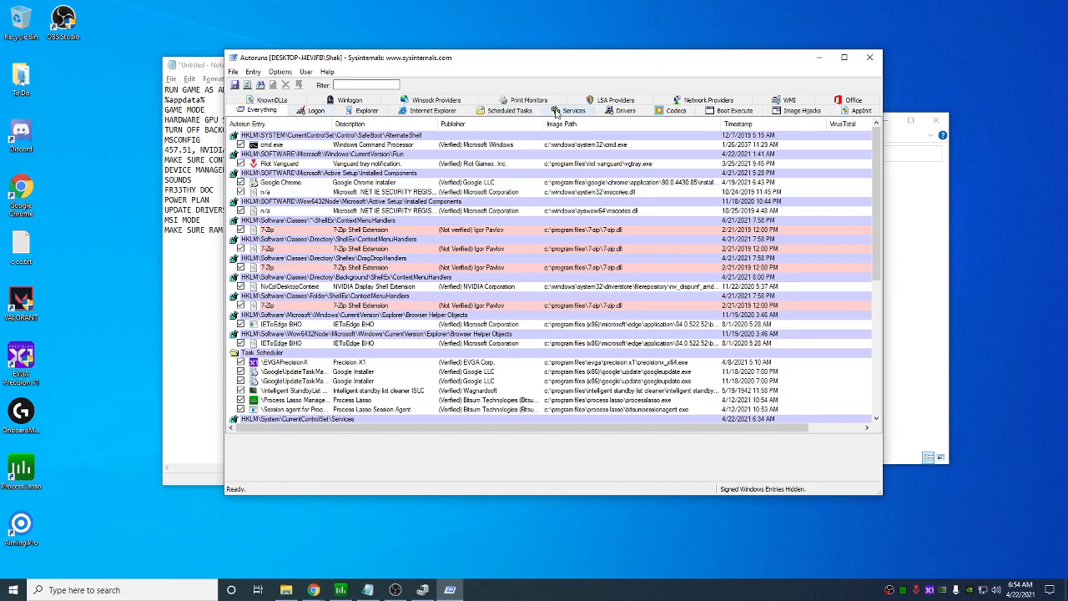
Narrow Autoruns to logon entries such as Riot Vanguard and Google Chrome
click(315, 110)
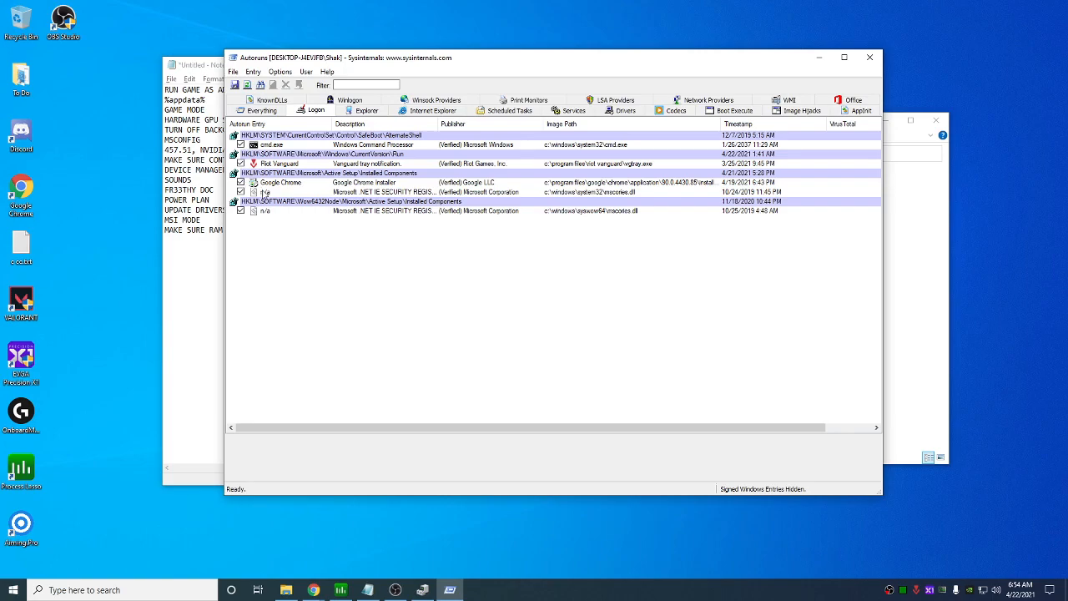
mouse_move(310, 125)
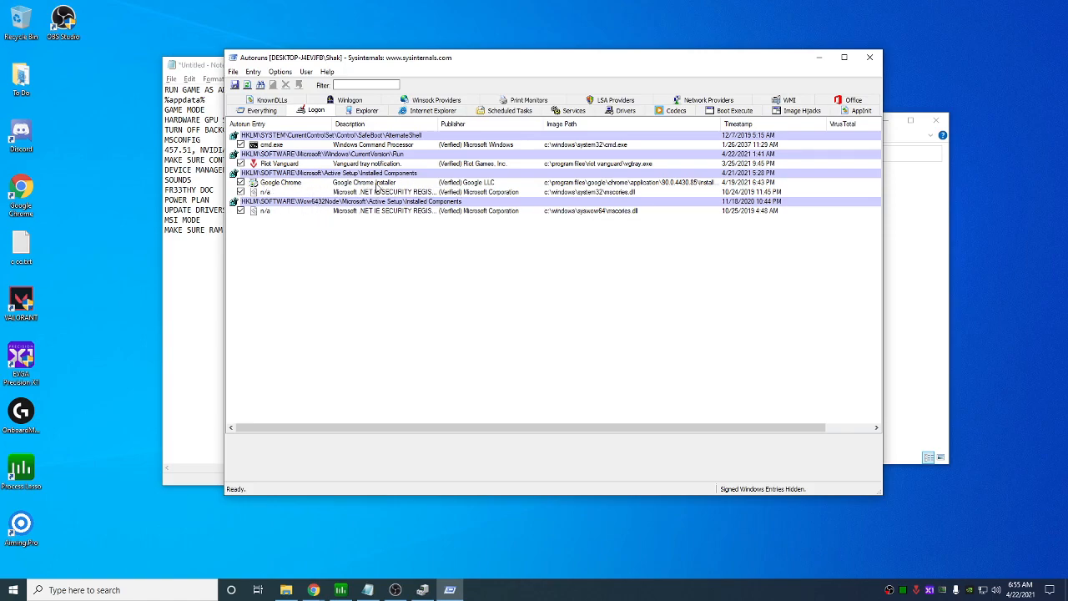
Review the Explorer, Internet Explorer, Scheduled Tasks and Services entries, ending on services like vgc
click(366, 110)
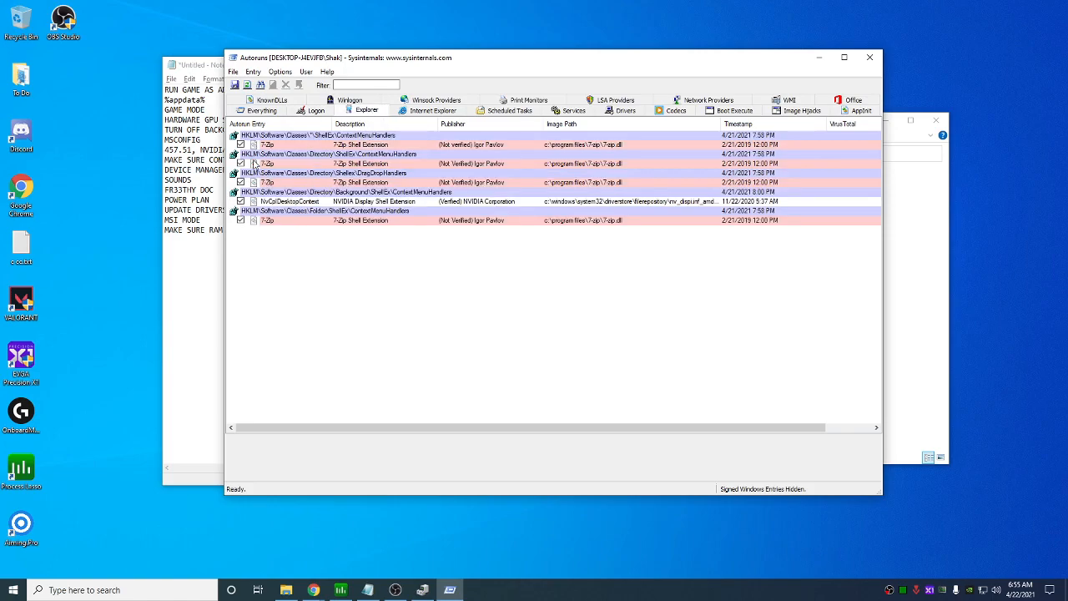
click(431, 110)
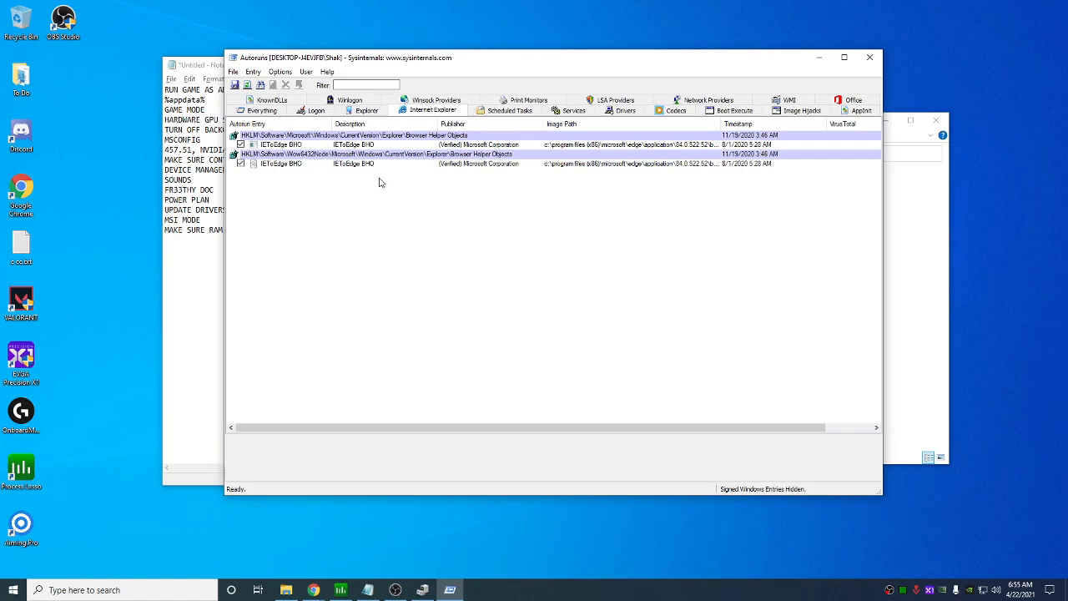
click(504, 111)
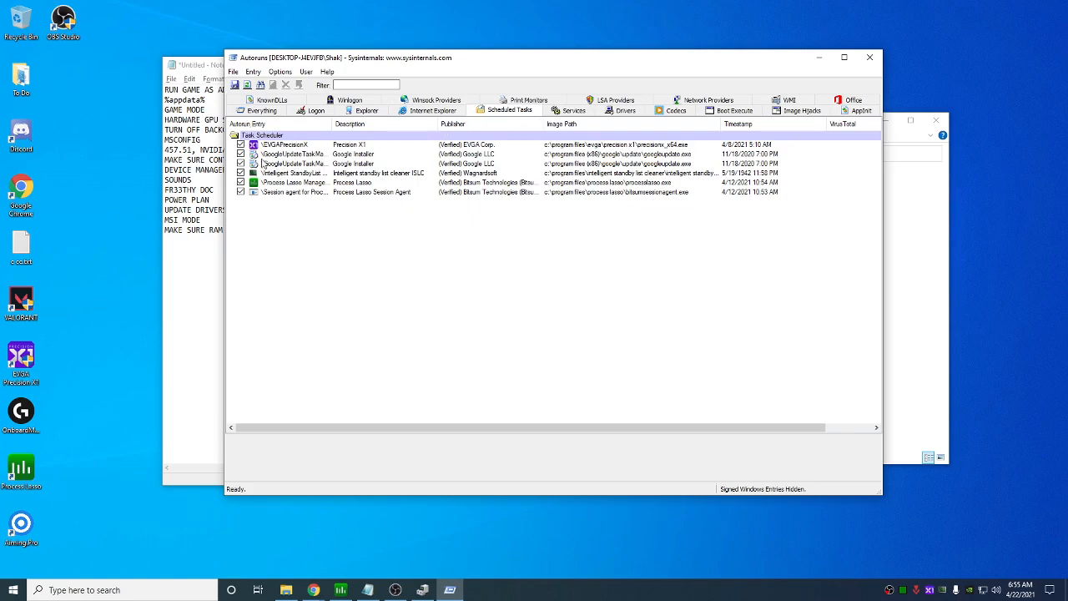
click(574, 110)
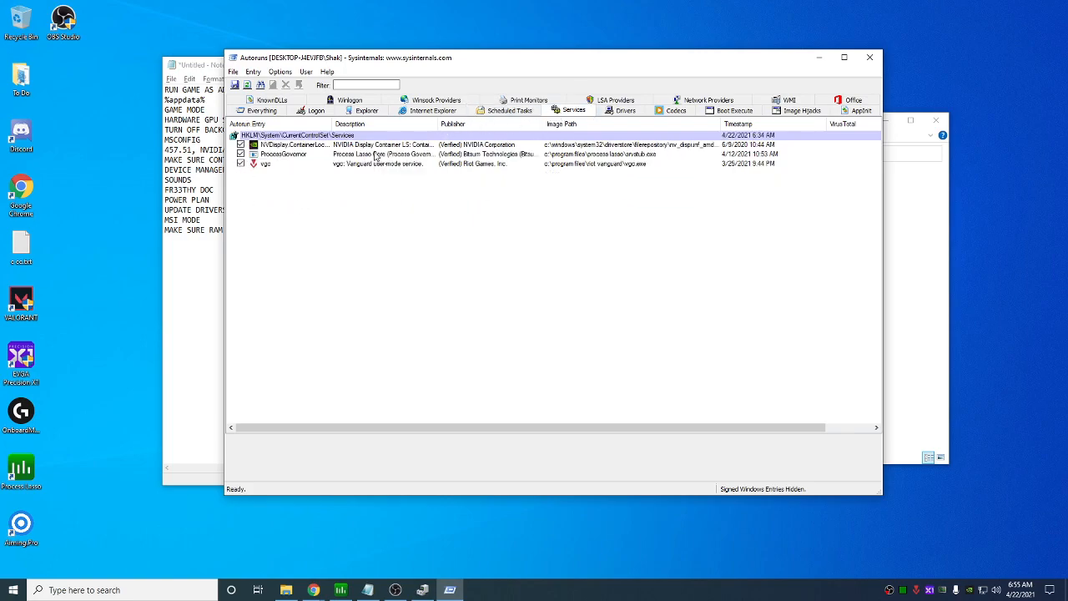
From the Drivers list, delete the Adobe Type Manager entry with its missing atmfd.dll and confirm
click(625, 110)
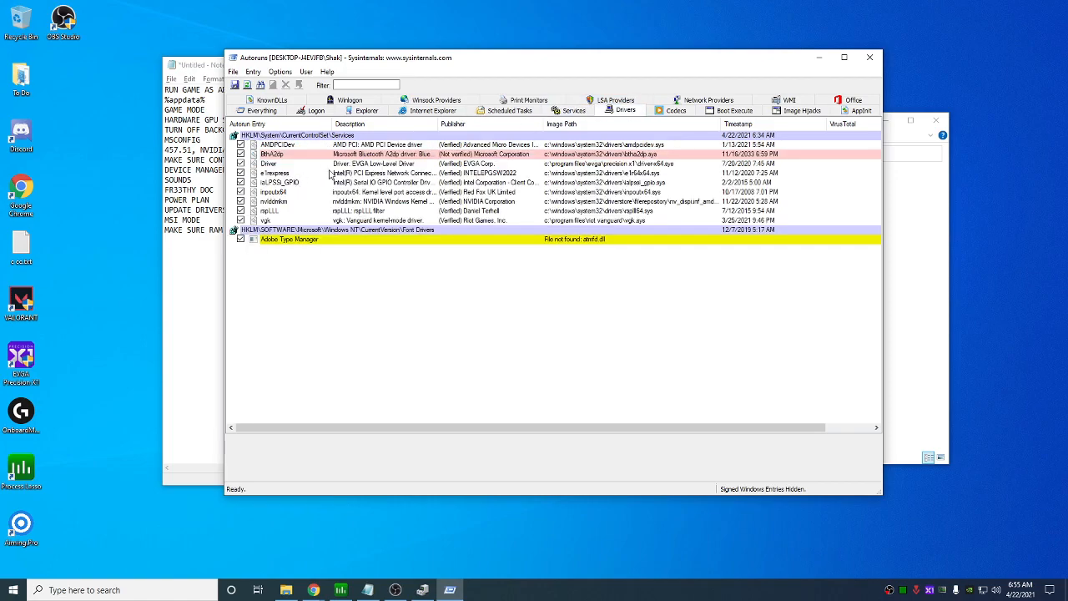
mouse_move(299, 204)
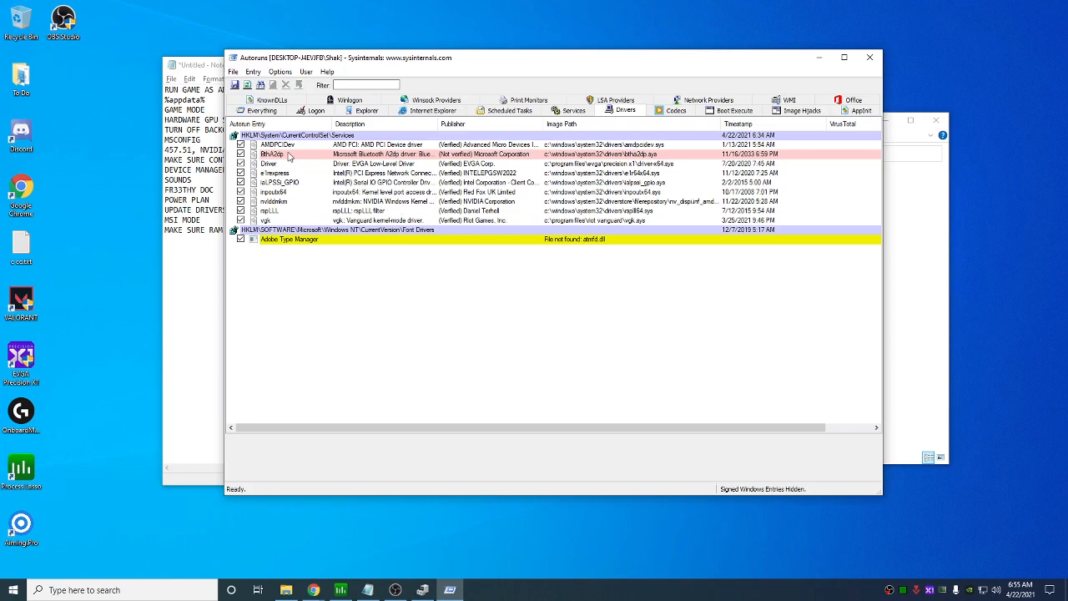
click(275, 154)
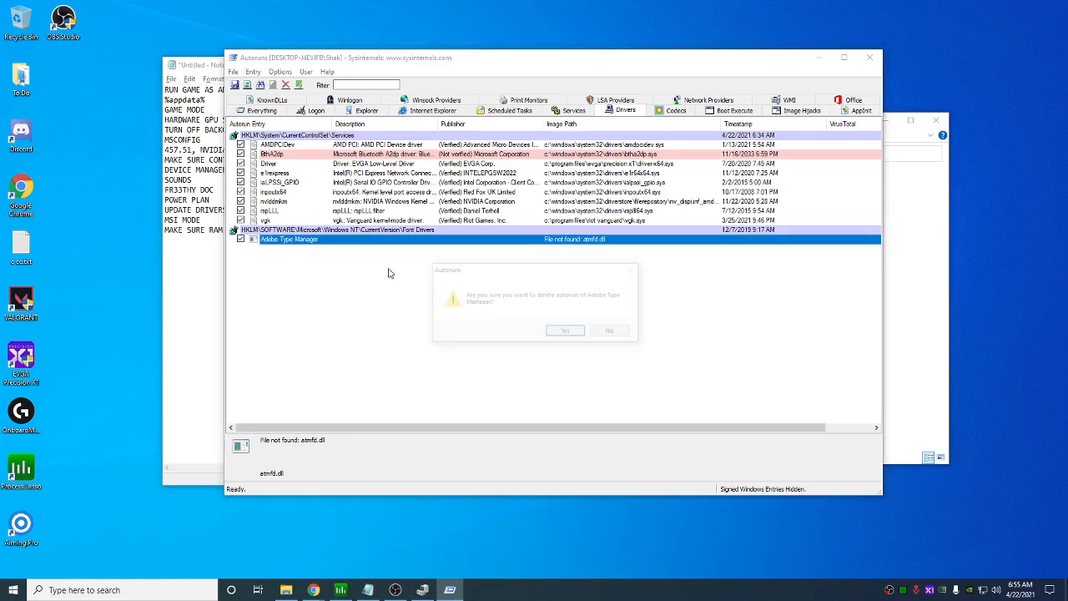
click(564, 331)
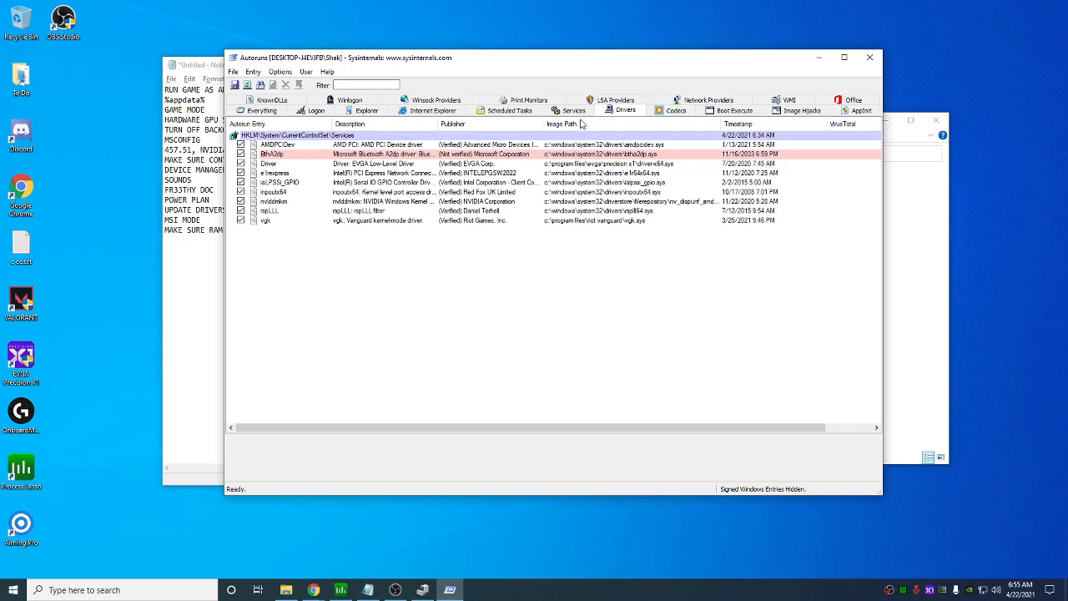
mouse_move(799, 65)
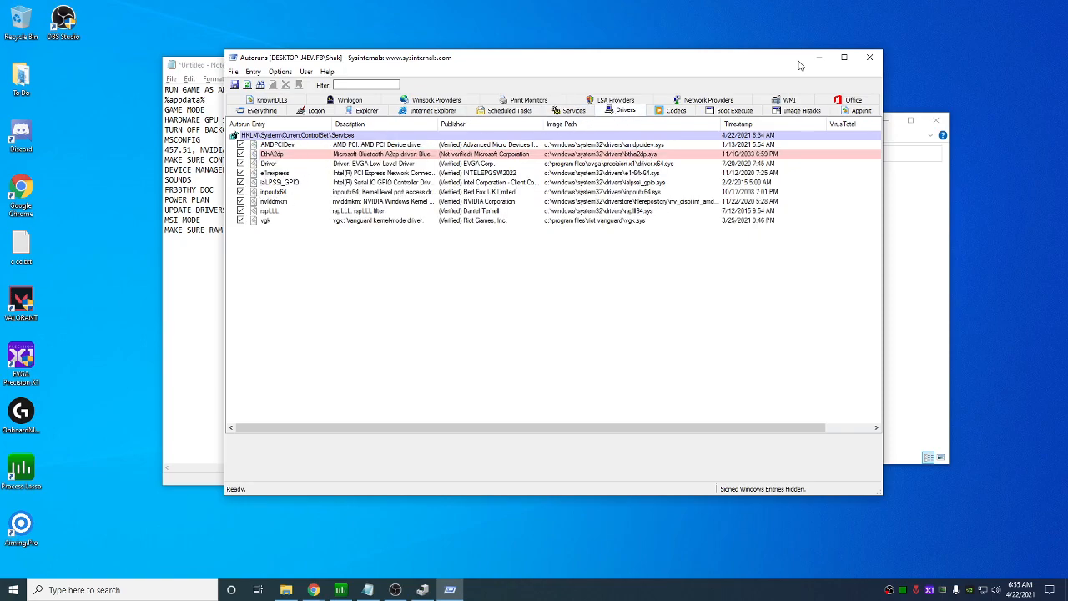
mouse_move(380, 300)
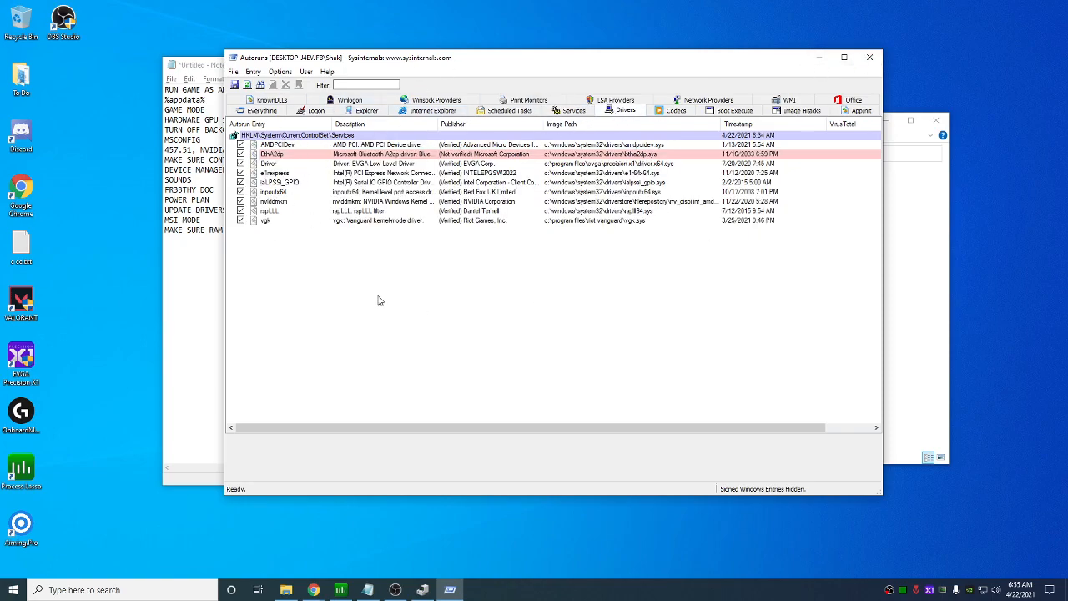
mouse_move(872, 56)
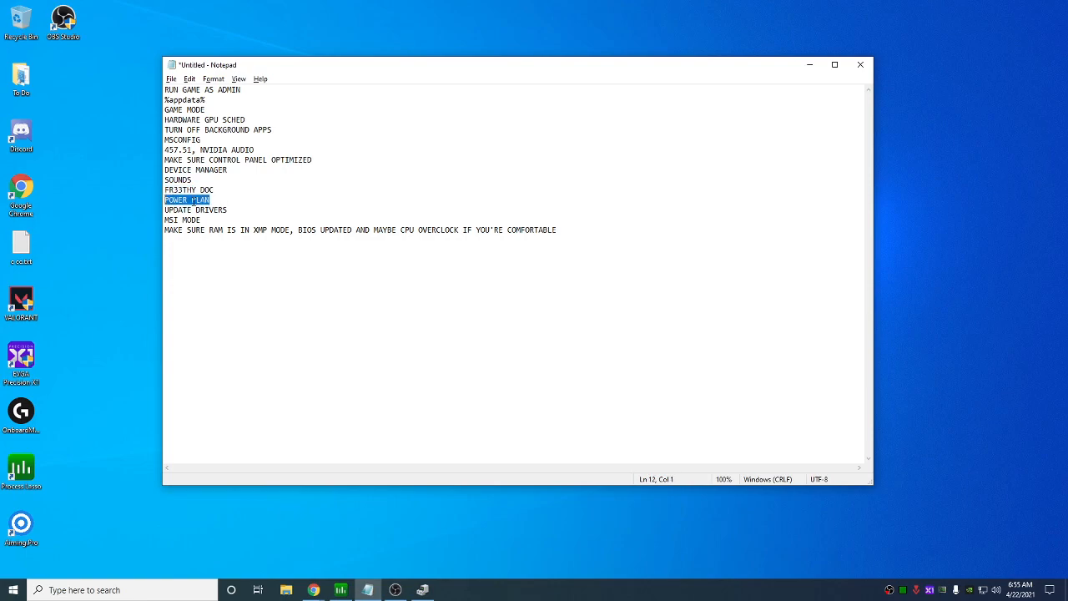
Walk through the checklist lines and highlight the whole RAM XMP and BIOS reminder line
click(225, 210)
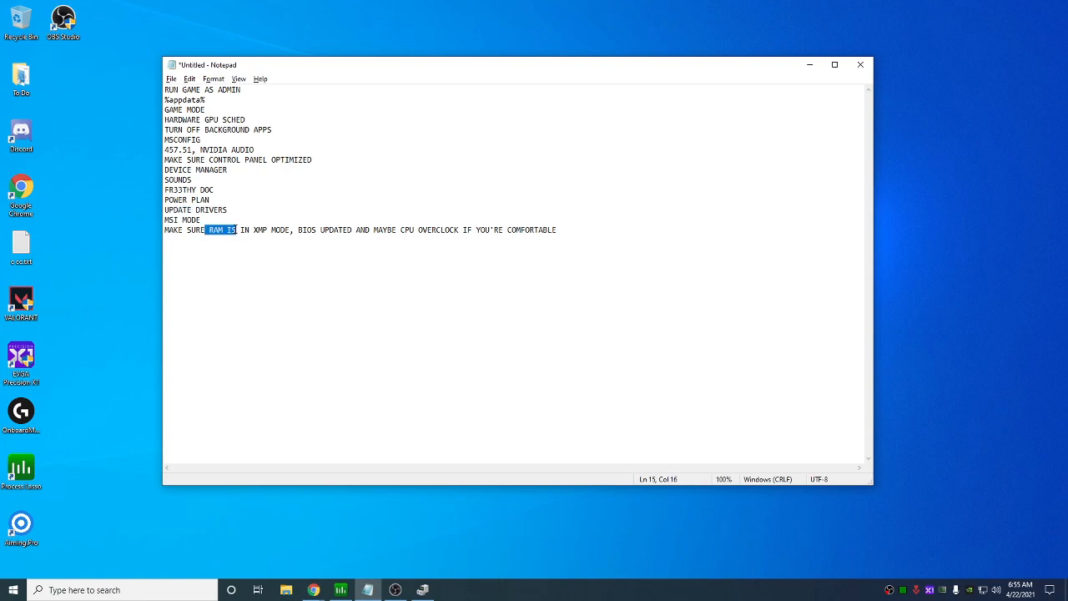
click(264, 242)
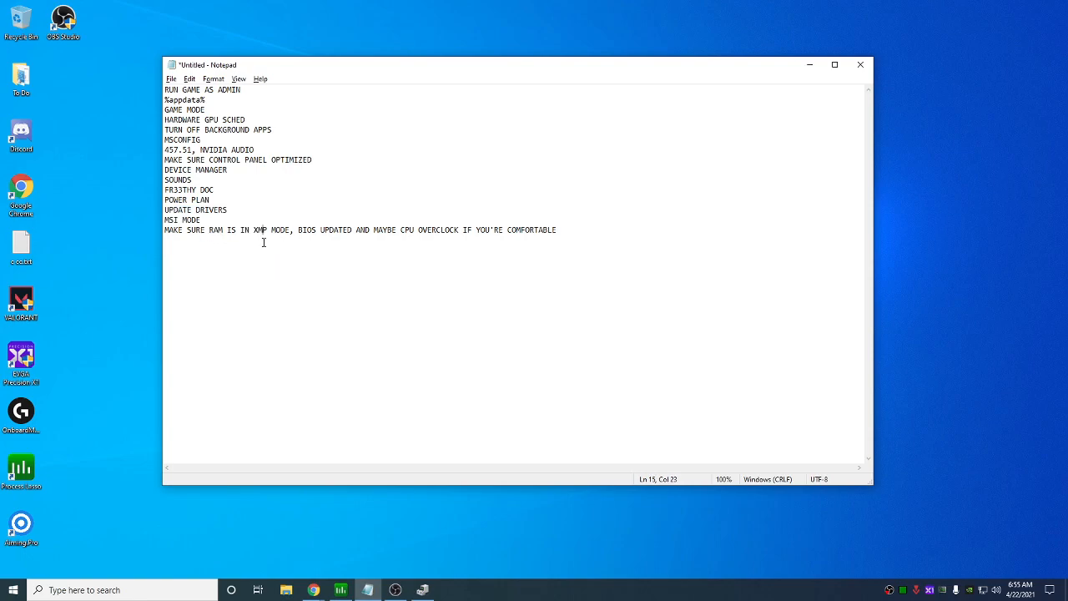
click(336, 231)
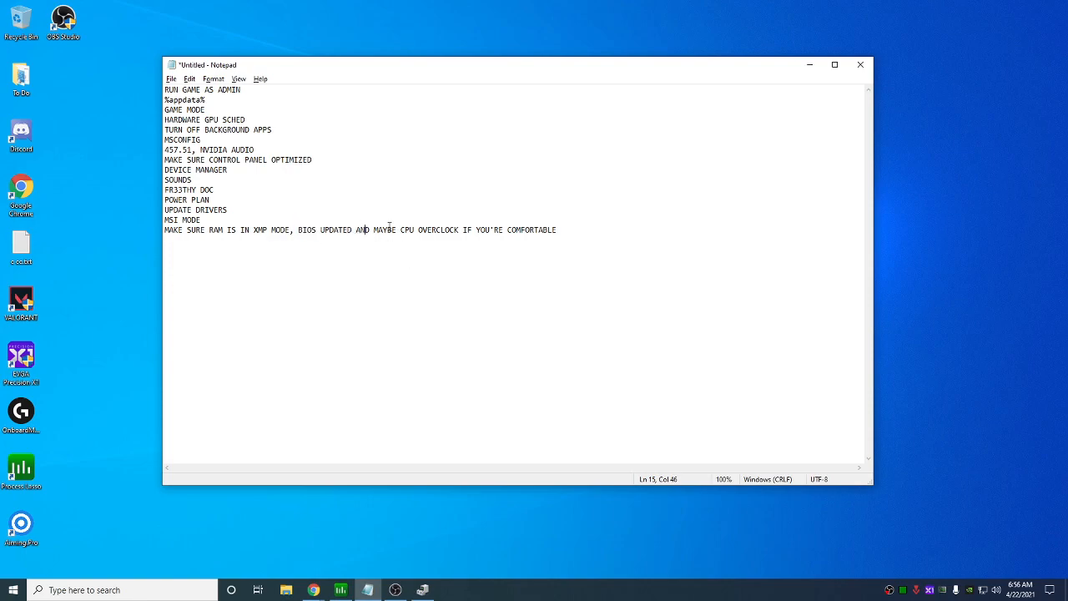
triple_click(359, 230)
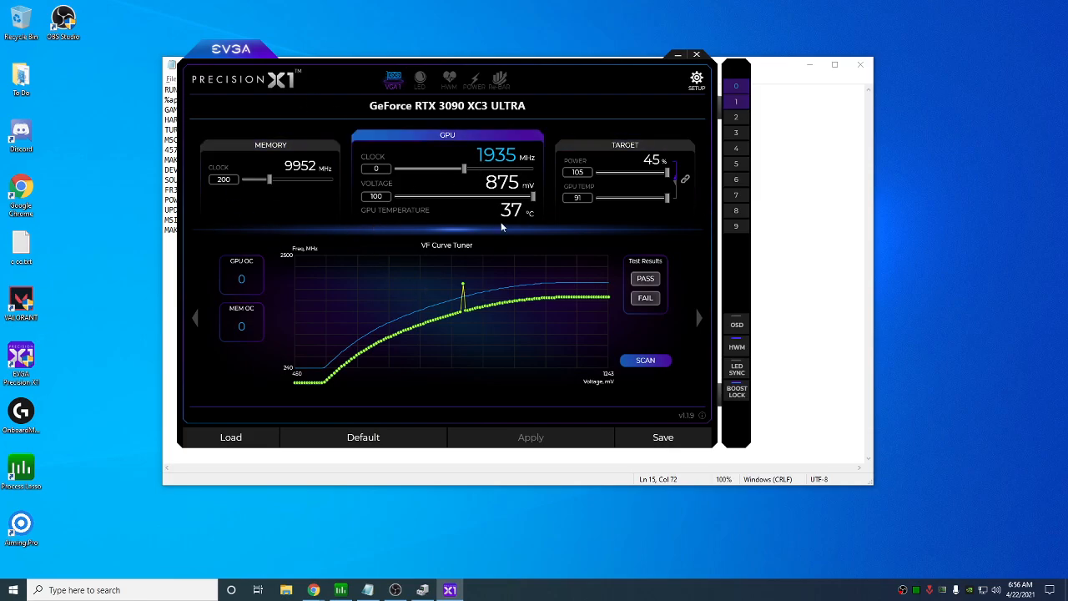
Show the VF Curve Tuner for the RTX 3090 XC3 Ultra undervolted to 875 mV
click(736, 390)
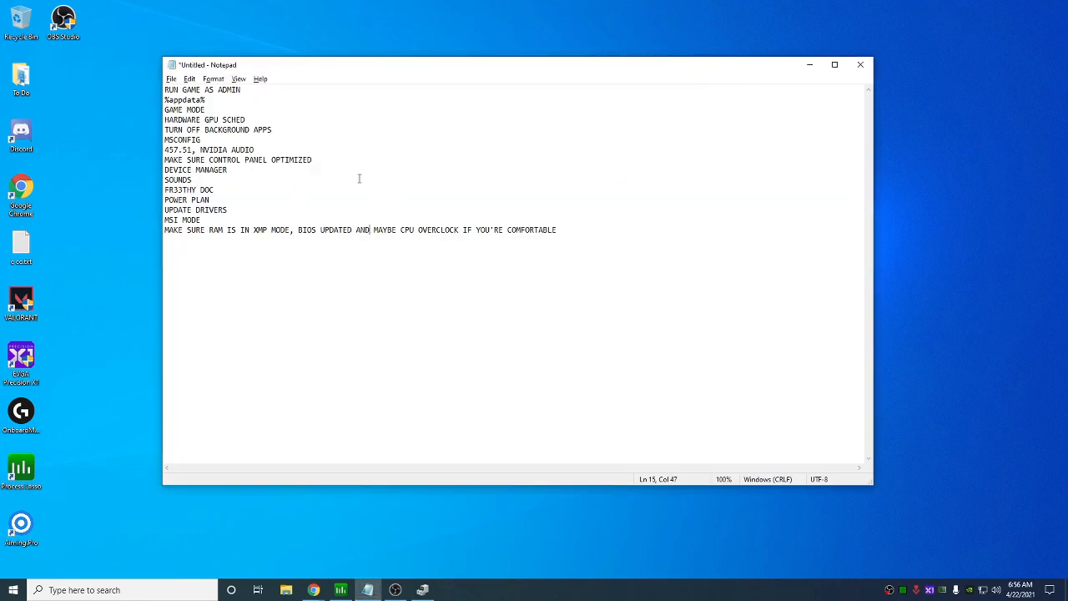
mouse_move(126, 310)
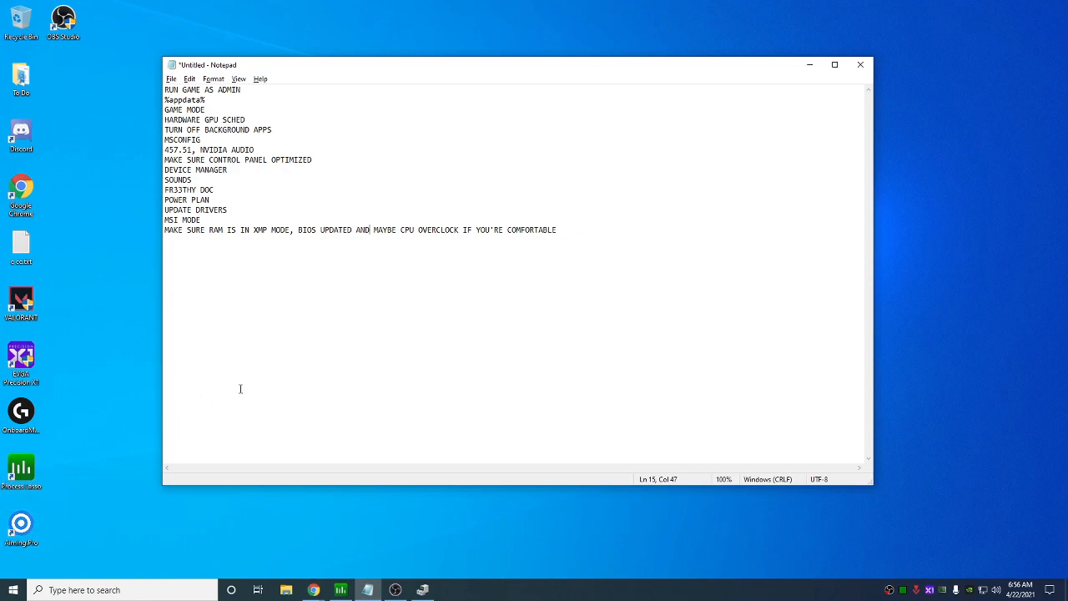
mouse_move(256, 251)
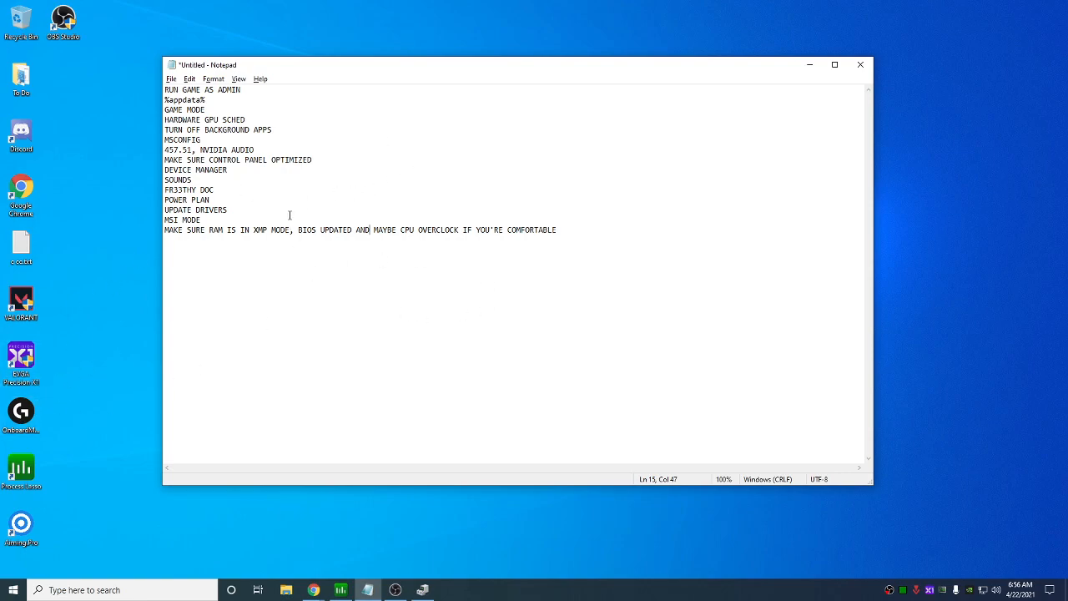
mouse_move(77, 369)
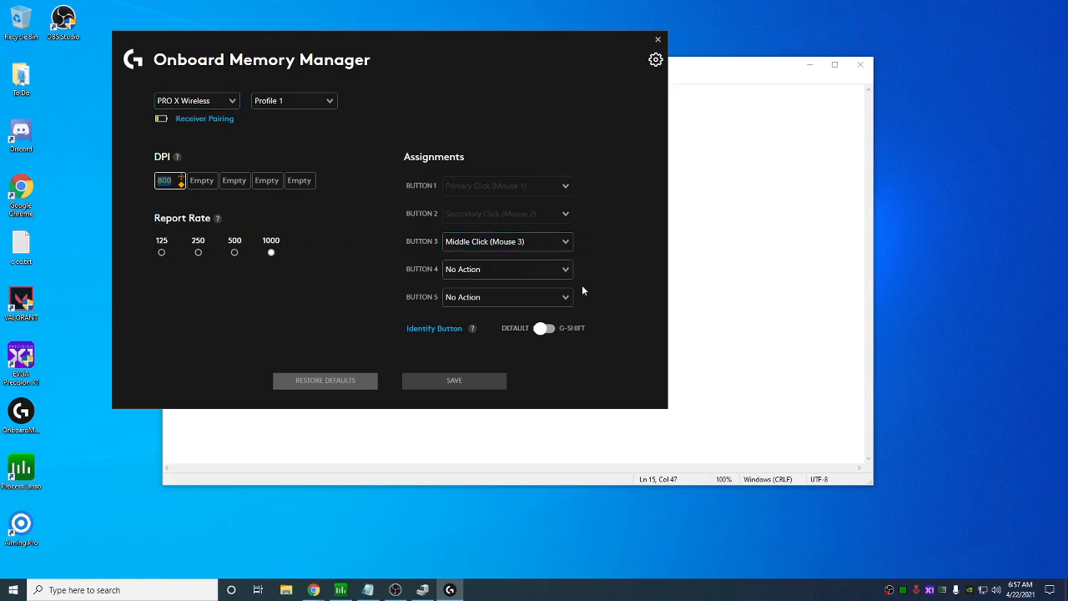
mouse_move(653, 84)
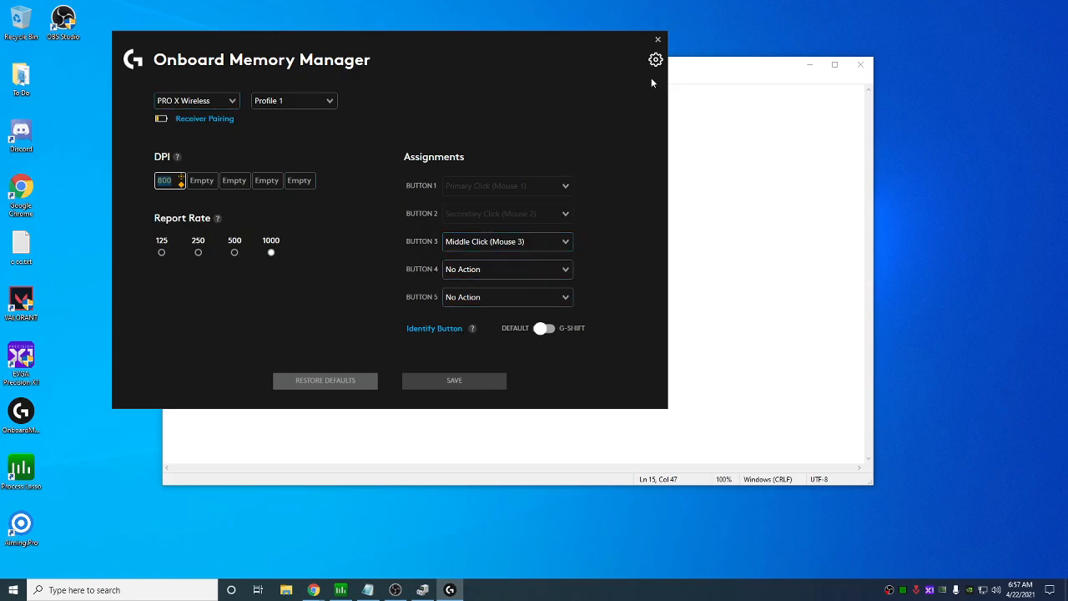
mouse_move(563, 82)
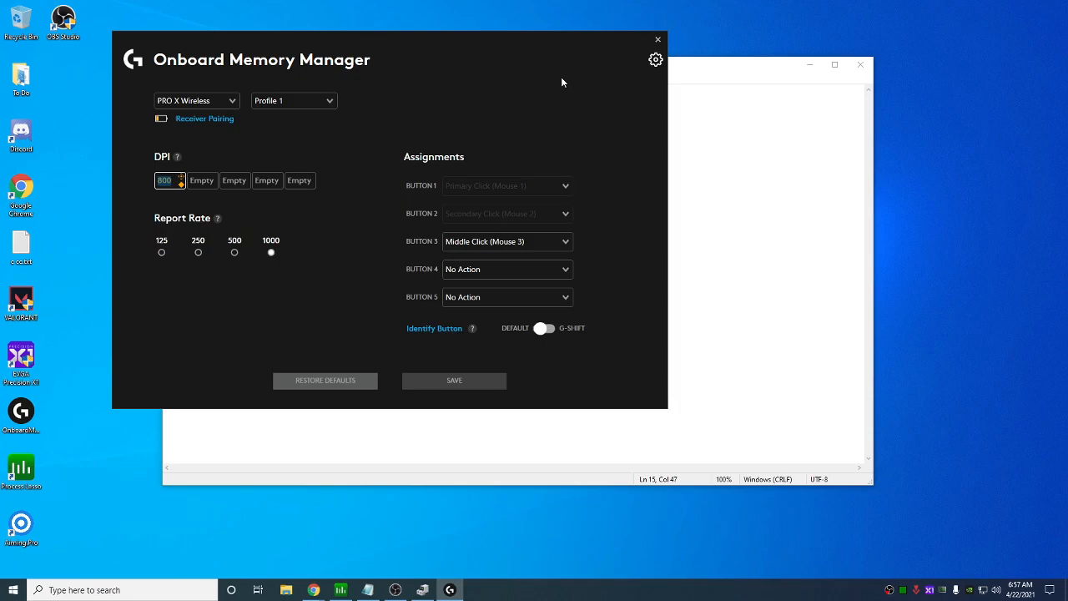
mouse_move(547, 104)
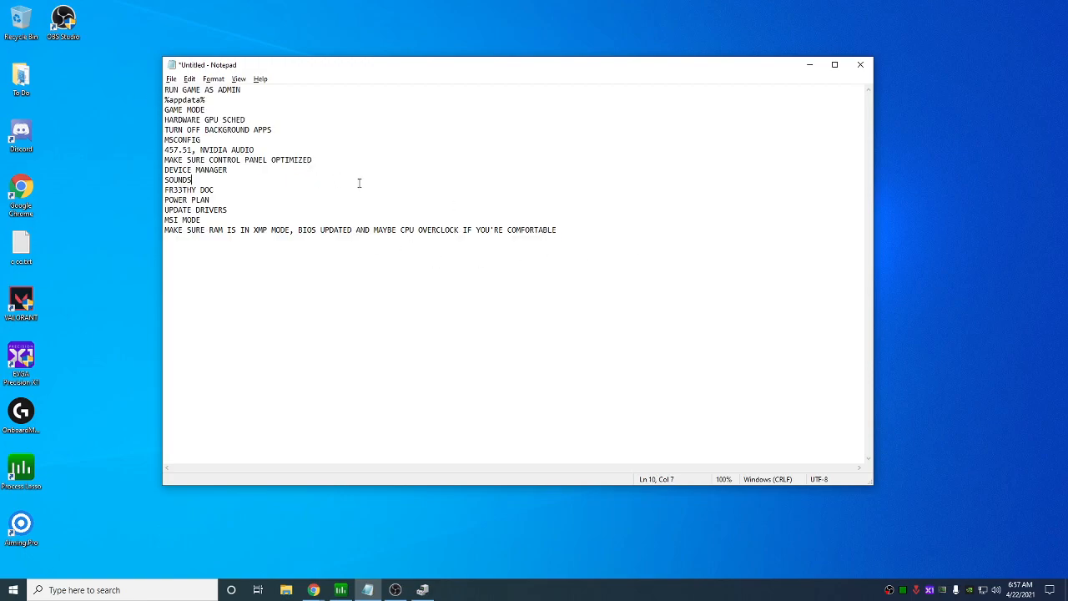
Highlight all checklist text briefly, deselect it, then bring OBS Studio to the front
key(ctrl+a)
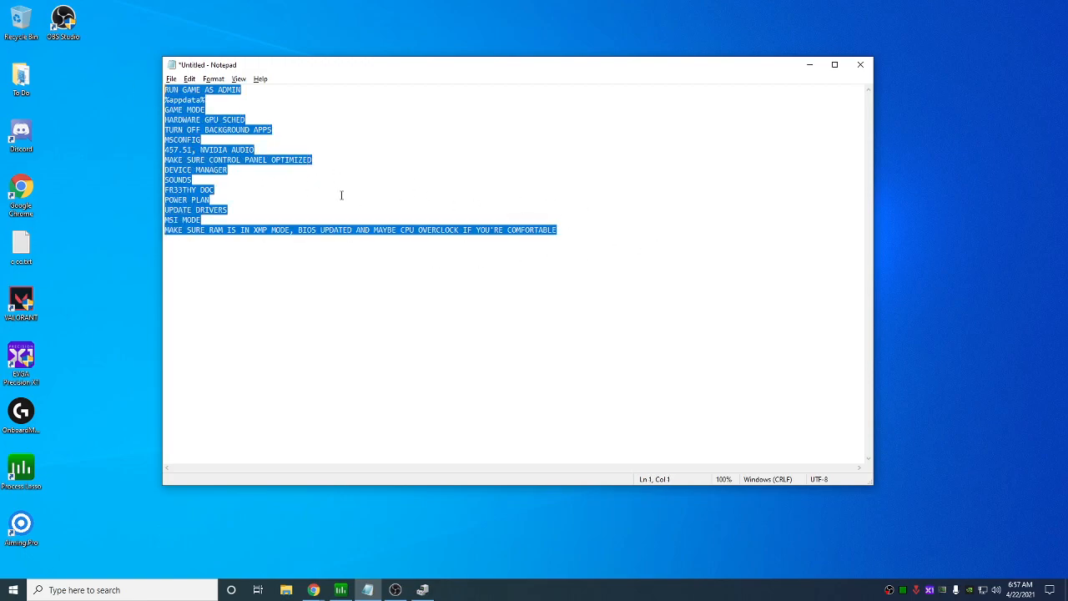
click(431, 290)
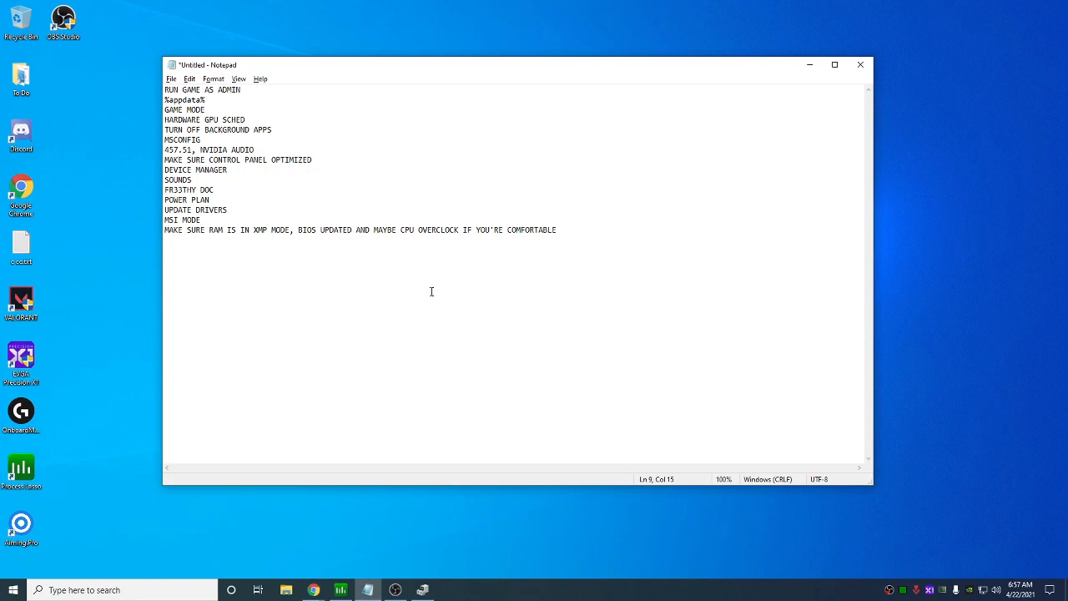
click(396, 591)
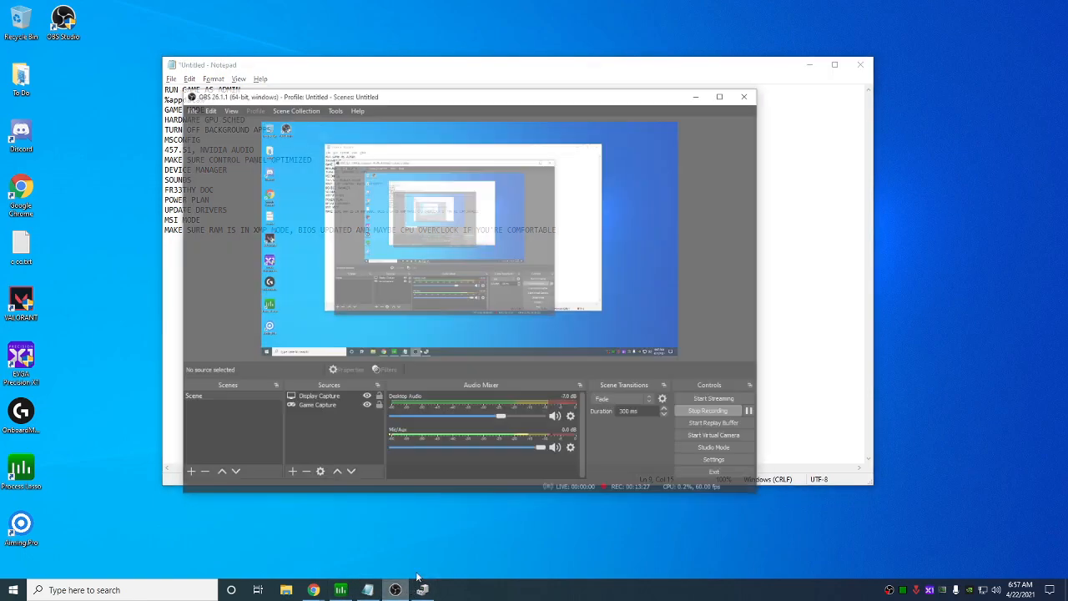